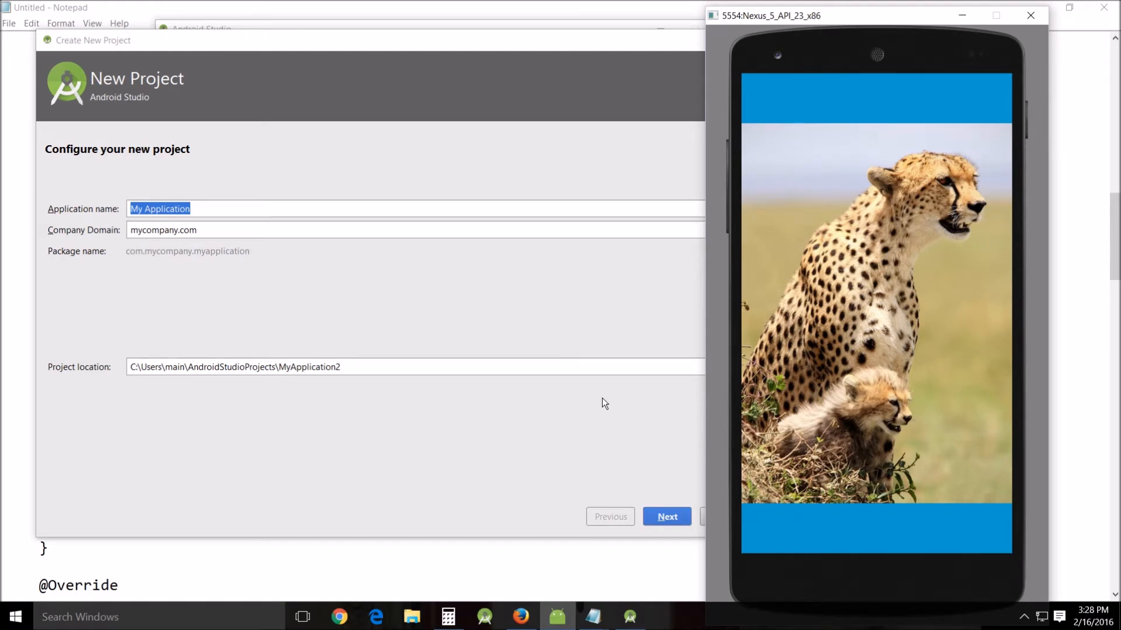
mouse_move(451, 420)
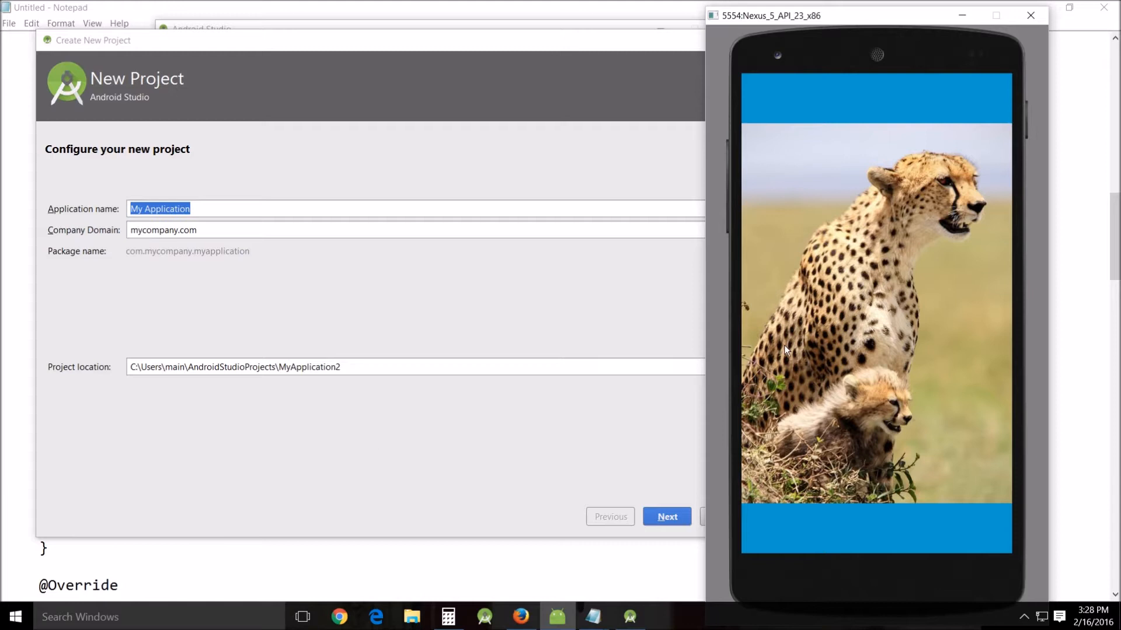
mouse_move(870, 357)
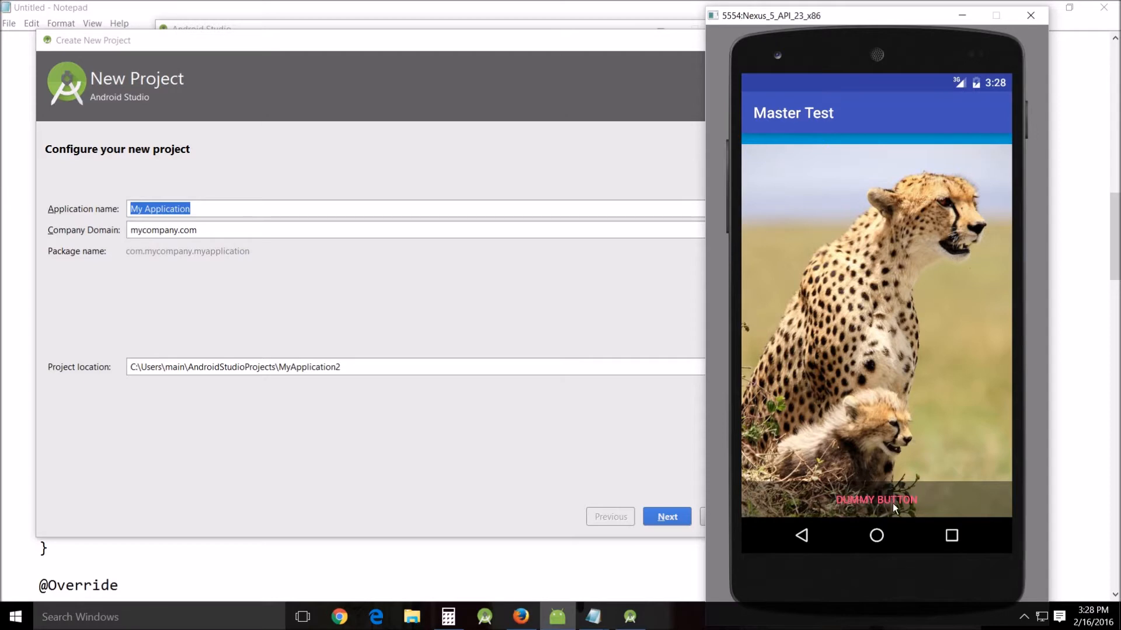
Step: Name the application Big Cat and keep phone and tablet with minimum API 15
click(876, 499)
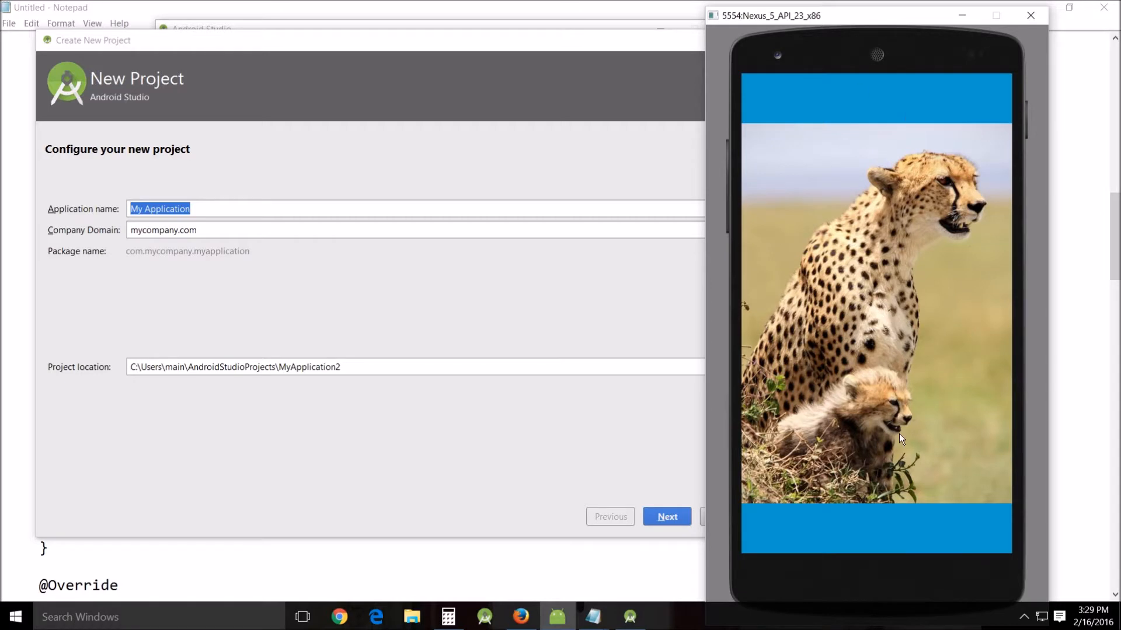
mouse_move(859, 372)
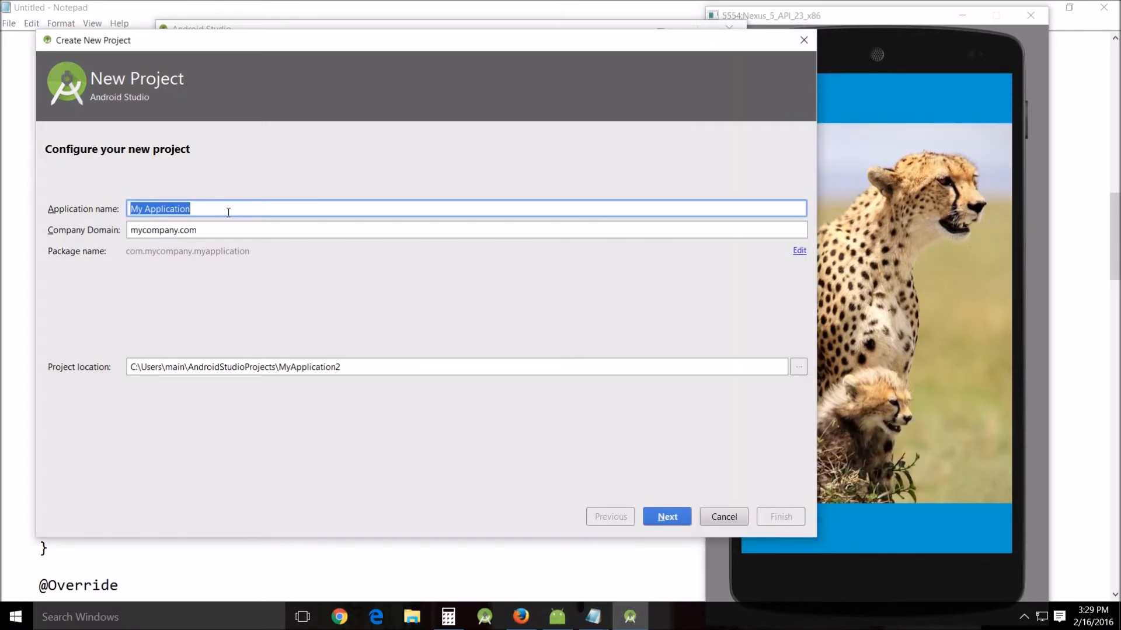
text(Big Cat)
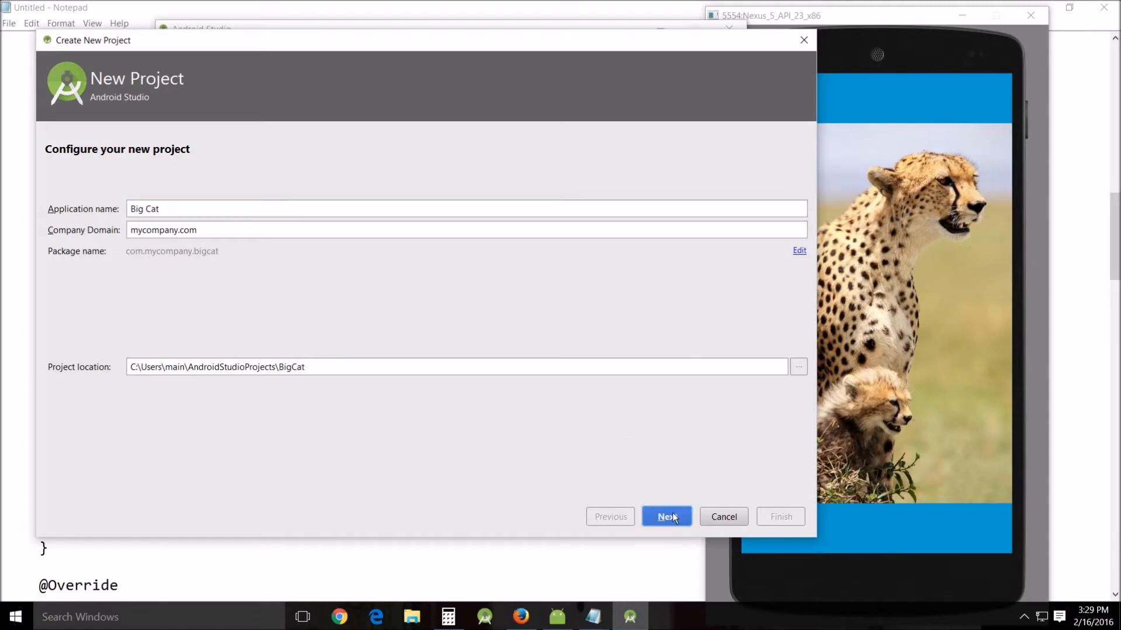
click(666, 516)
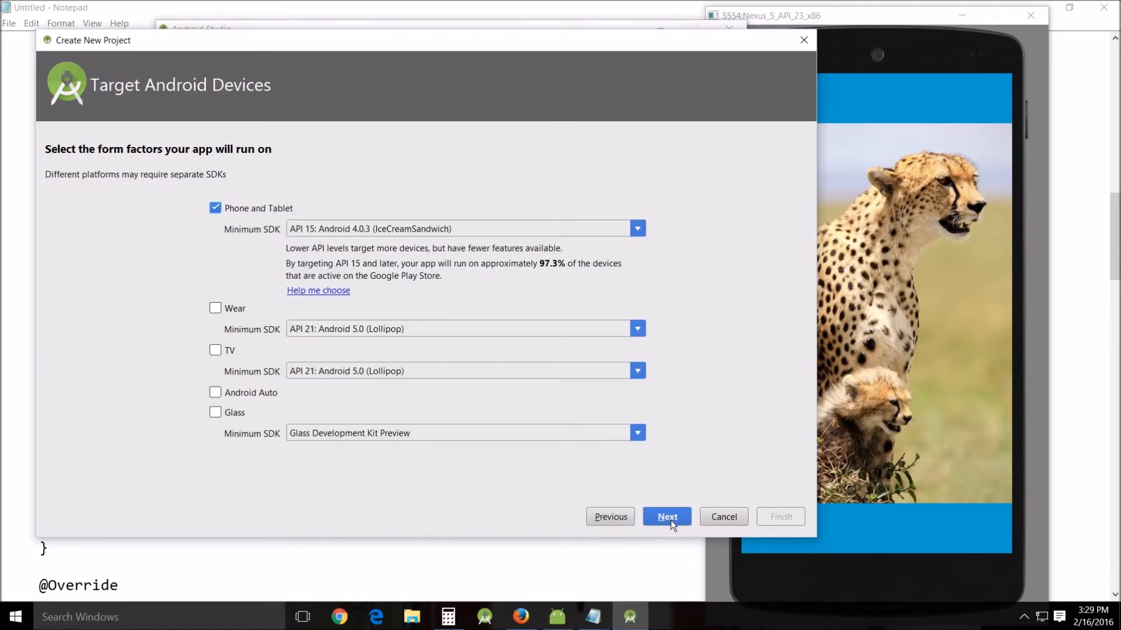
click(667, 516)
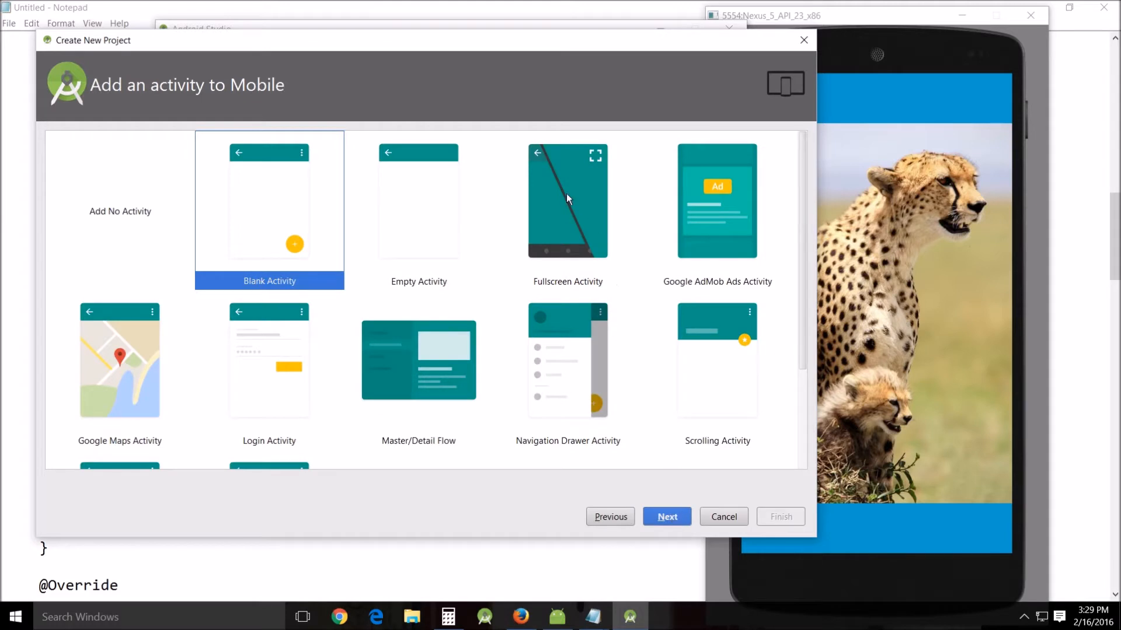
Step: Choose the Fullscreen Activity template and finish creating the project with default activity names
click(567, 201)
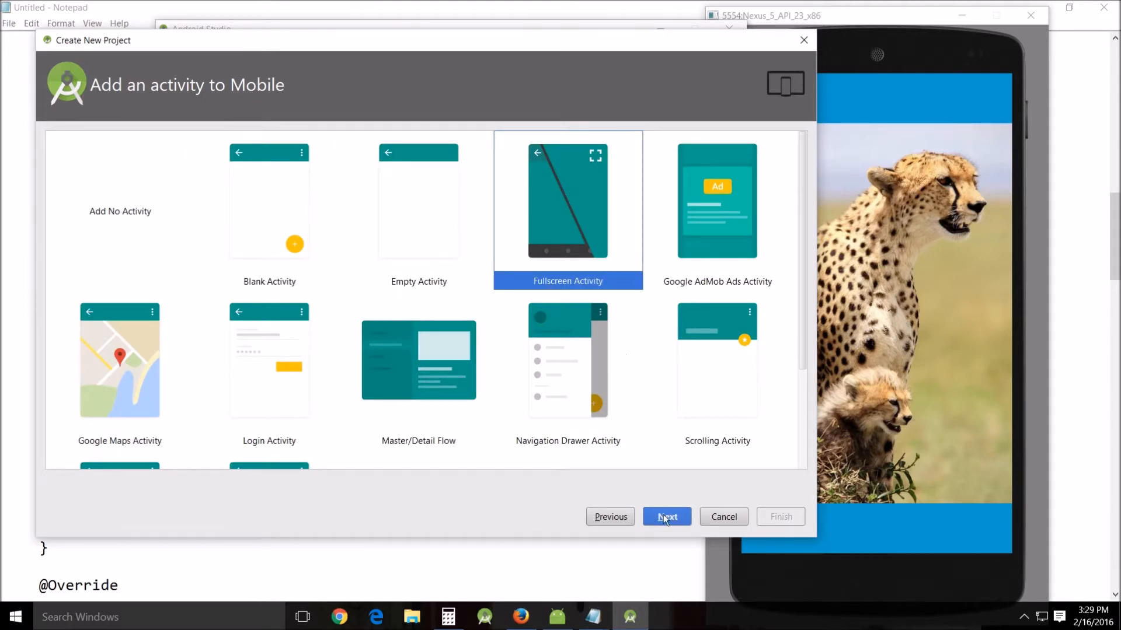
click(666, 516)
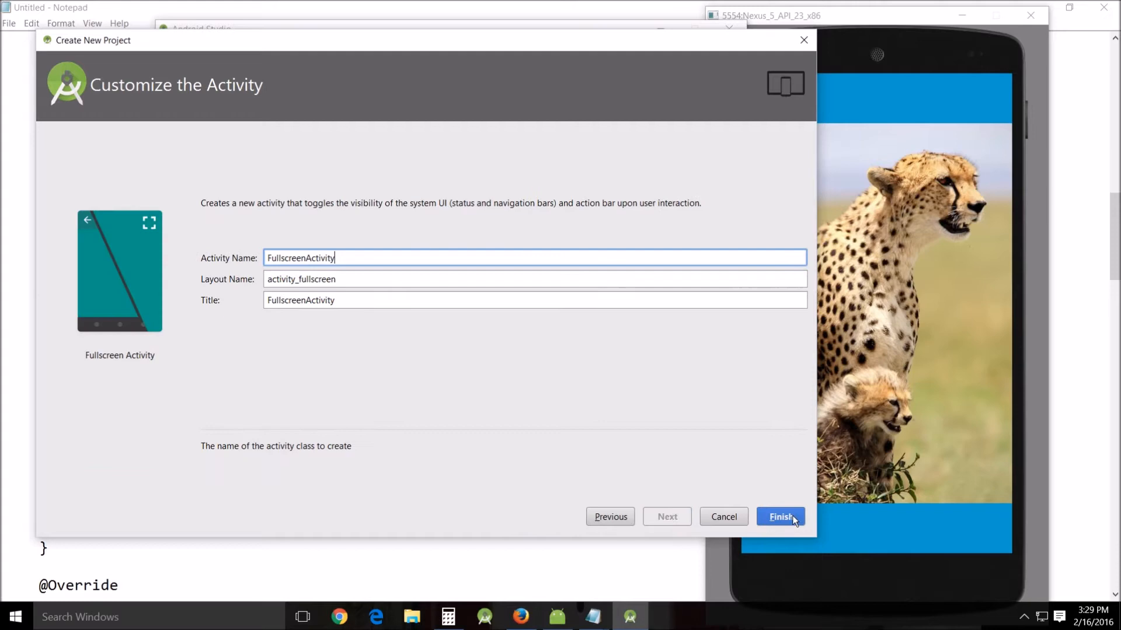
click(780, 516)
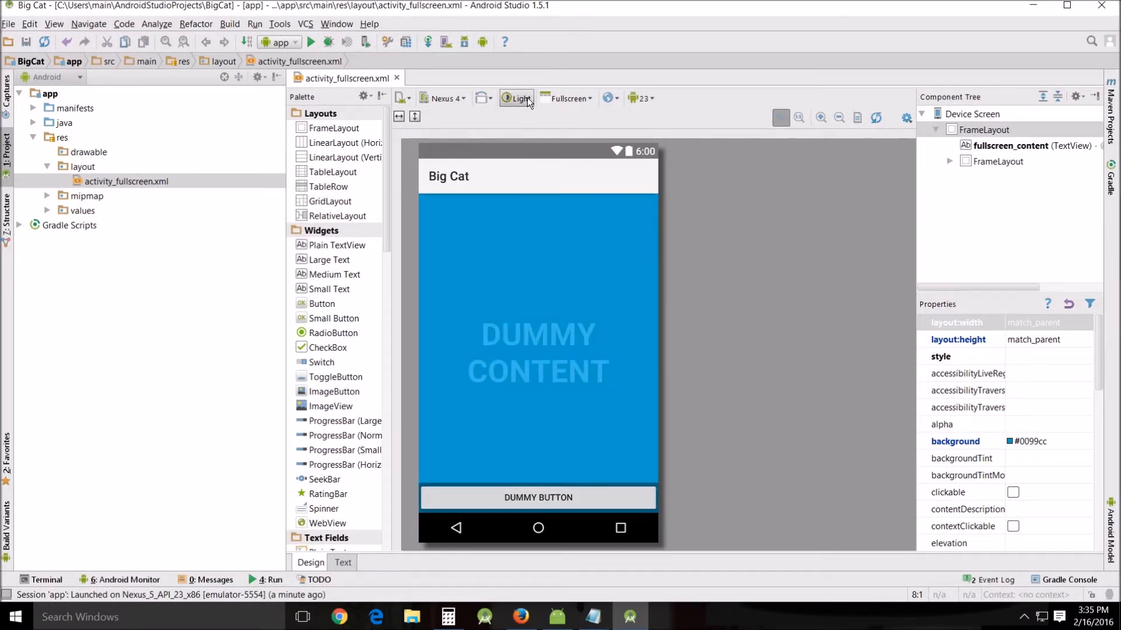
click(515, 98)
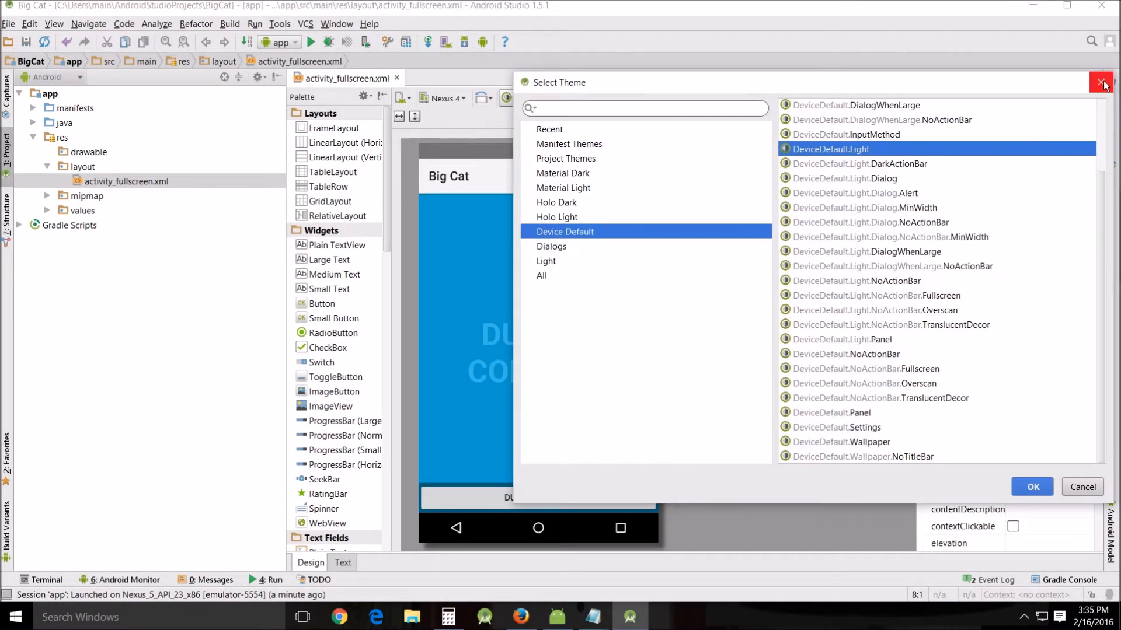
click(1100, 82)
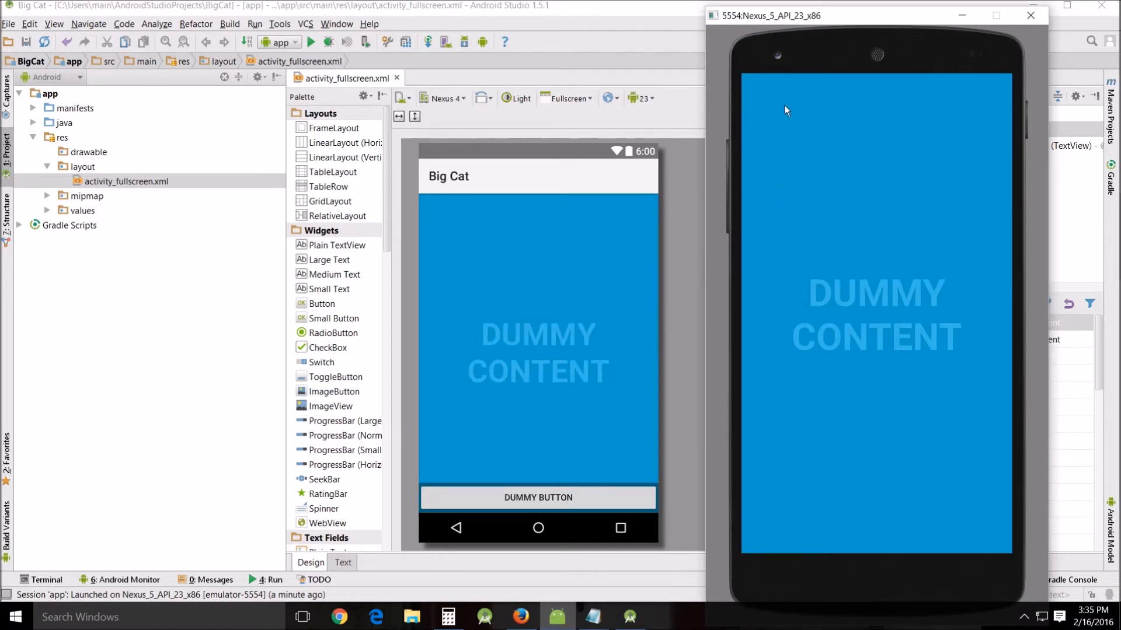
mouse_move(833, 360)
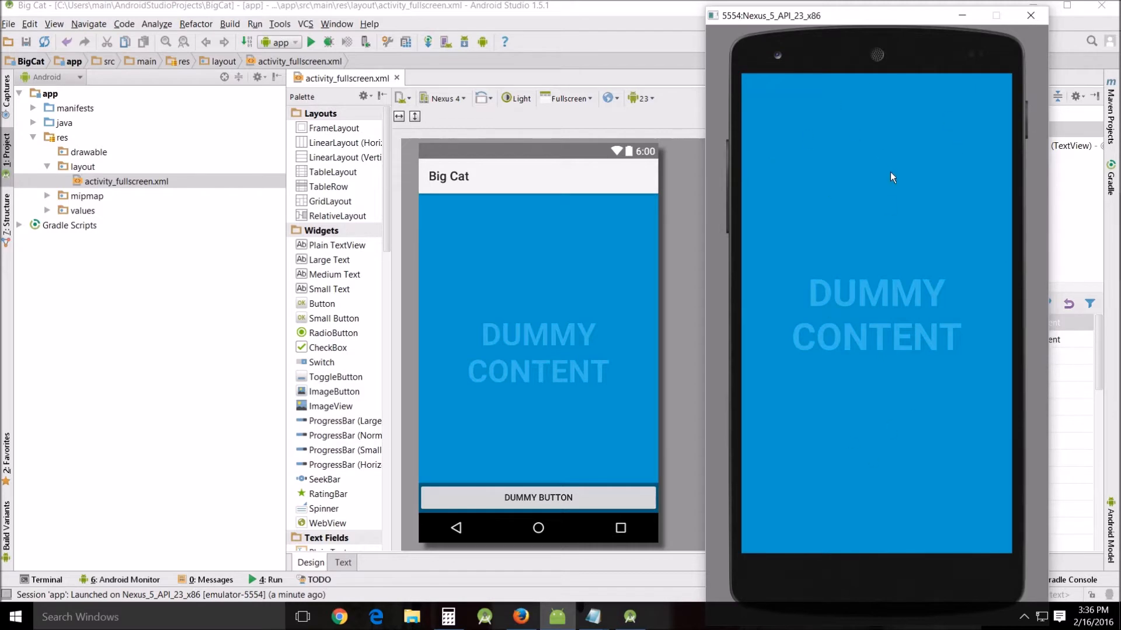
mouse_move(869, 151)
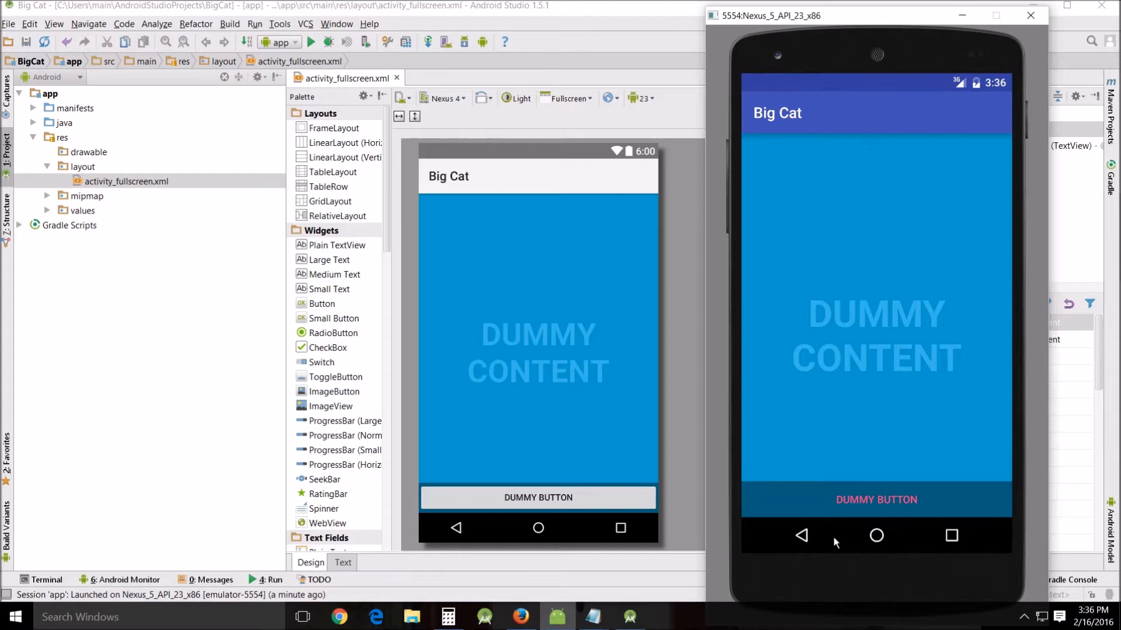
mouse_move(948, 441)
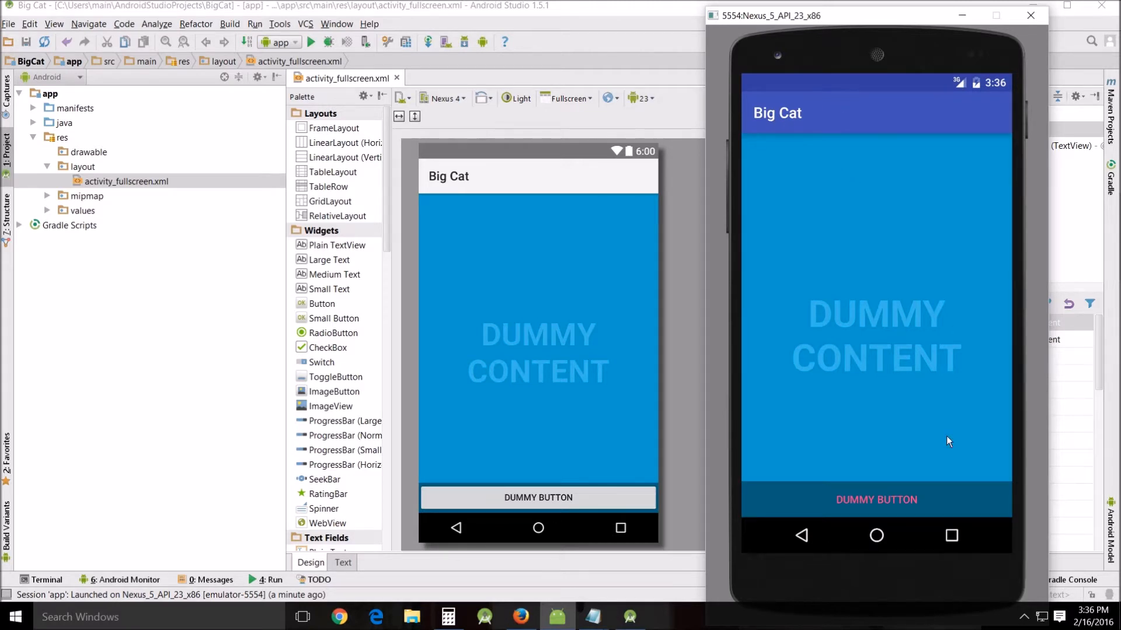
mouse_move(885, 507)
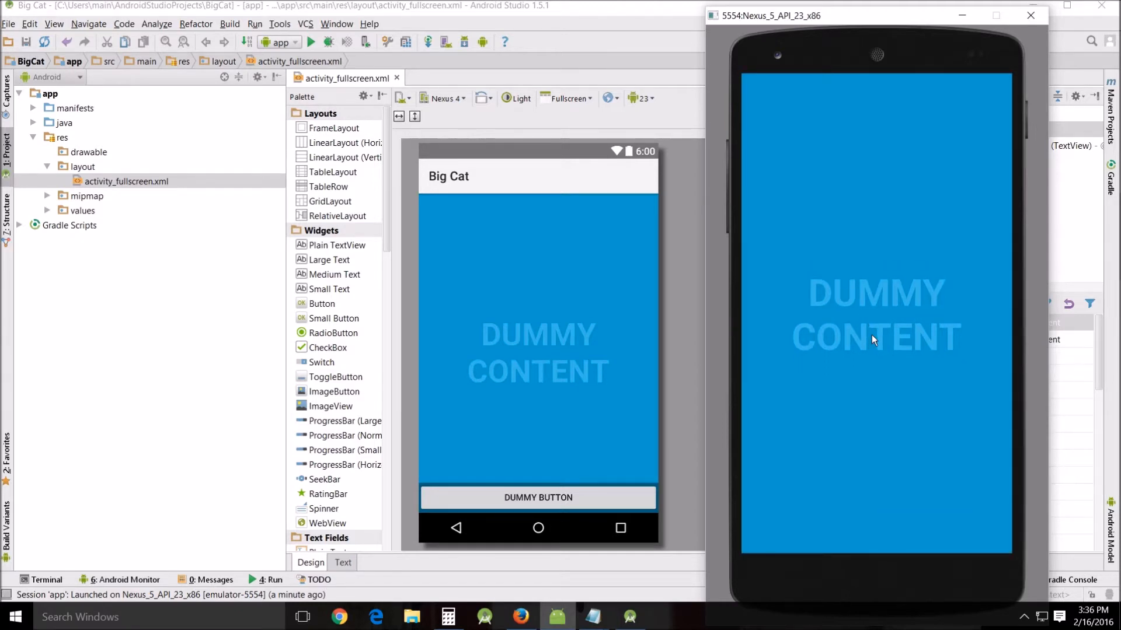
mouse_move(866, 315)
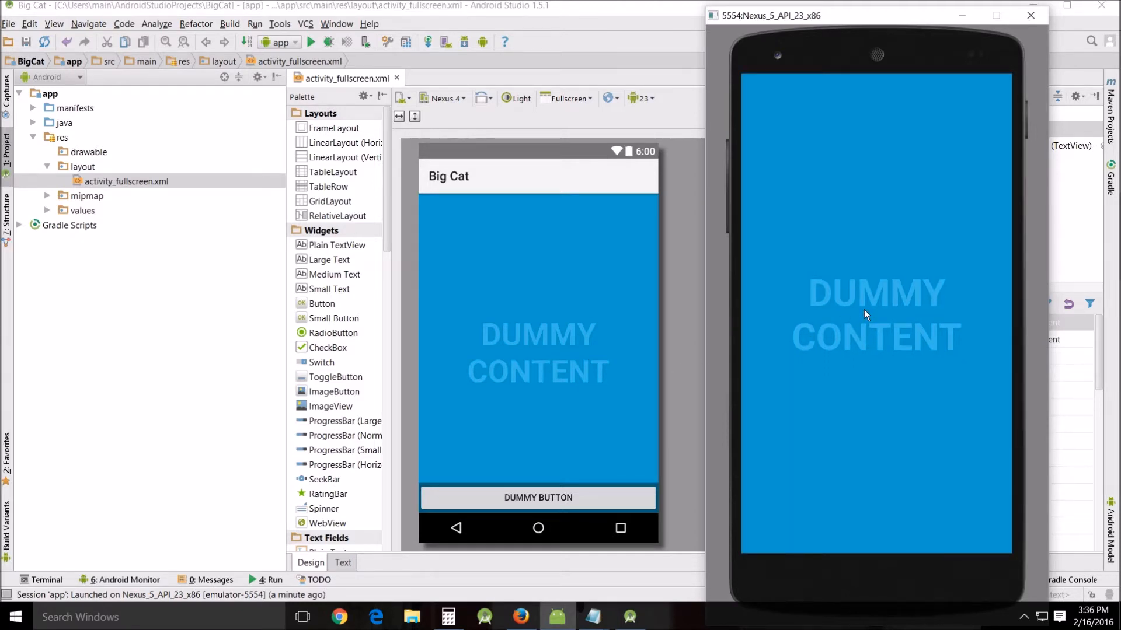
mouse_move(927, 292)
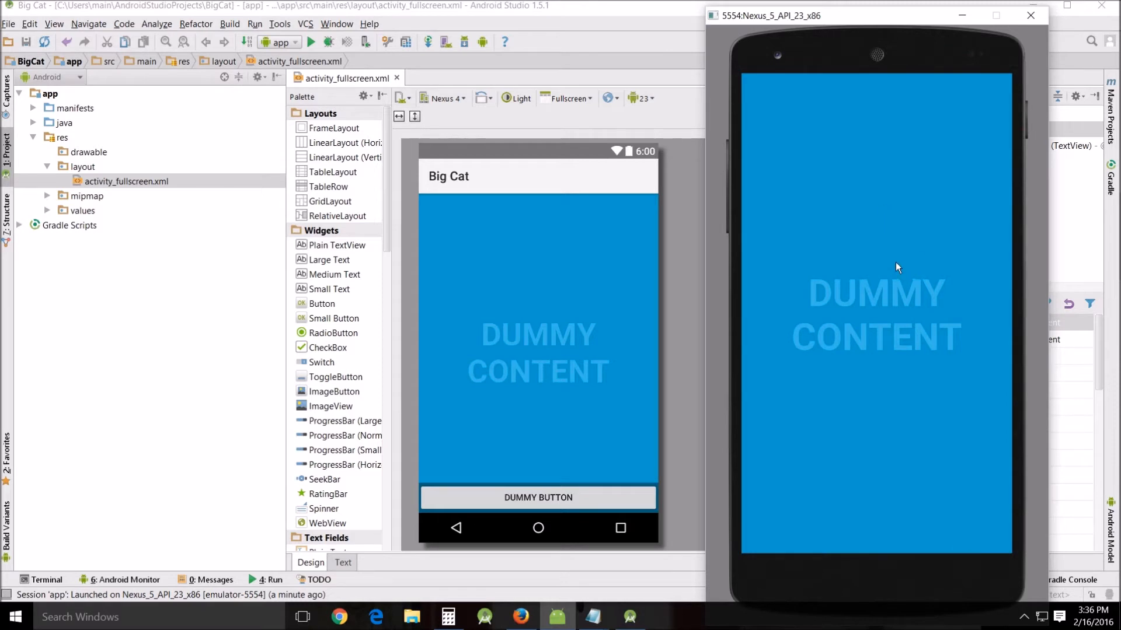
mouse_move(876, 303)
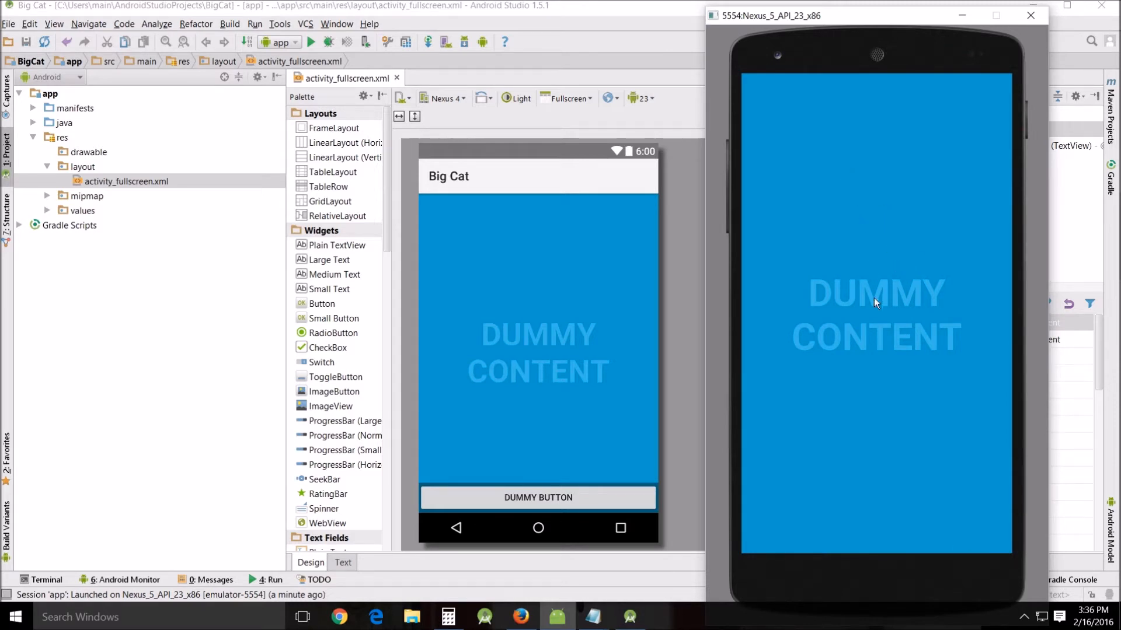
mouse_move(946, 427)
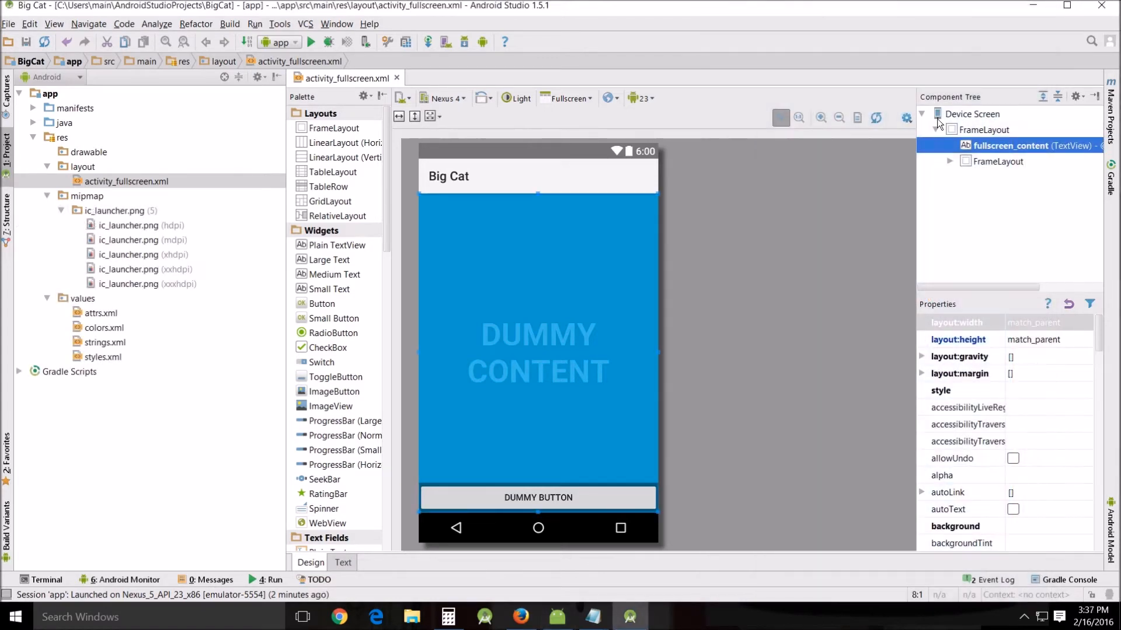
Step: Go to fullscreen_content's XML declaration and change its TextView tag to ImageView
right_click(1011, 145)
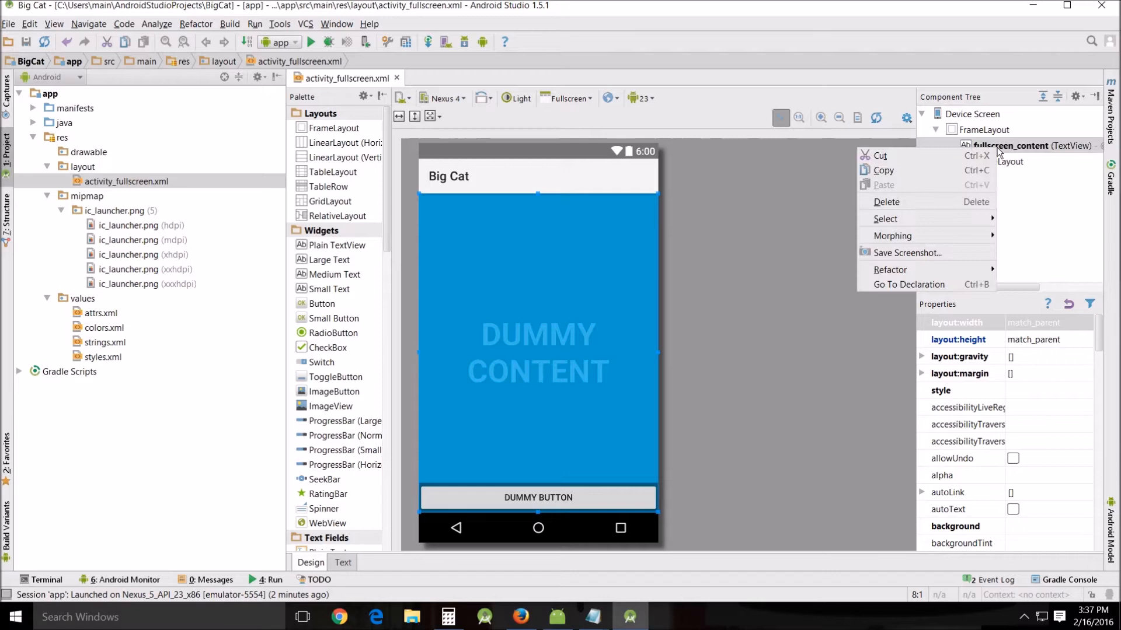
mouse_move(892, 229)
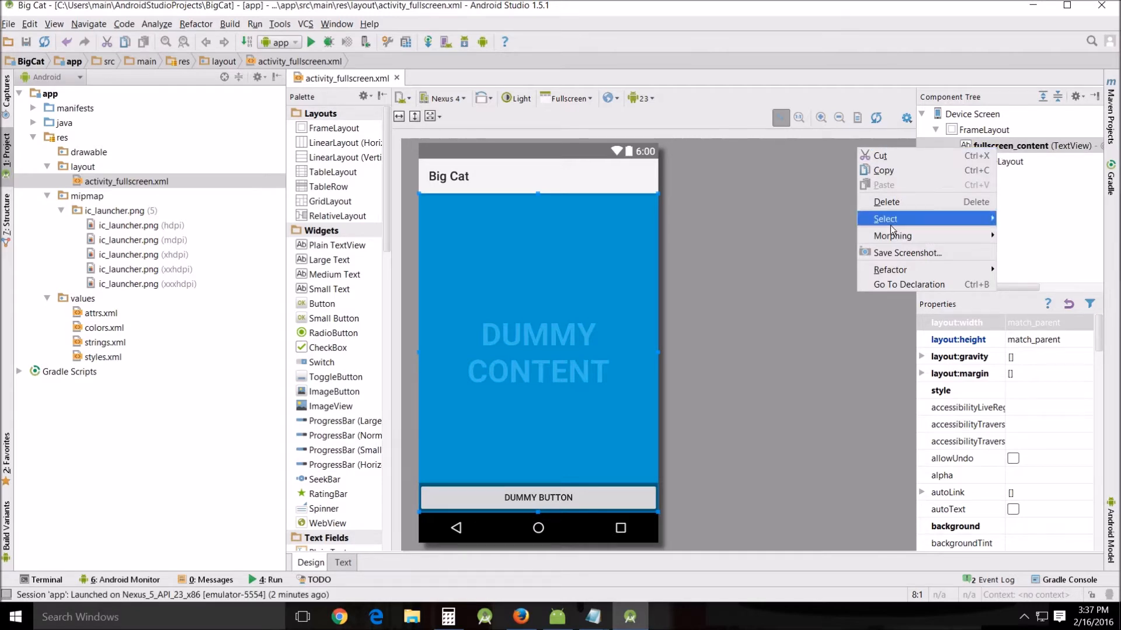
click(342, 563)
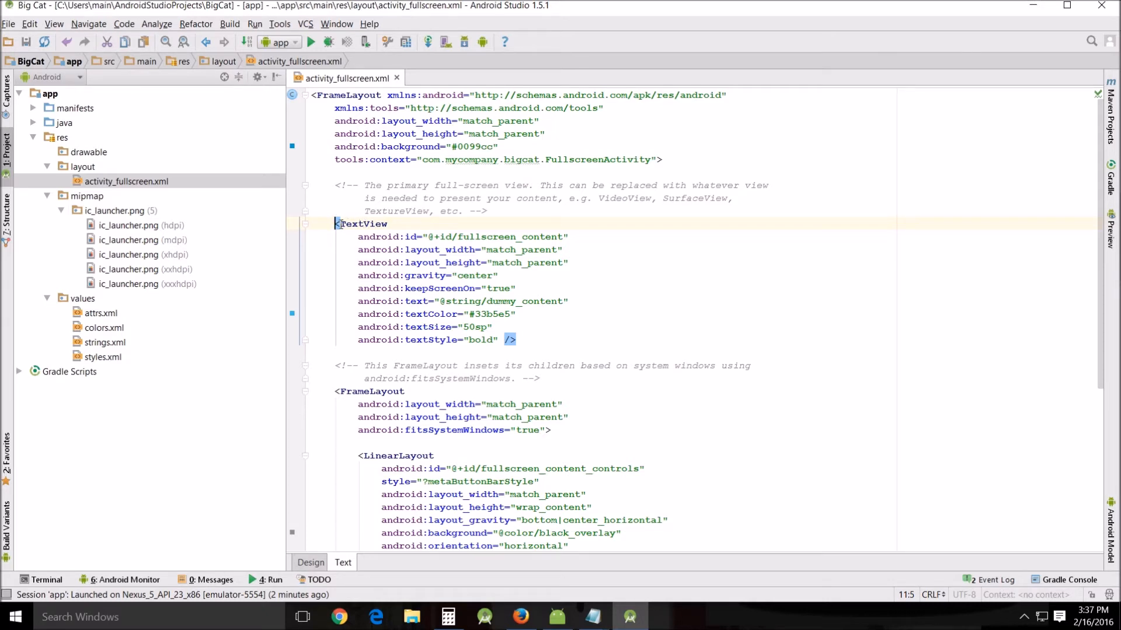
double_click(364, 224)
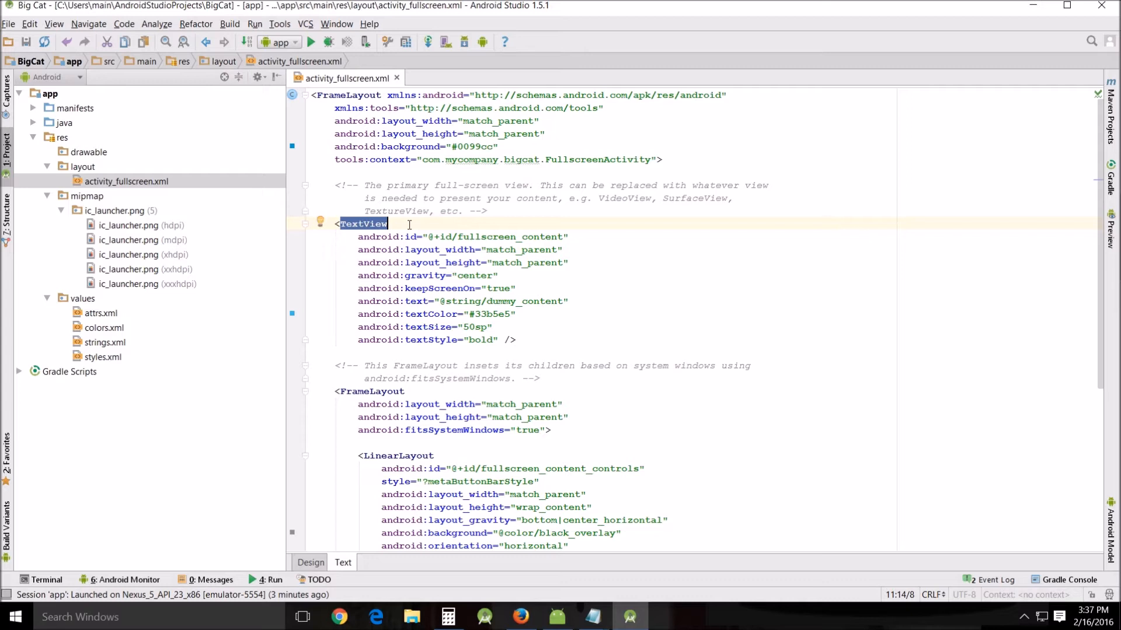
text(Imag)
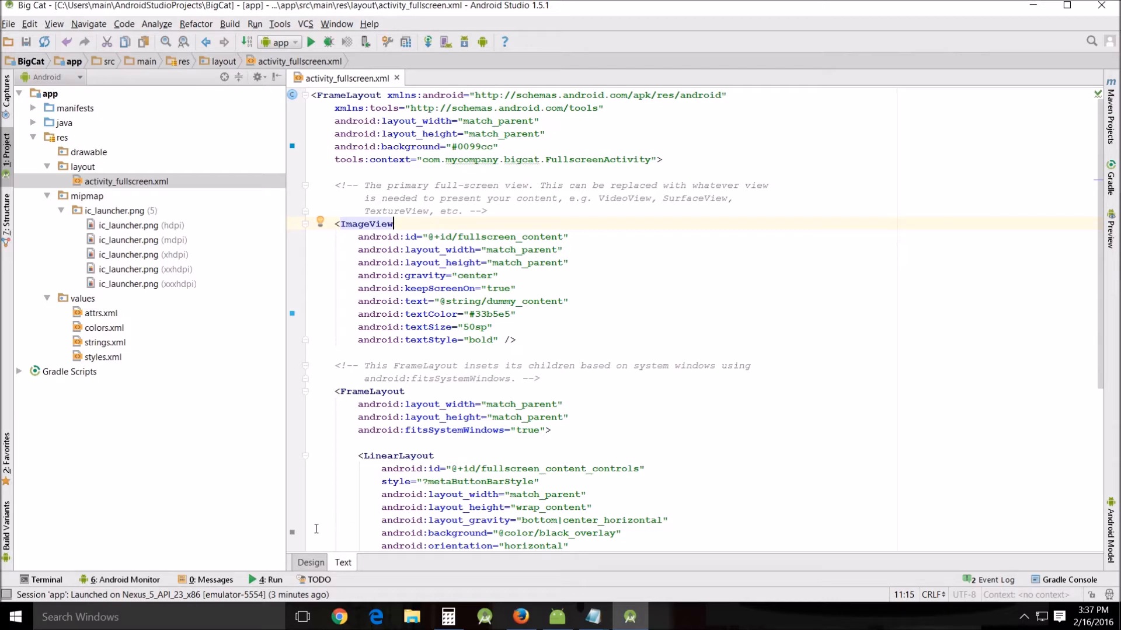
Step: Return to the design preview and bring up the context menu for res > drawable
click(311, 563)
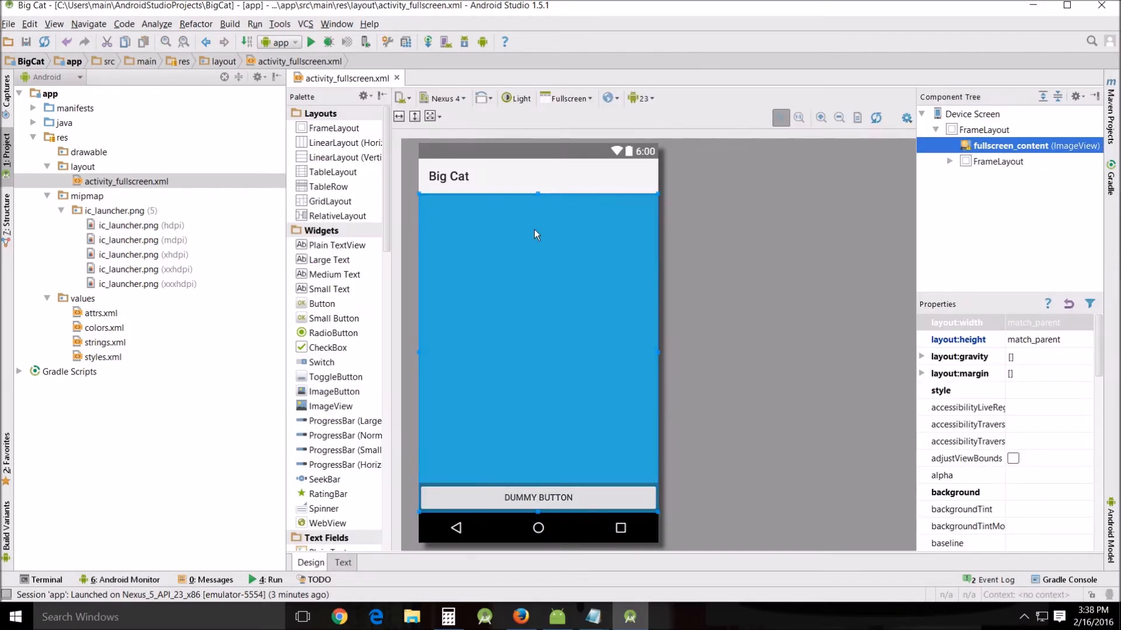
mouse_move(650, 334)
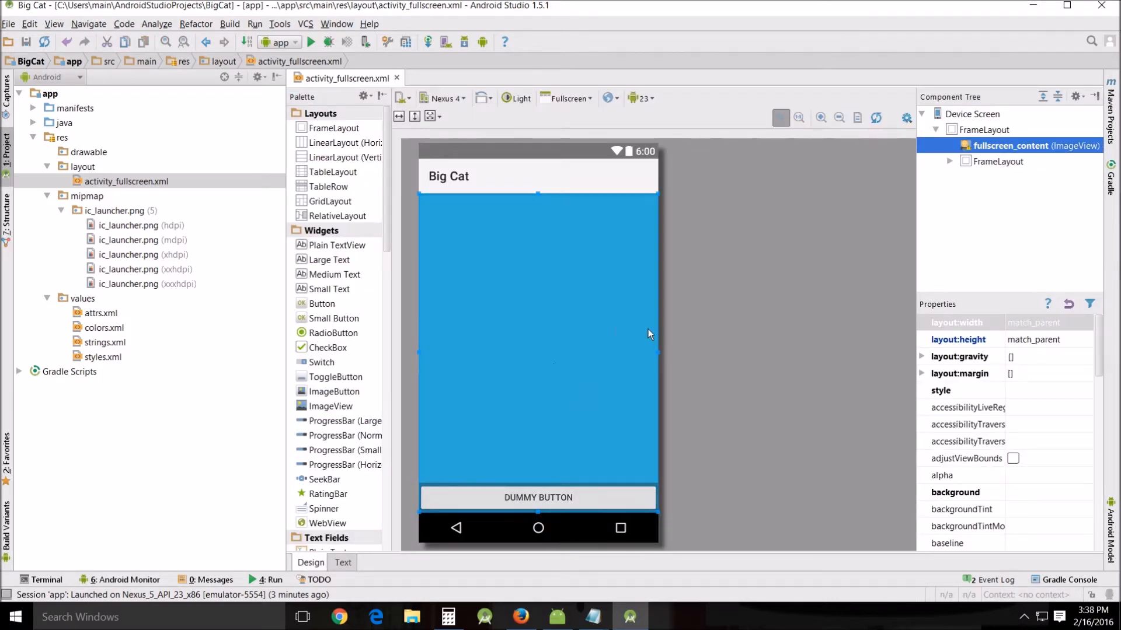
scroll(down, 3)
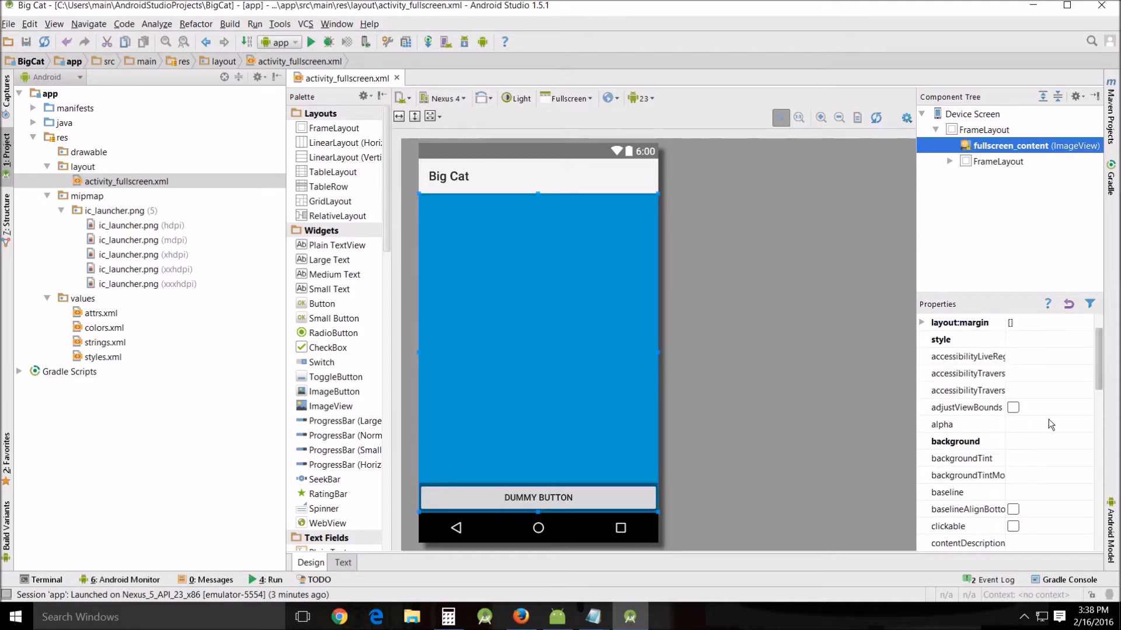
scroll(down, 3)
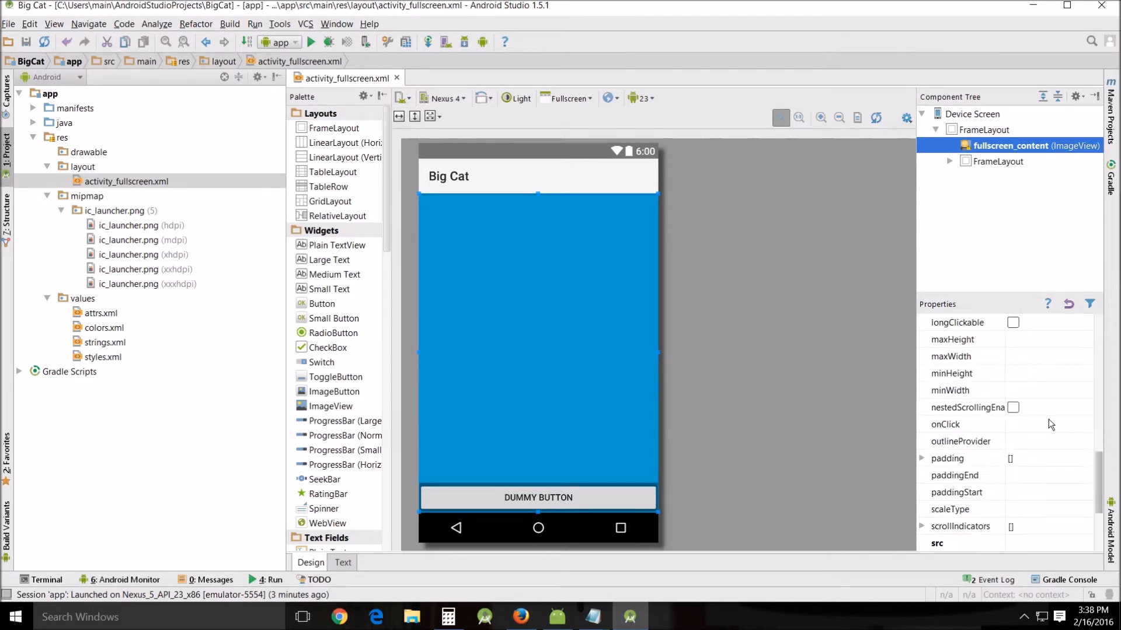
scroll(down, 3)
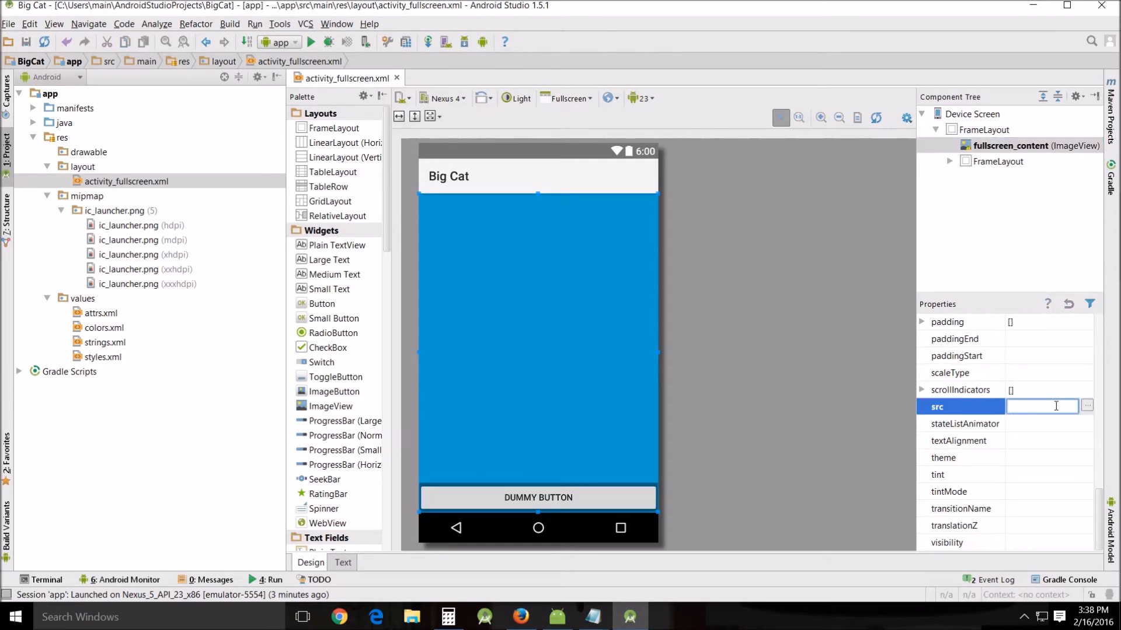
click(87, 152)
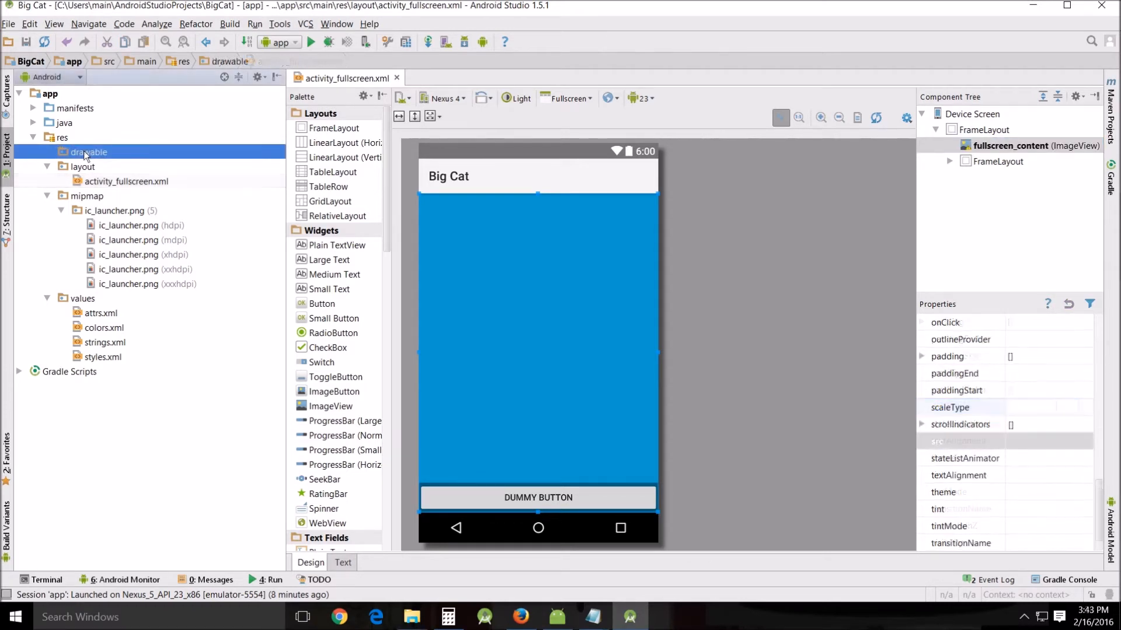
right_click(86, 152)
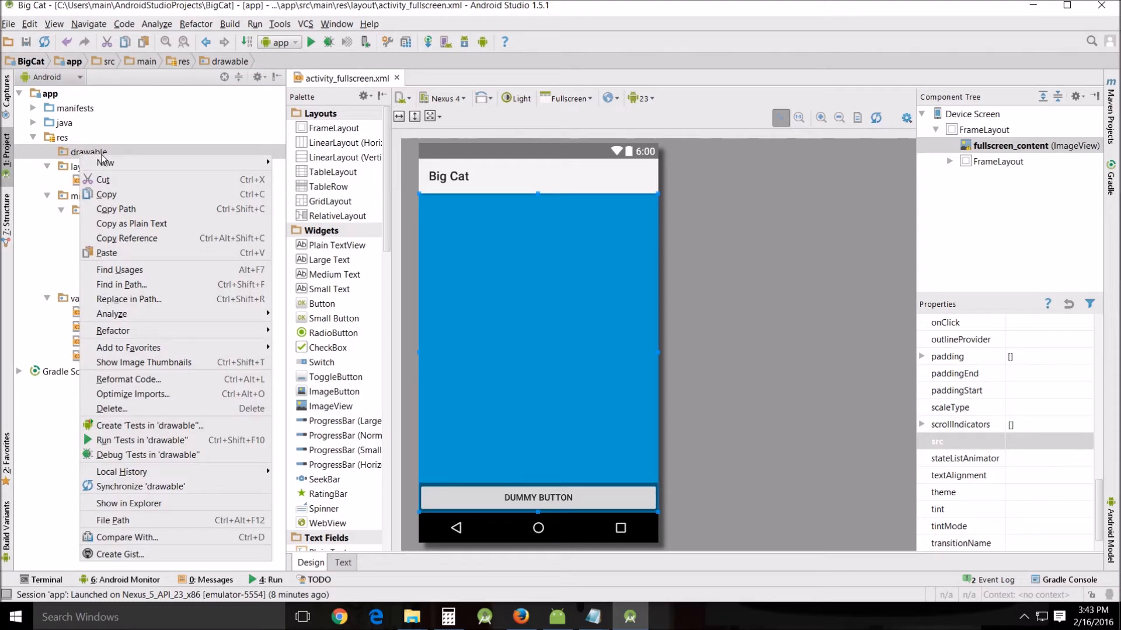
mouse_move(163, 520)
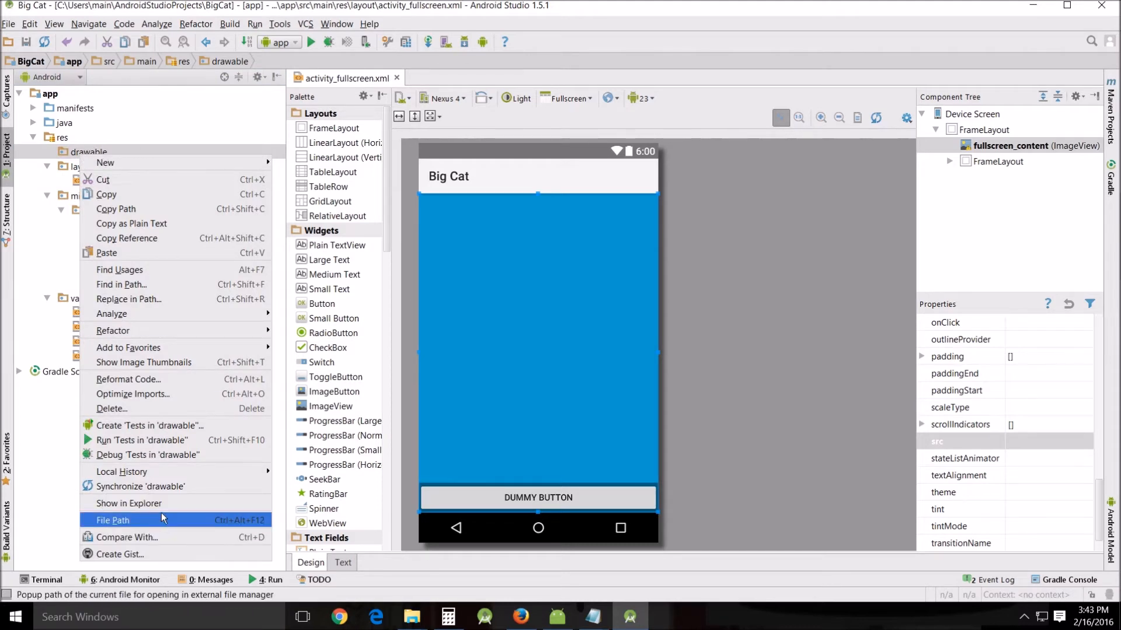
mouse_move(149, 520)
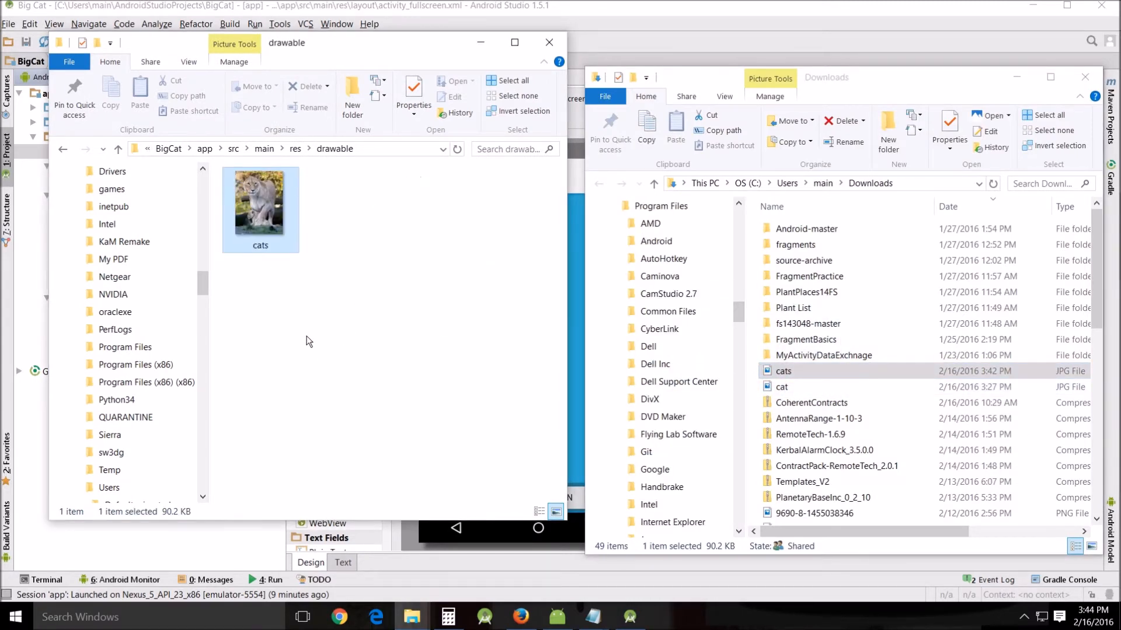
mouse_move(252, 201)
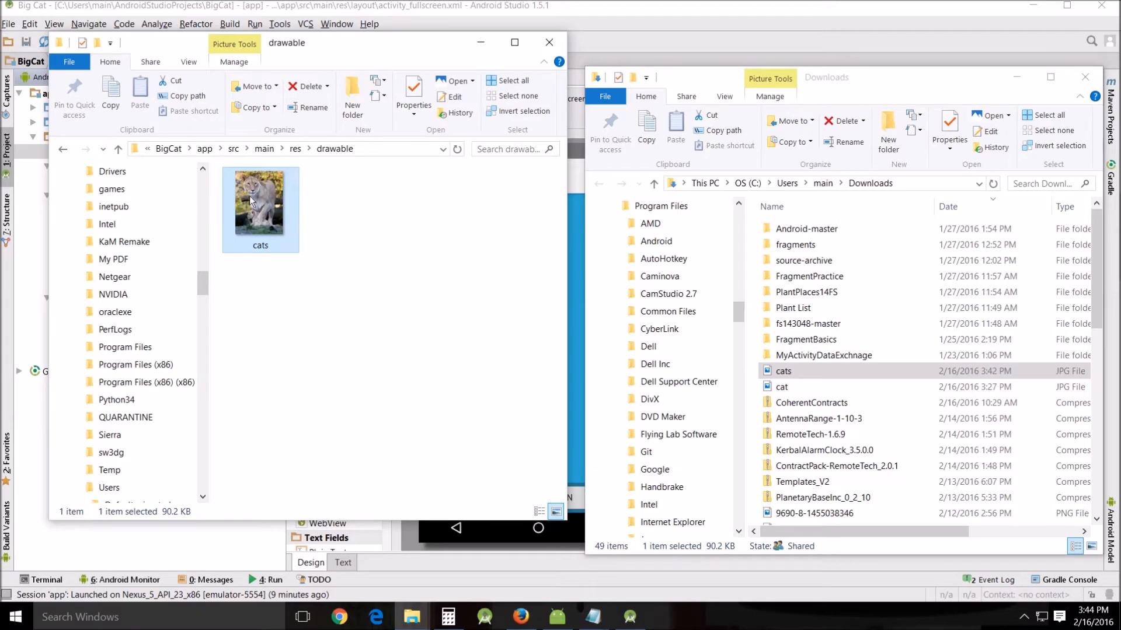
mouse_move(1046, 89)
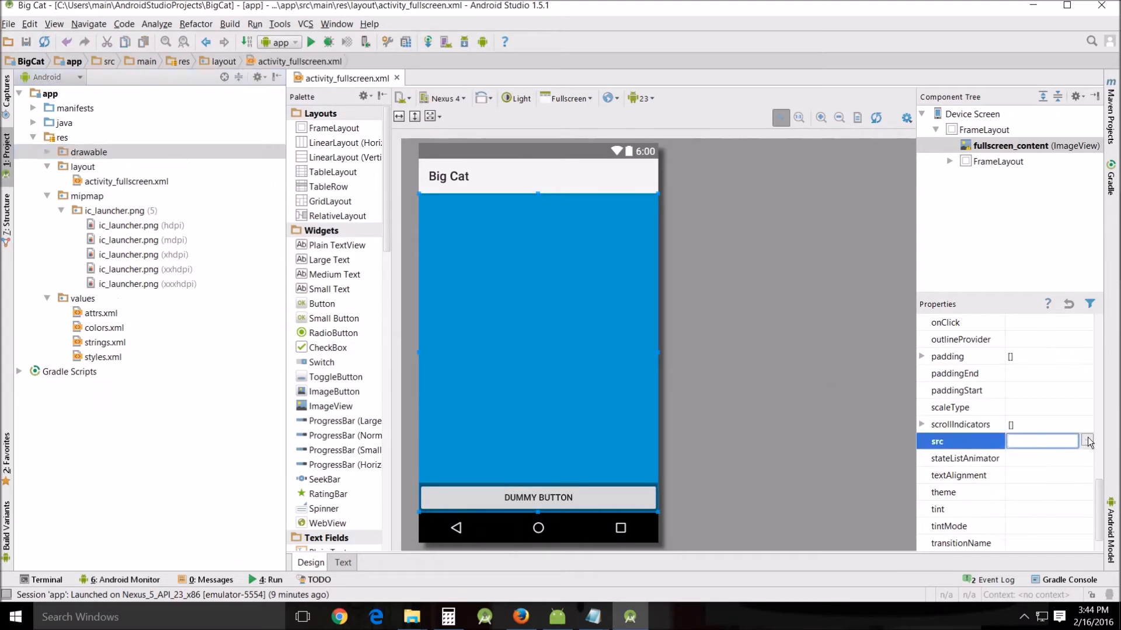
Step: Set the ImageView src to the project's cats drawable and run the app on the emulator
click(1087, 441)
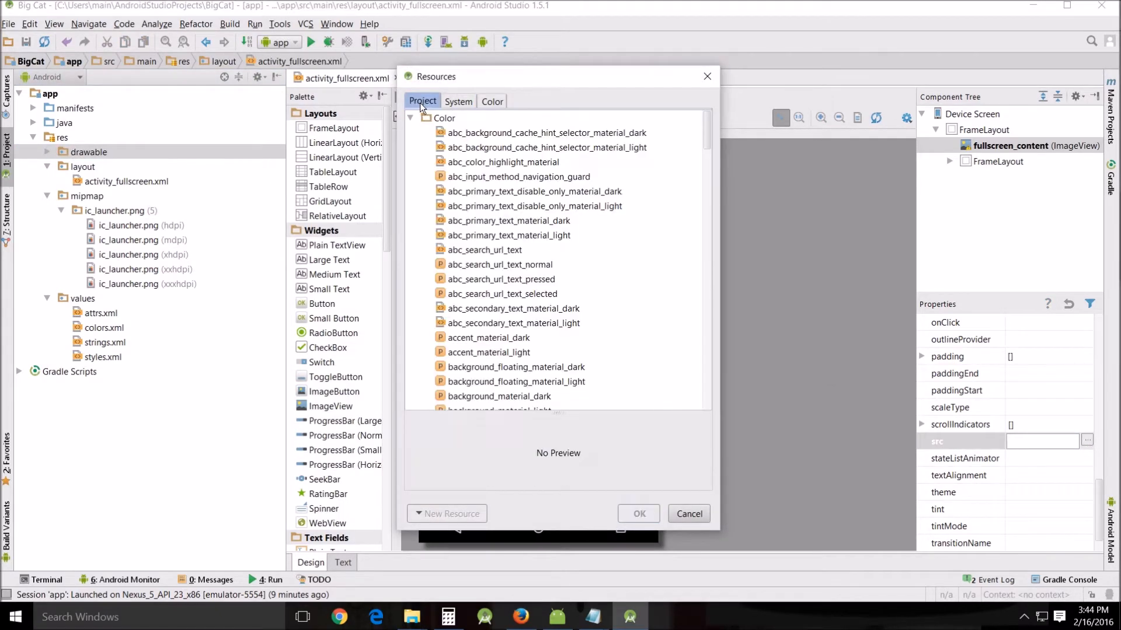
click(417, 118)
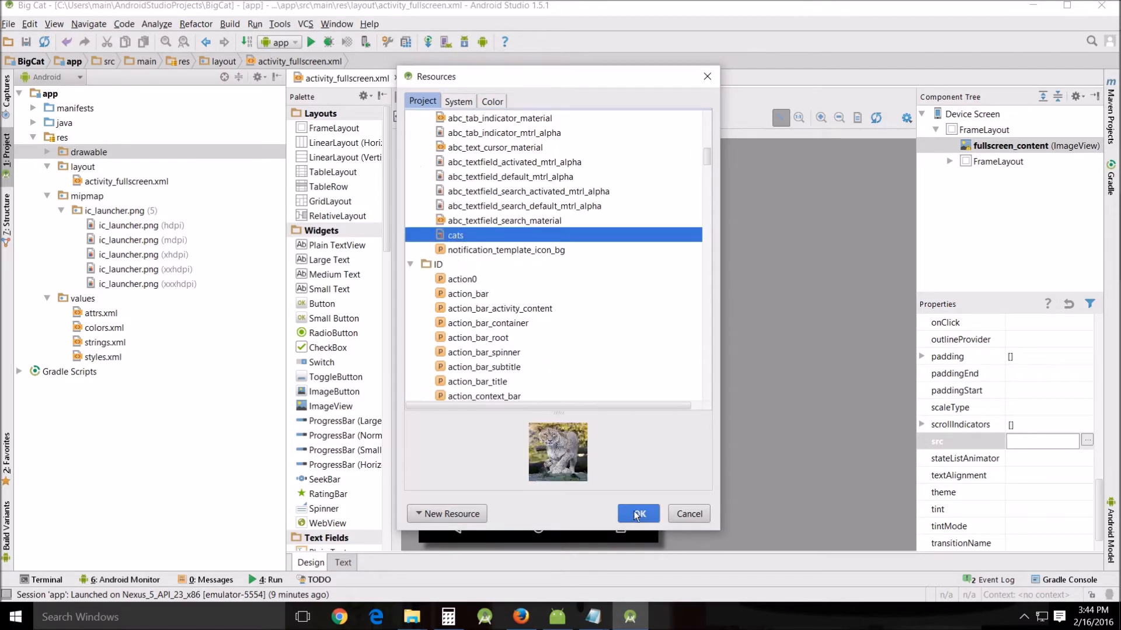
click(637, 513)
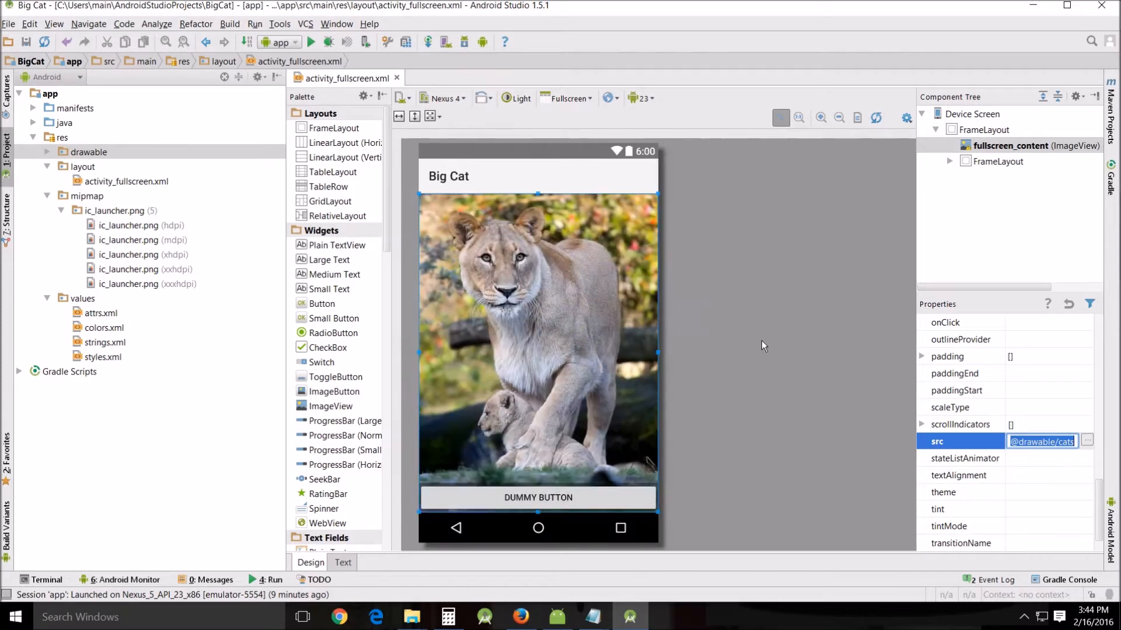
click(731, 325)
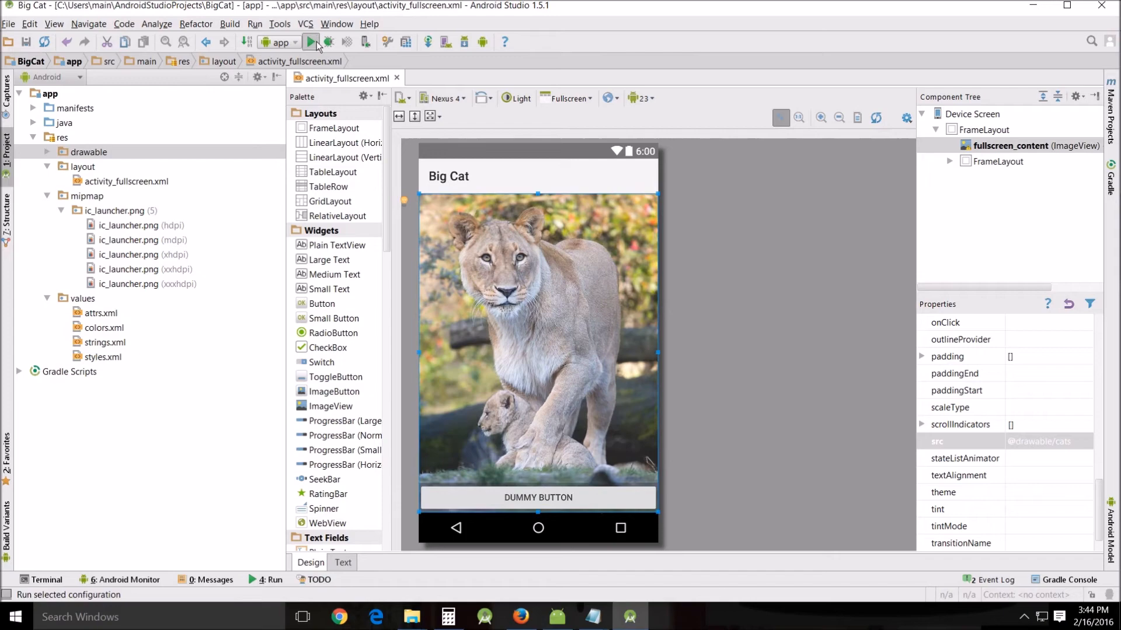
click(310, 42)
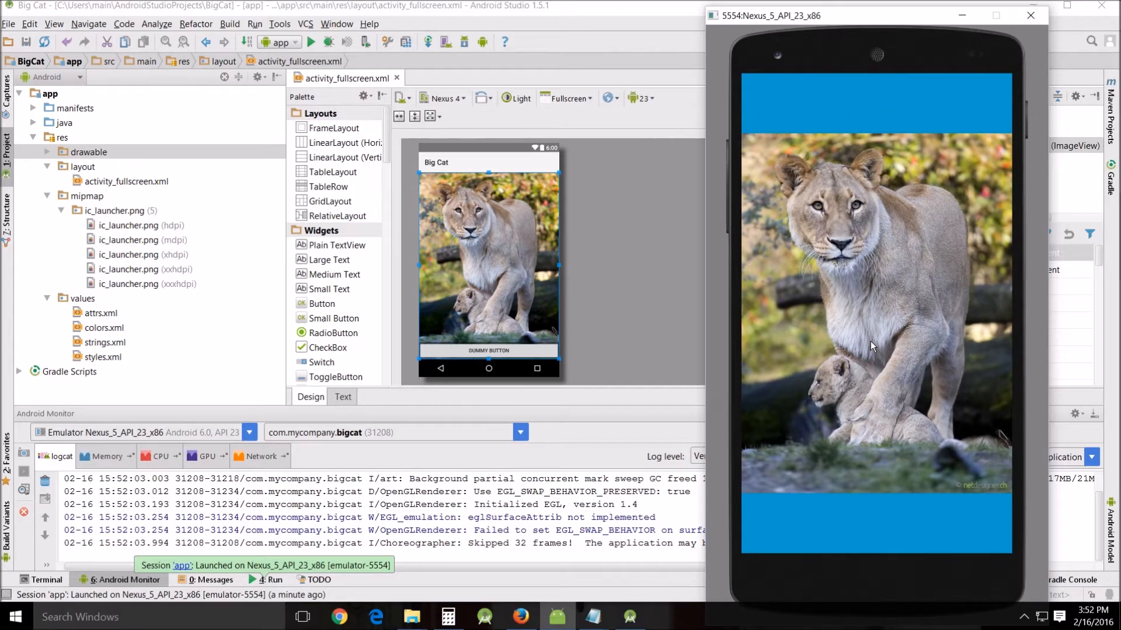
mouse_move(740, 389)
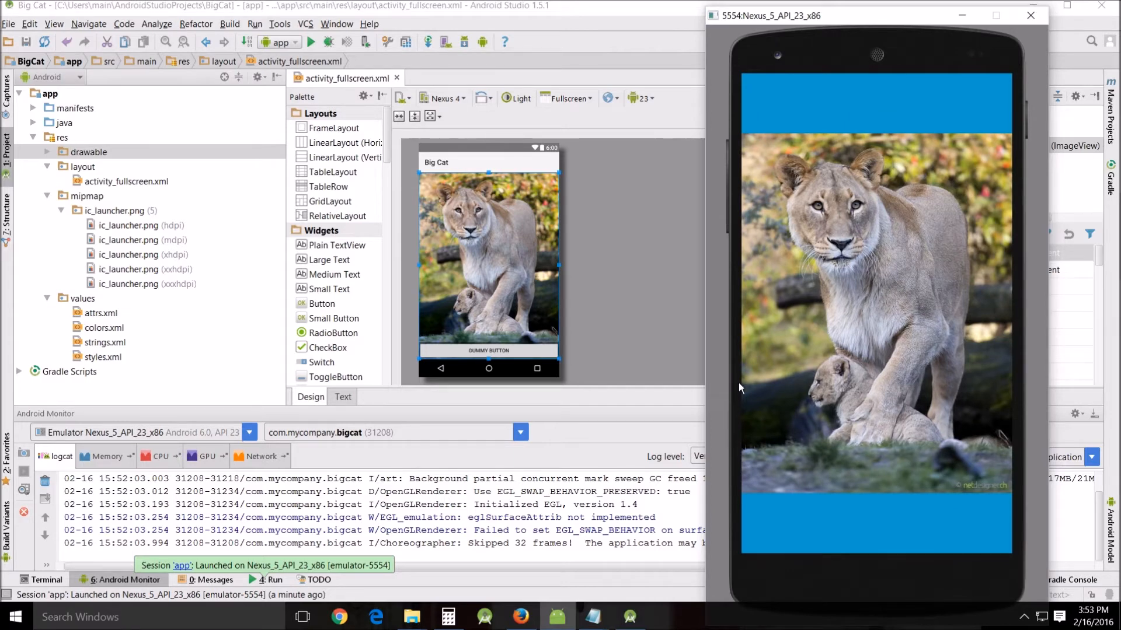
mouse_move(764, 293)
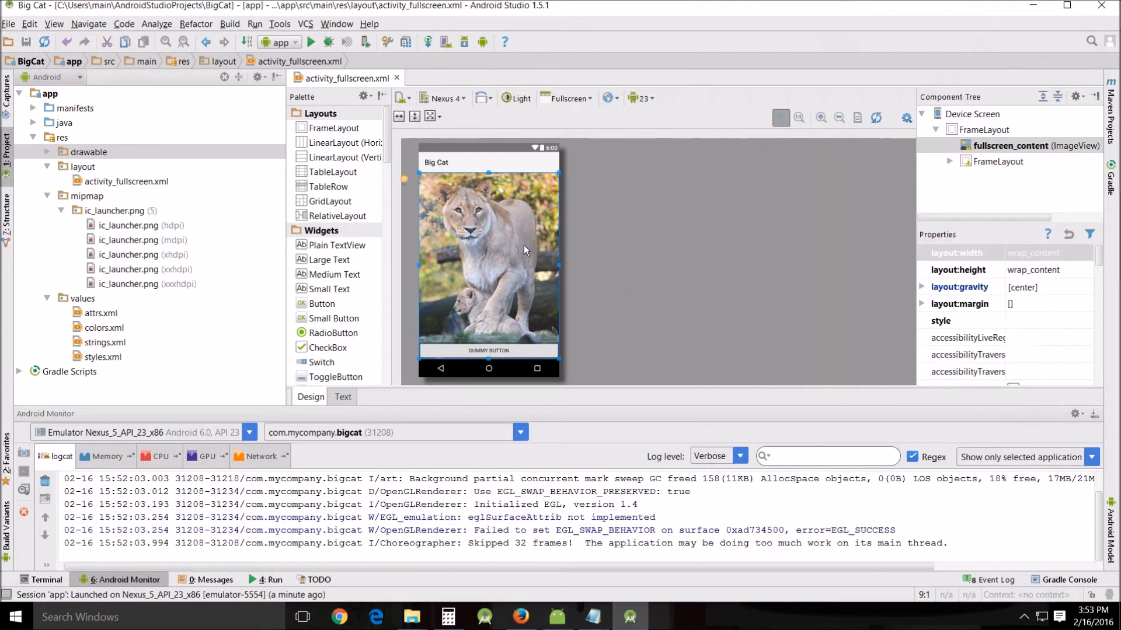
Step: Drag fullscreen_content's resize handles to enlarge the cat image to about 504dp by 672dp
click(1011, 145)
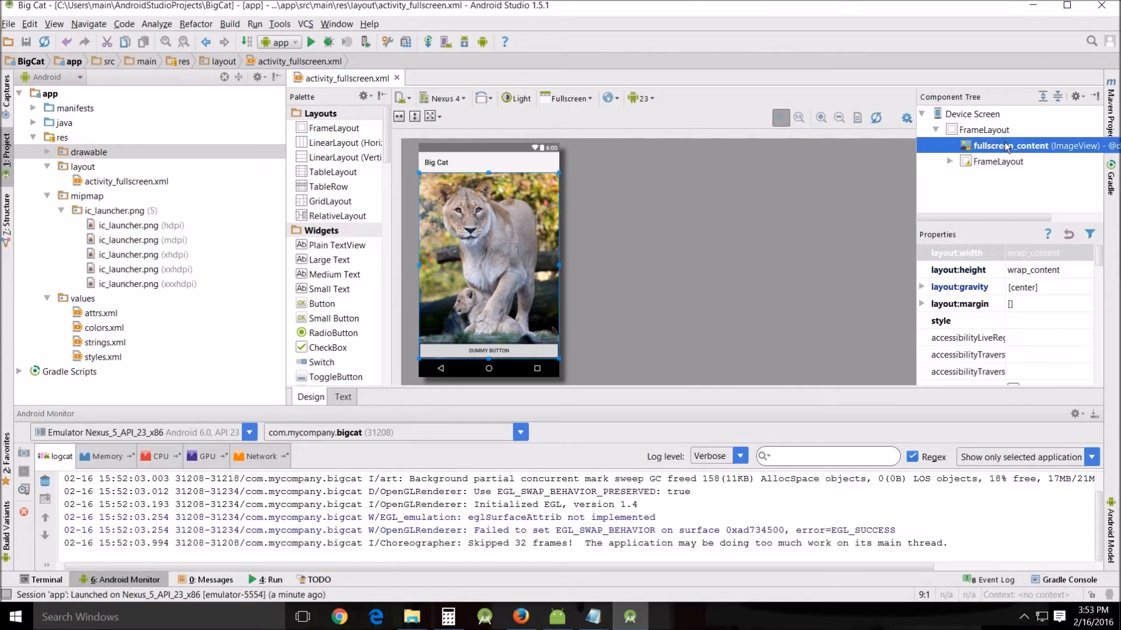
drag(488, 155, 488, 148)
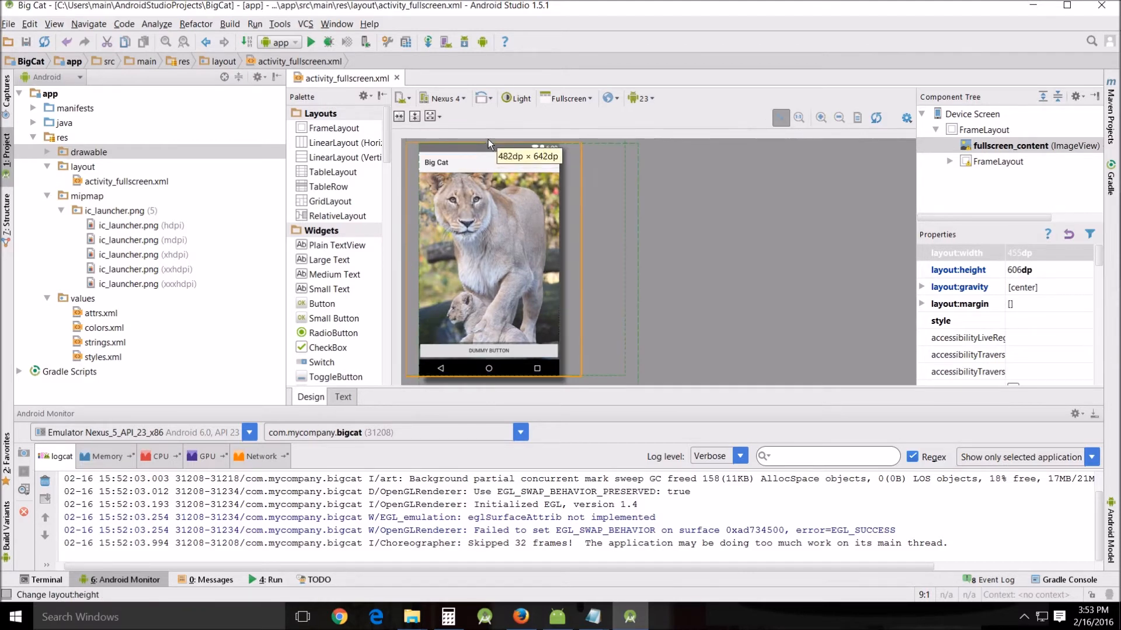
drag(583, 386, 584, 387)
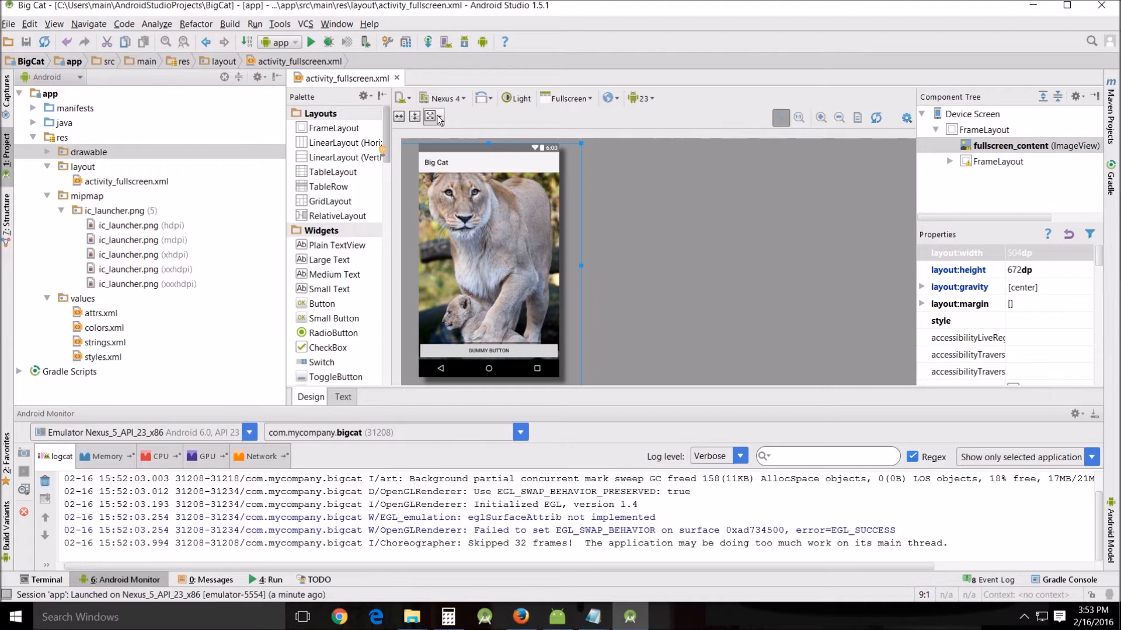
click(439, 116)
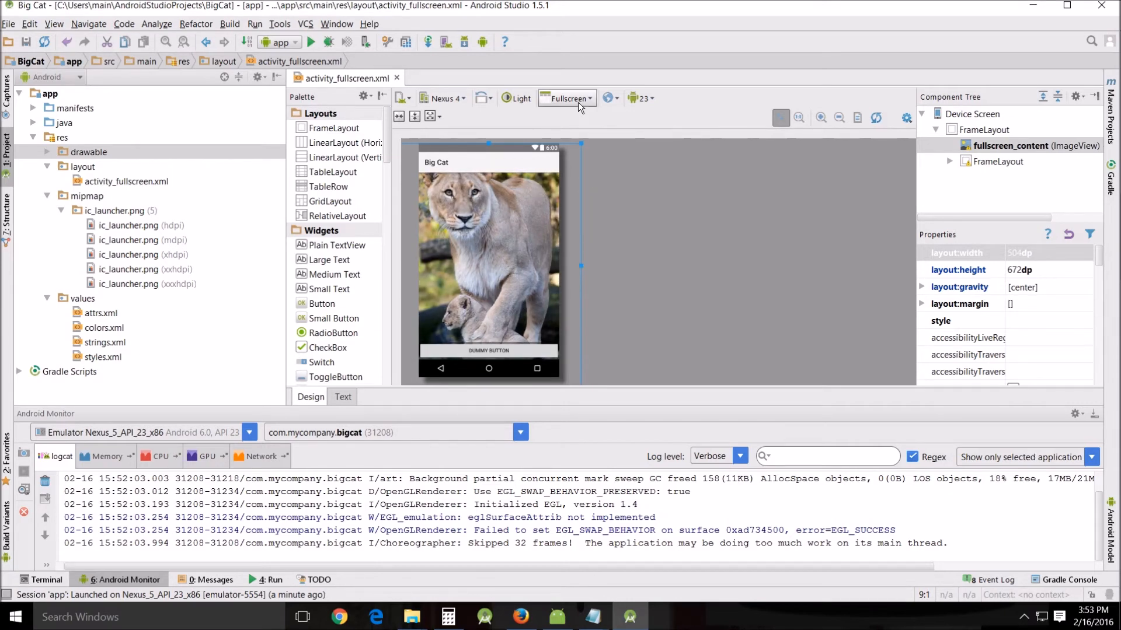
Step: Relaunch the app on the already running emulator via the Device Chooser
click(310, 42)
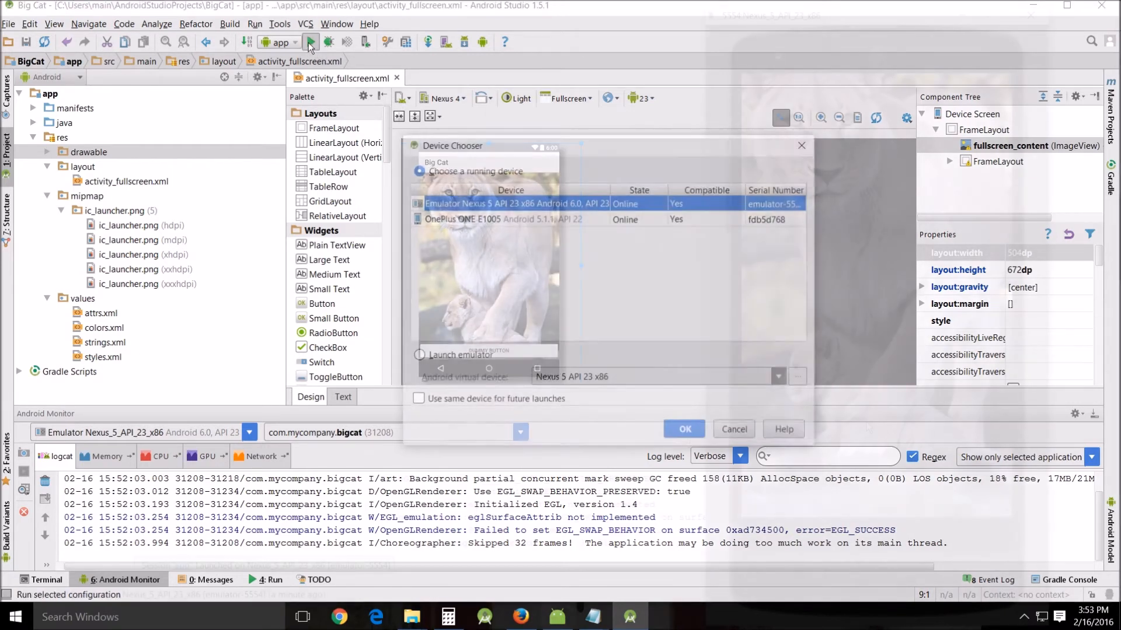
click(684, 429)
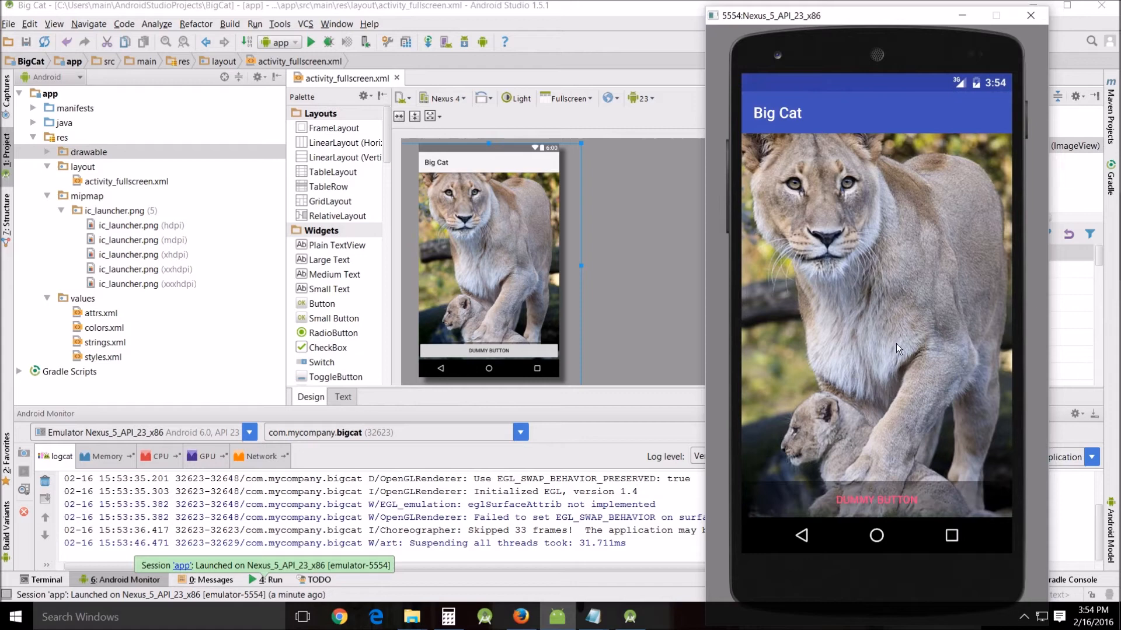
mouse_move(832, 97)
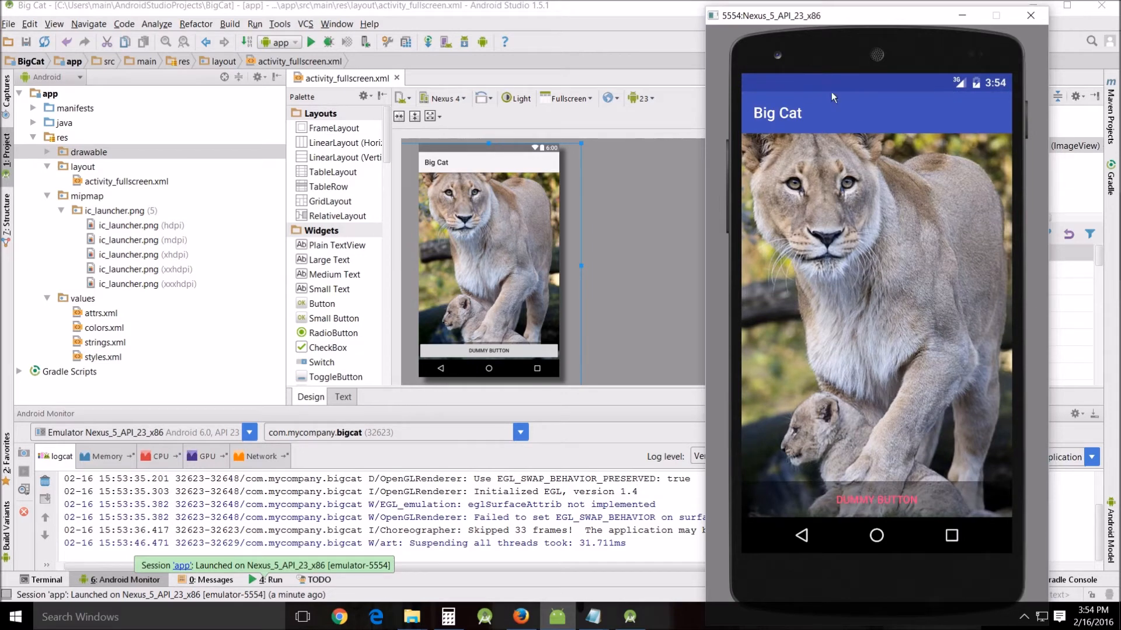
mouse_move(880, 320)
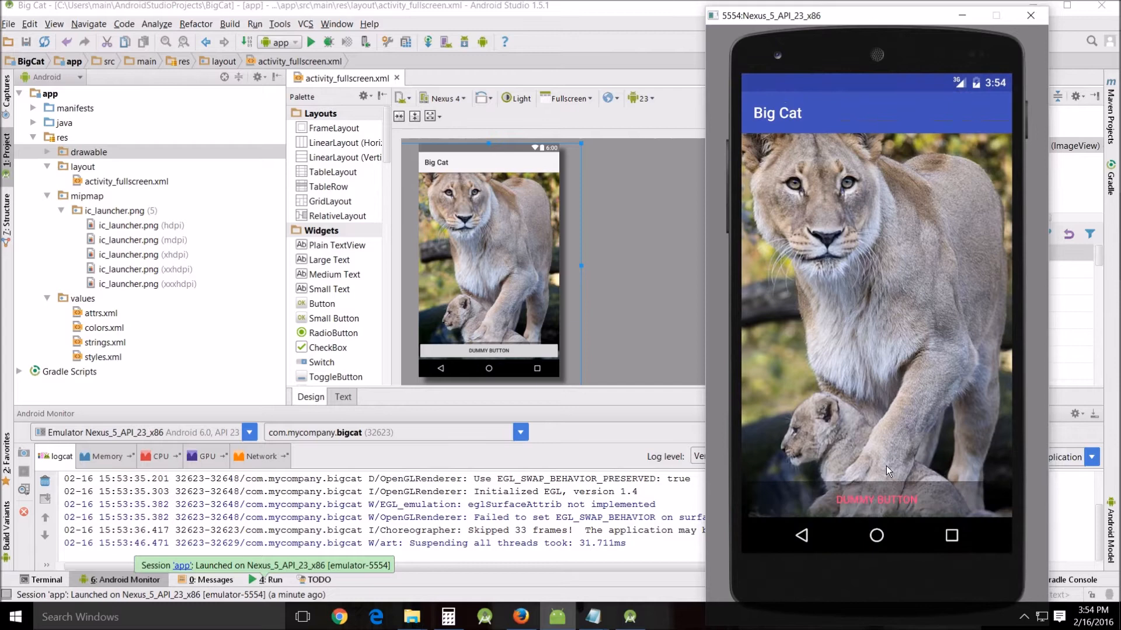
mouse_move(829, 339)
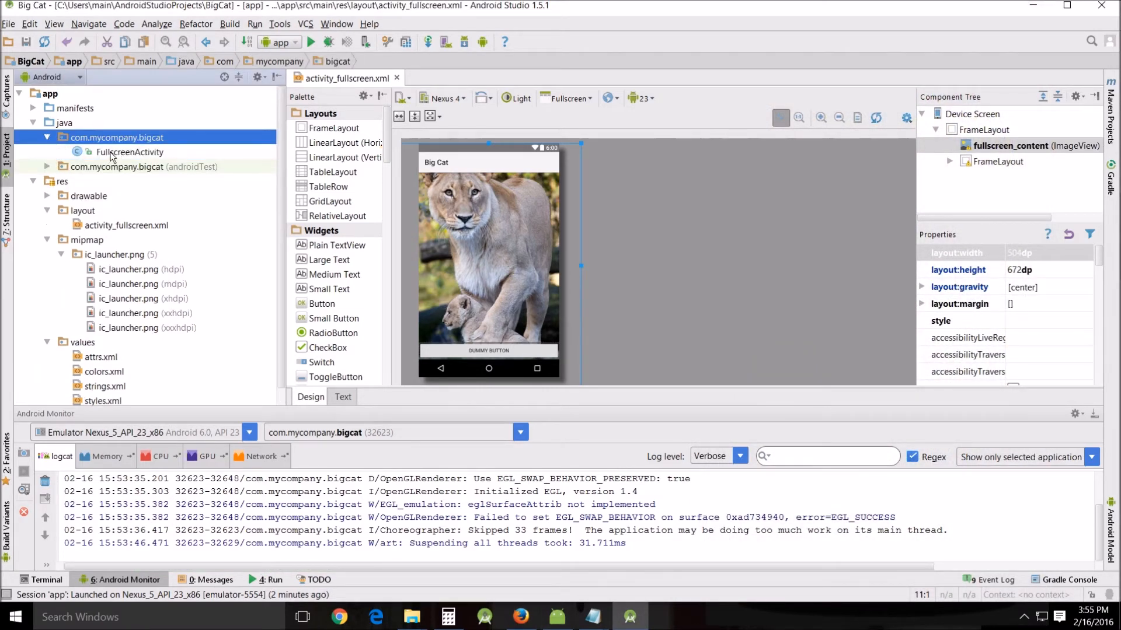
Step: Open FullscreenActivity.java and search the file for 'dummy'
double_click(128, 152)
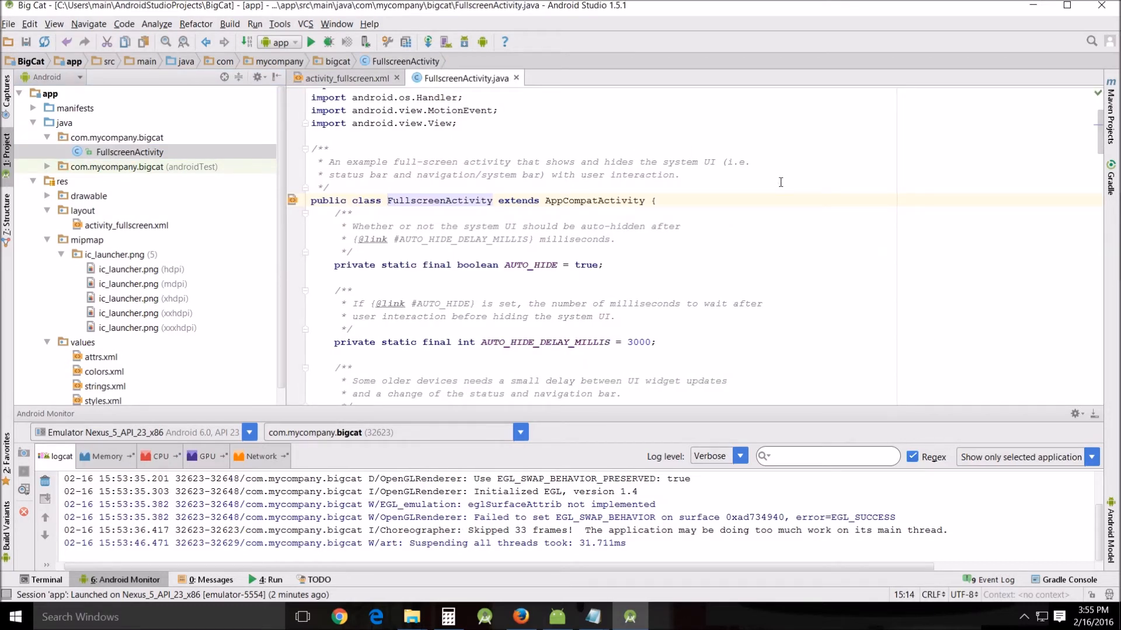
text(F)
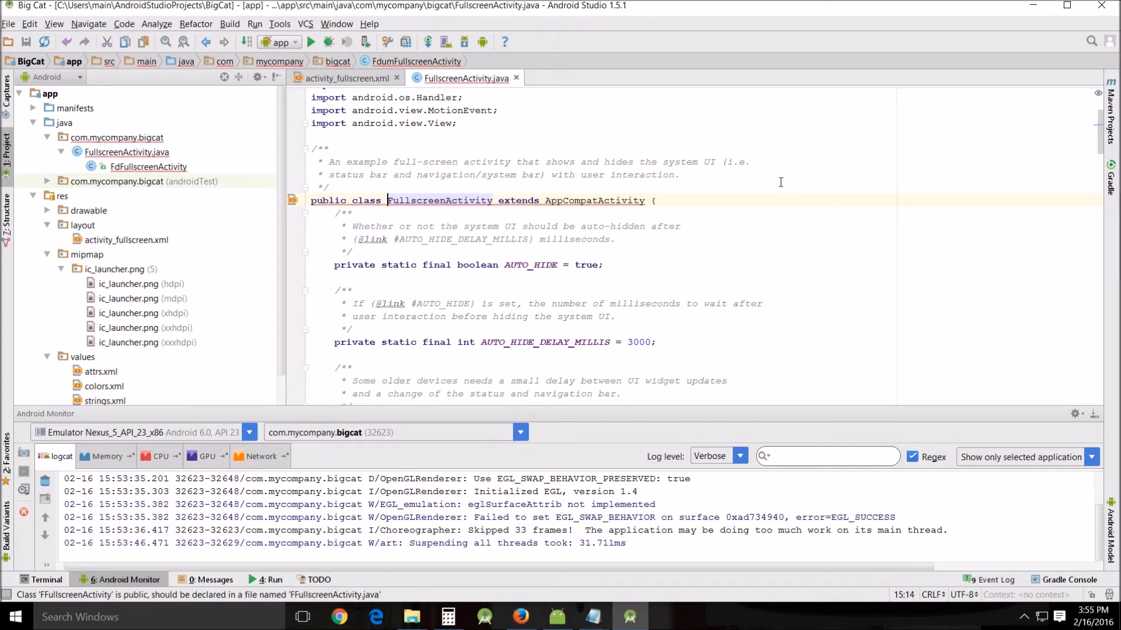
text(Fdum)
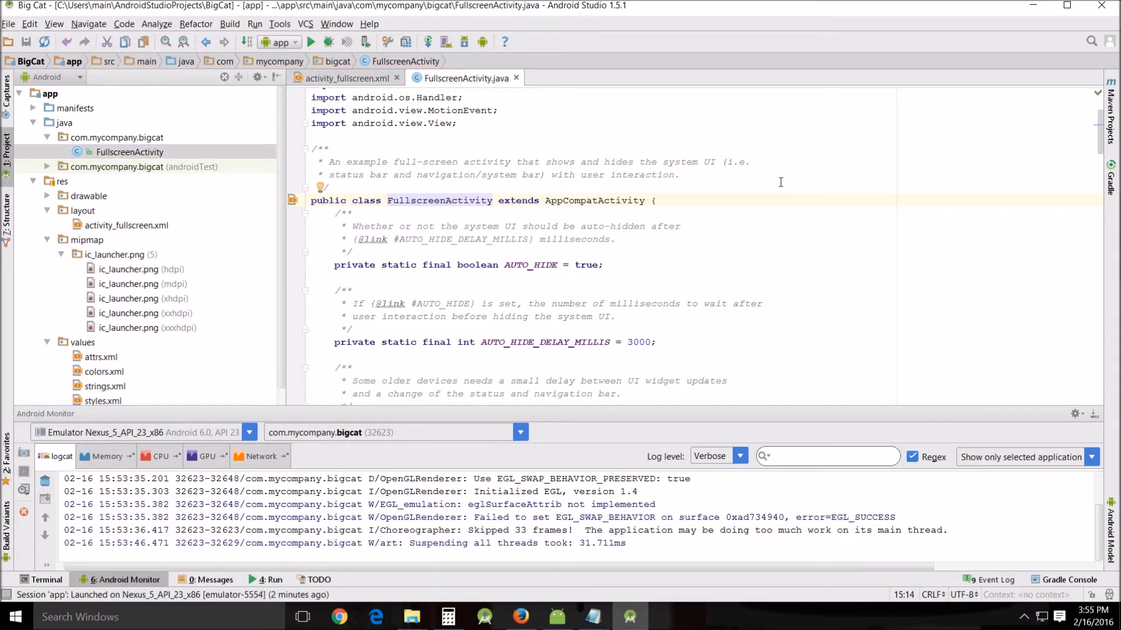
key(Ctrl+F)
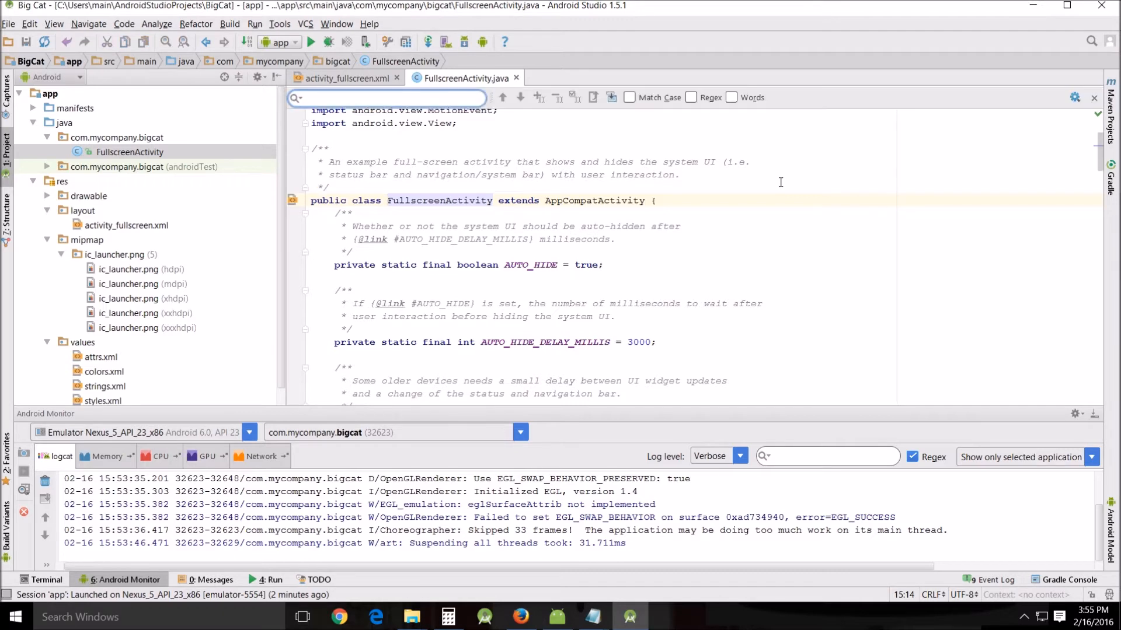
text(dummy)
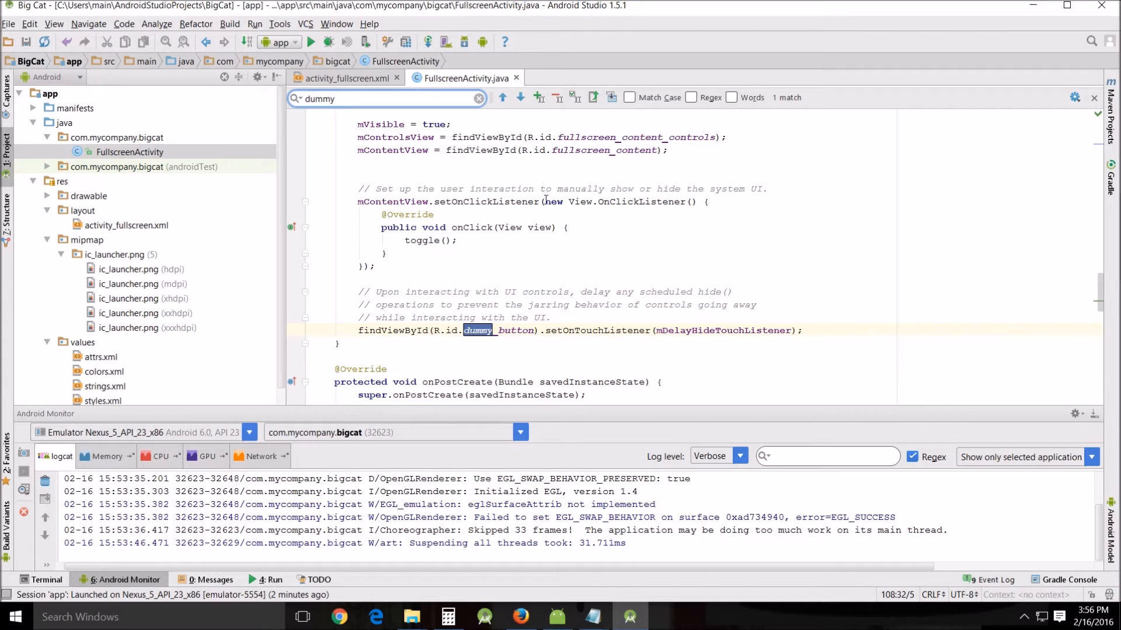
mouse_move(400, 321)
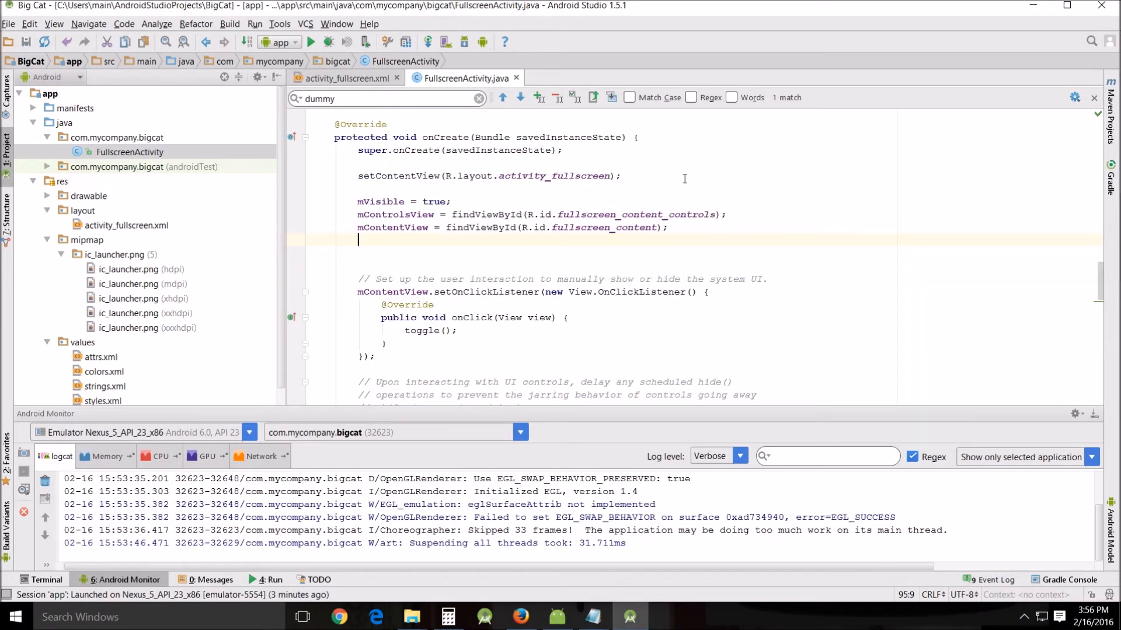
Step: Declare 'private Button catButton;' below the mContentView field, accepting the Button import
double_click(392, 226)
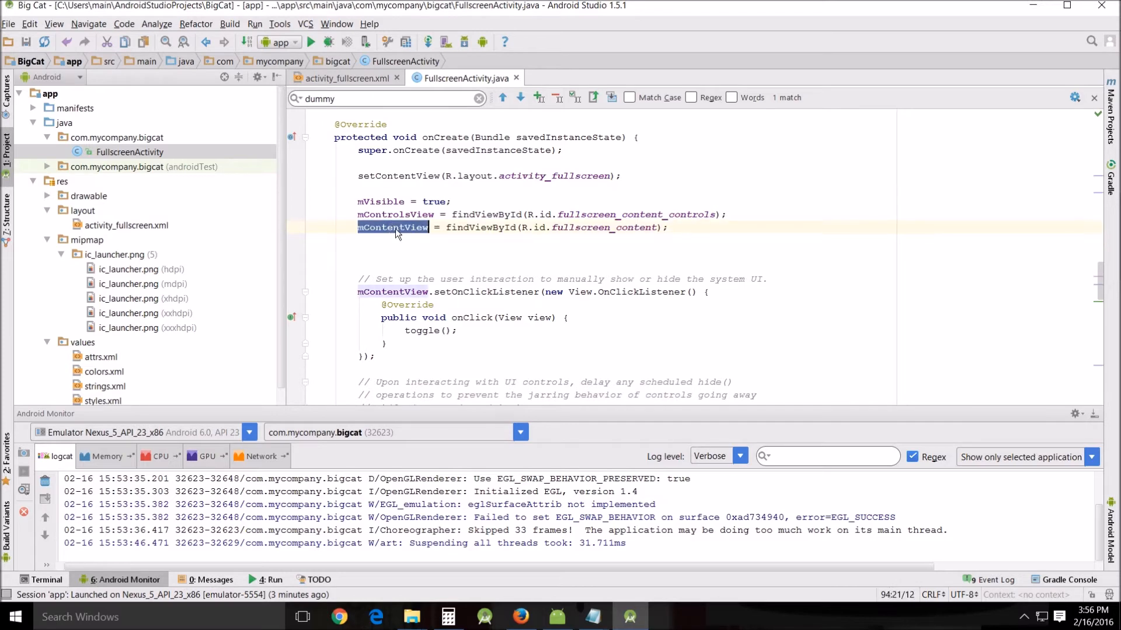
scroll(down, 3)
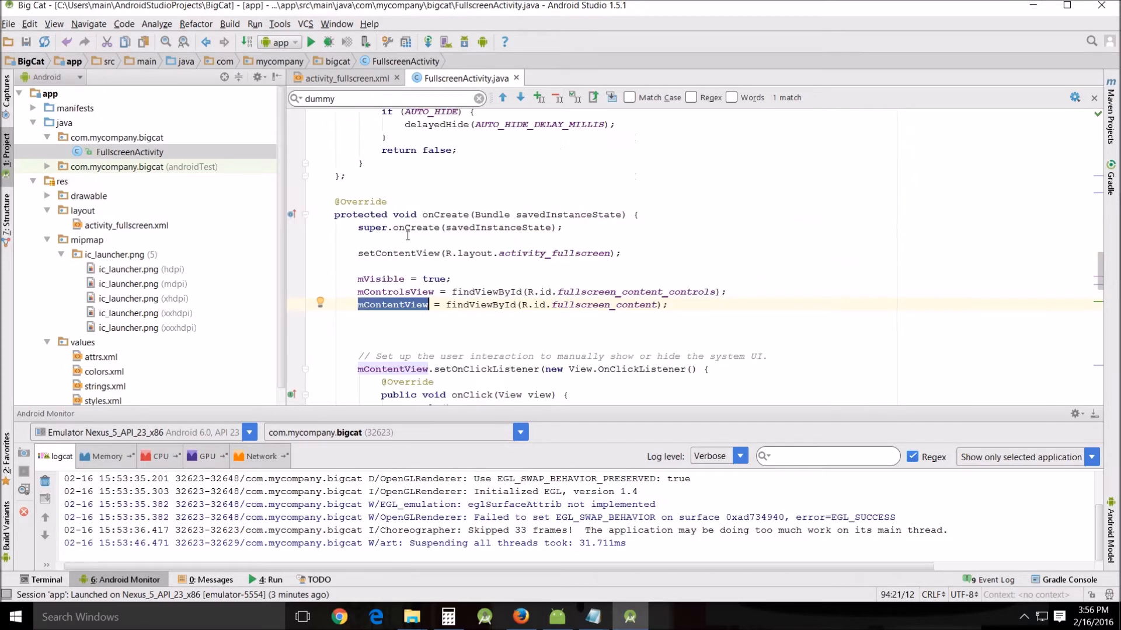
text(mContentView)
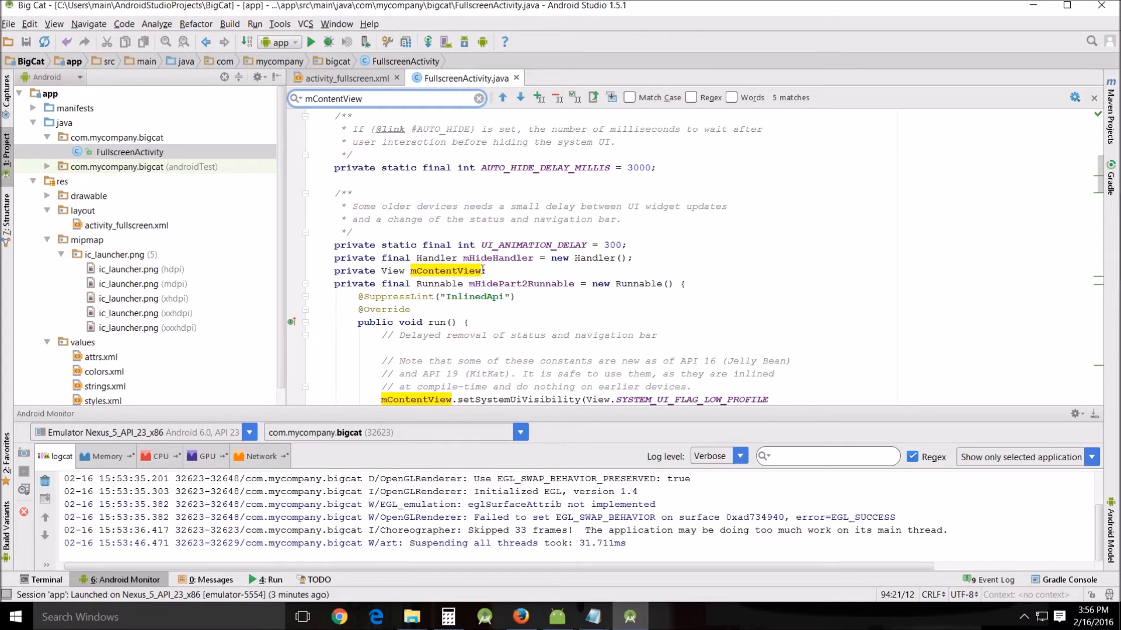
scroll(down, 3)
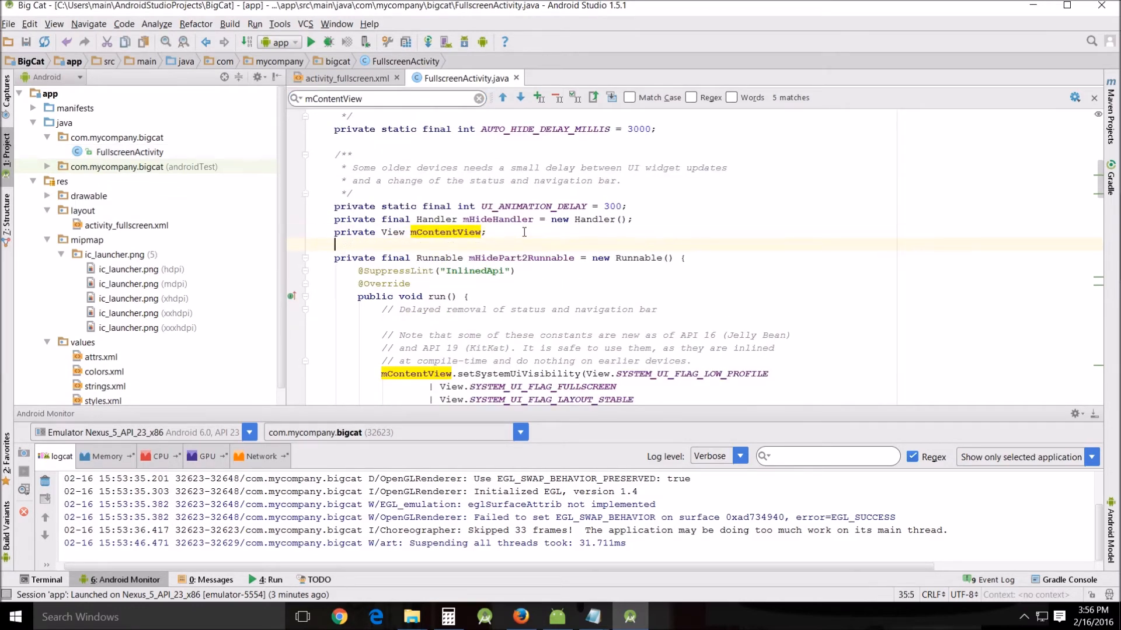
text(private)
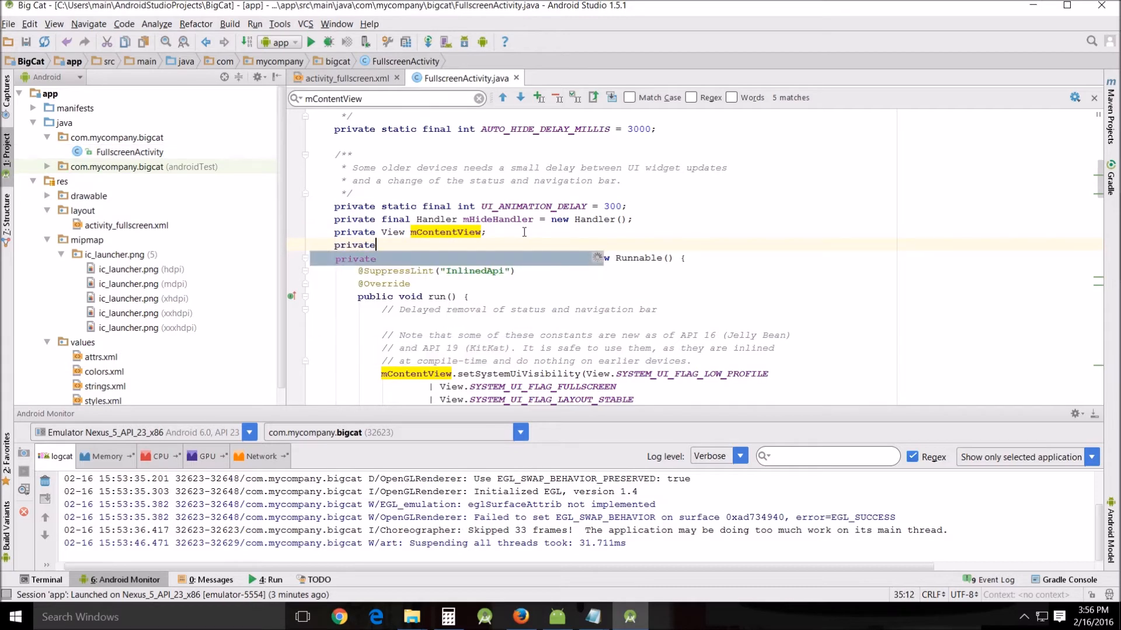
text(Button)
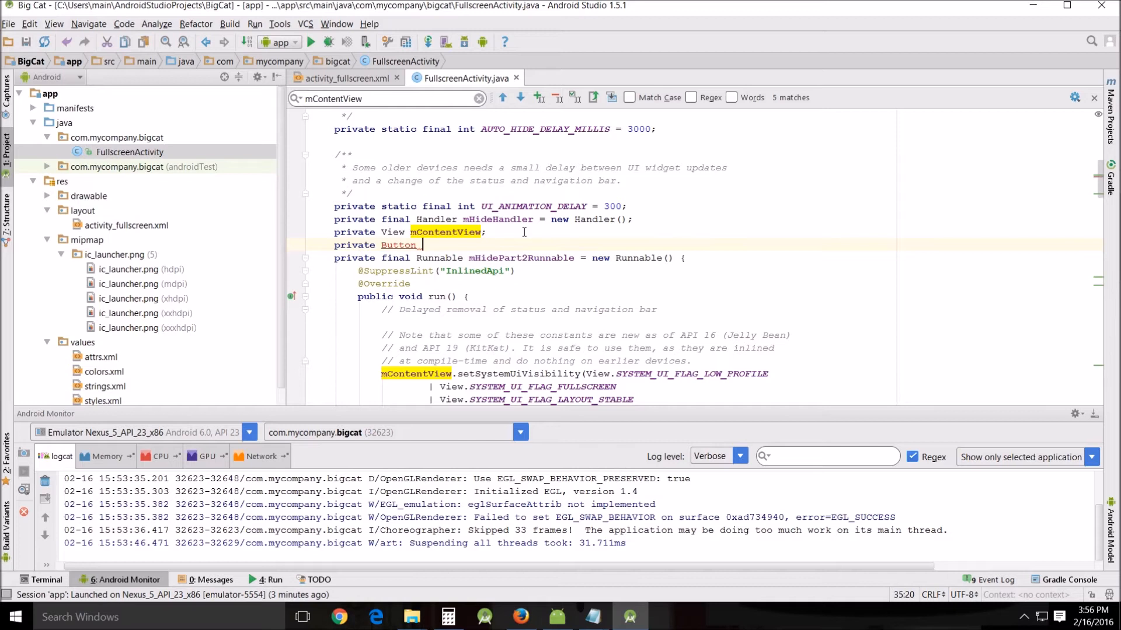
text(cat)
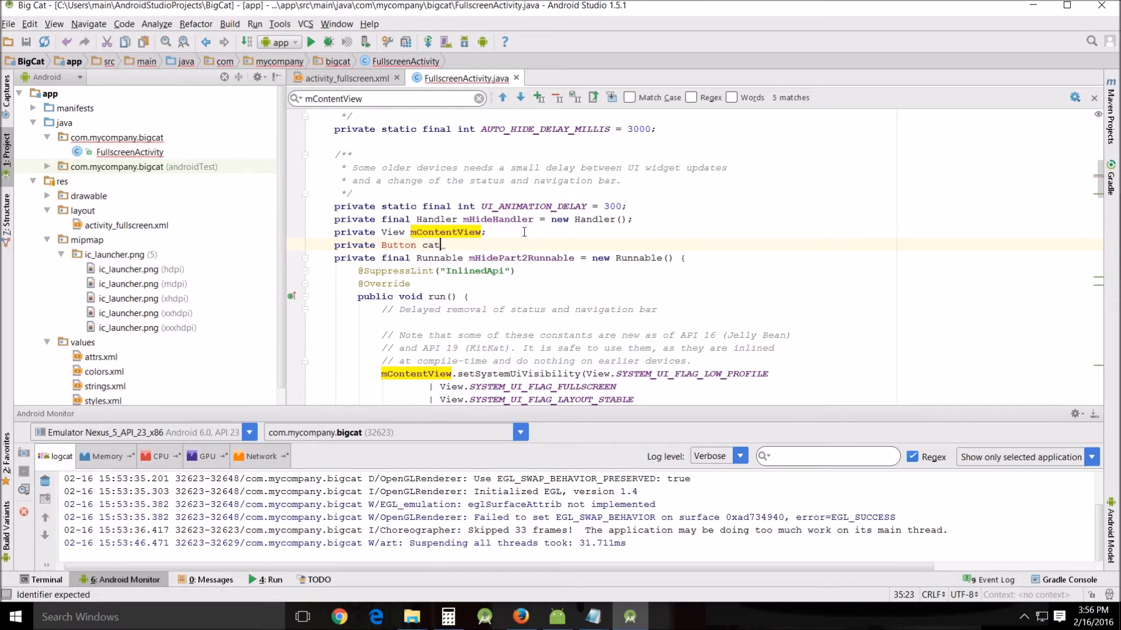
text(Button)
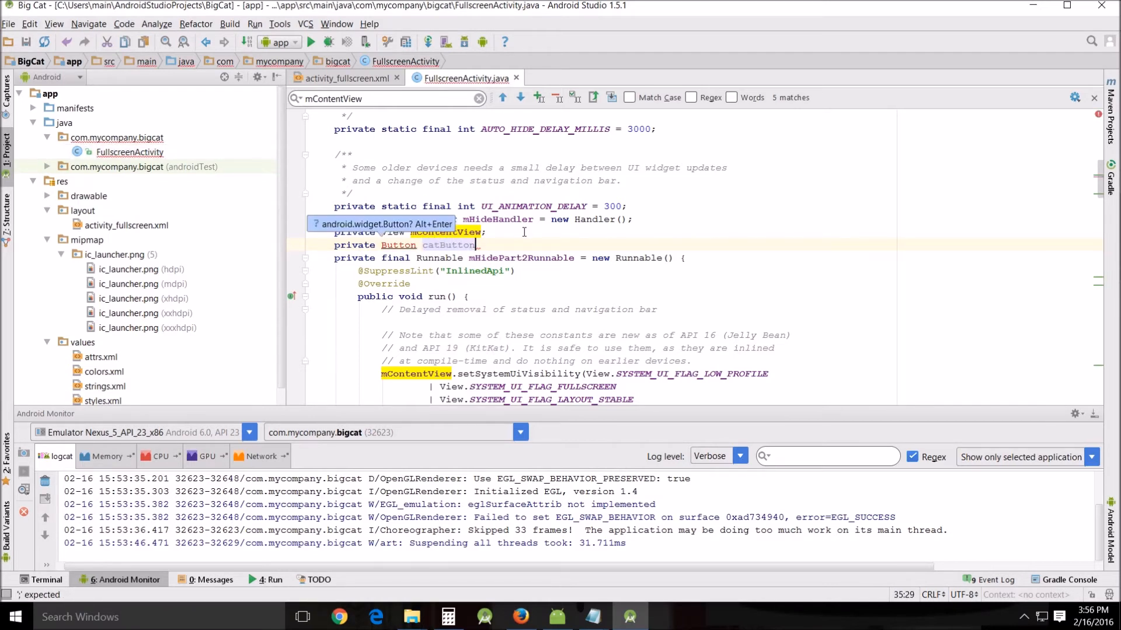
text(;)
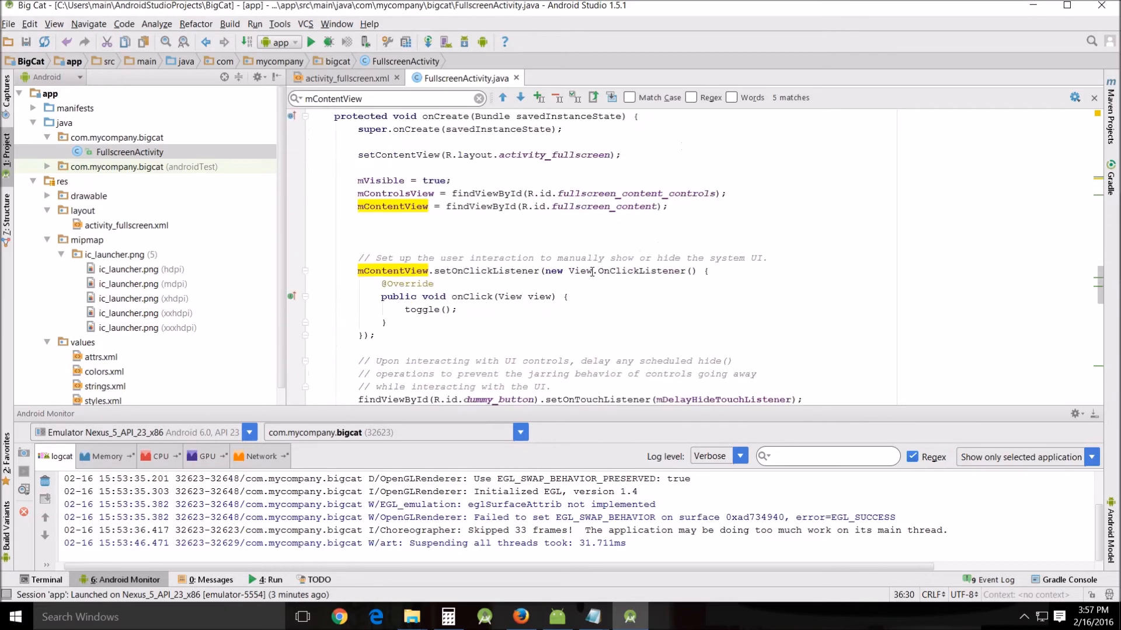
Step: Show editor line numbers and insert a new line after line 96 in onCreate
scroll(down, 3)
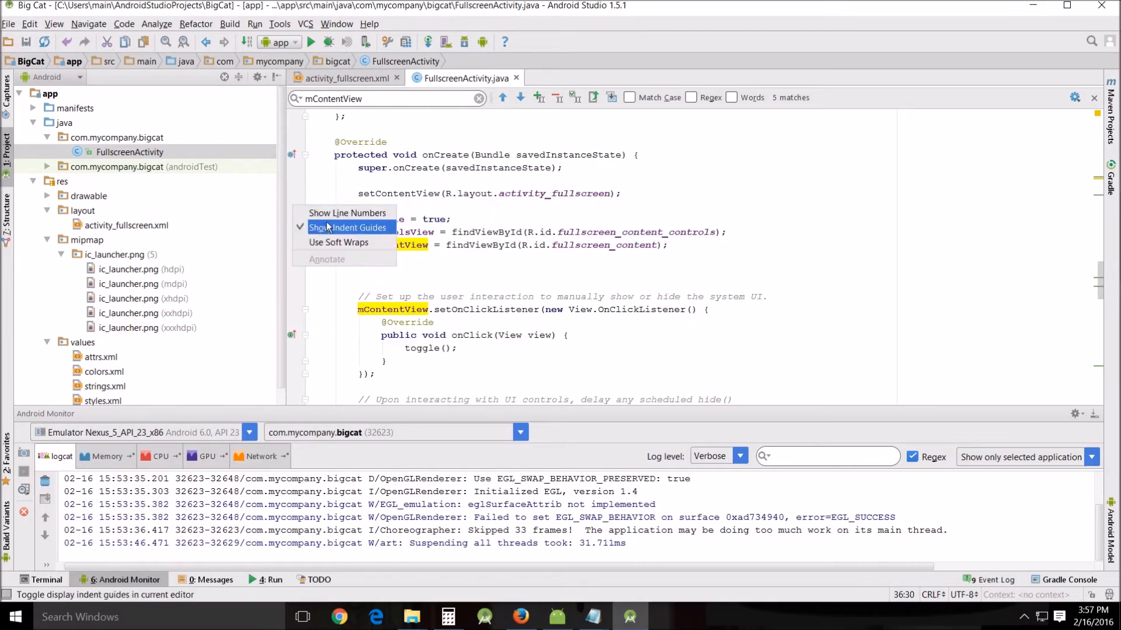
click(348, 213)
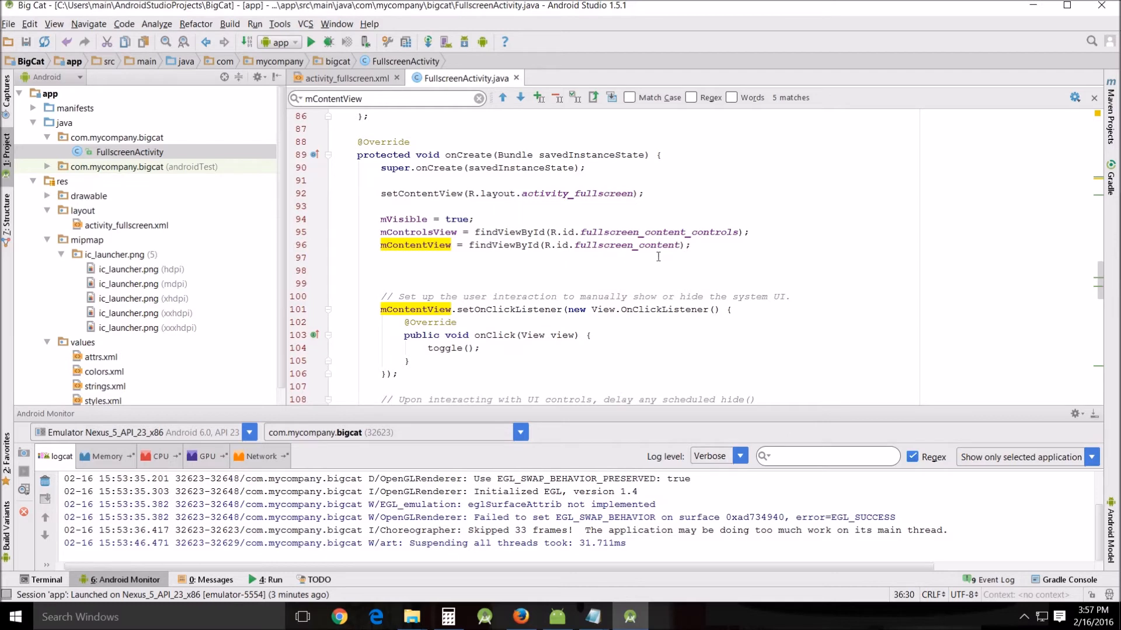
scroll(down, 3)
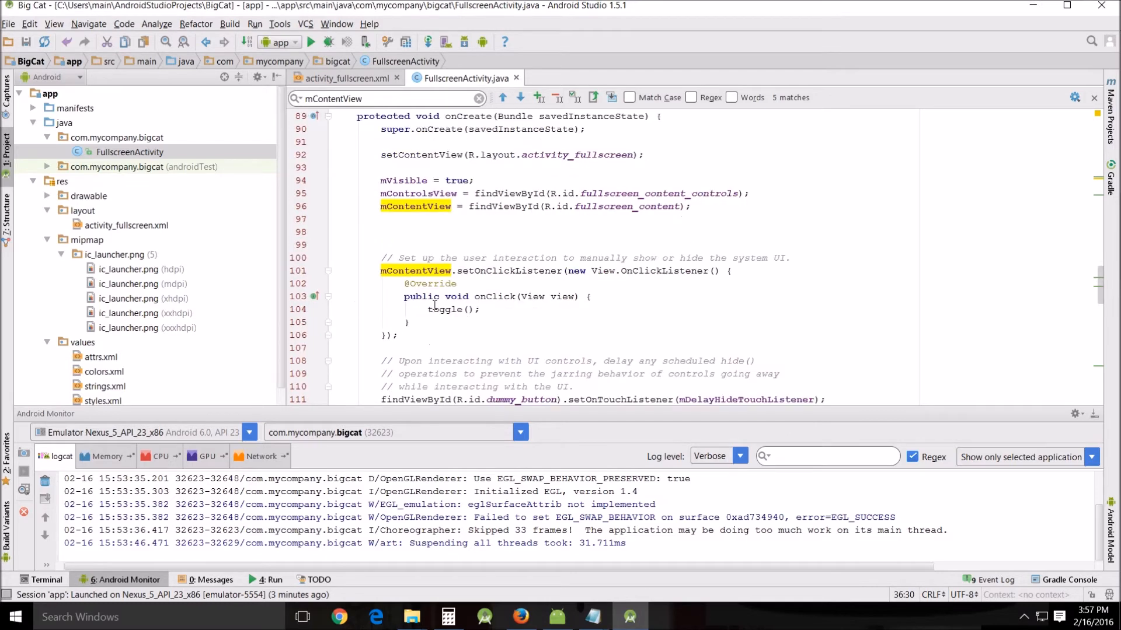
click(693, 206)
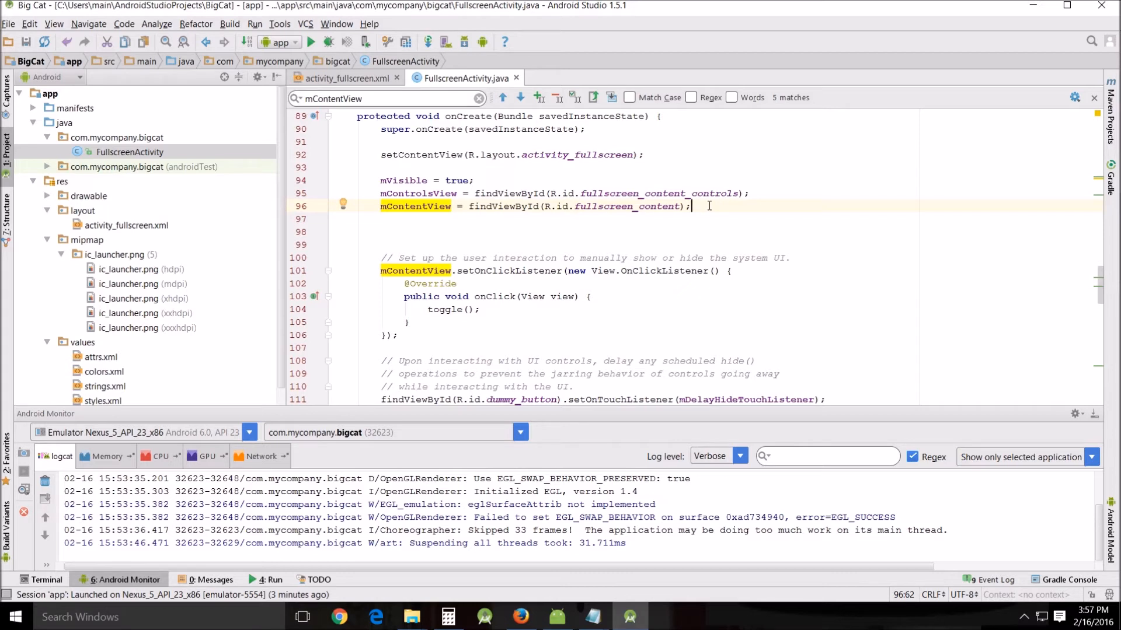
key(Enter)
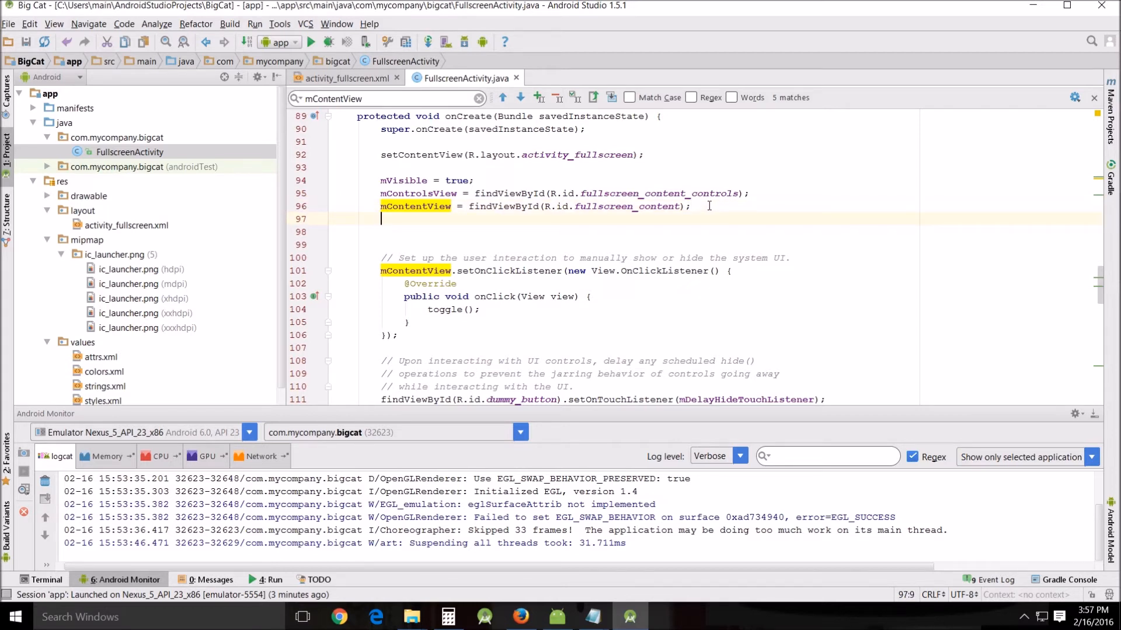
Step: Write '//added' and 'catButton = findViewById(R.id.dummy_button);' in onCreate
text(//added)
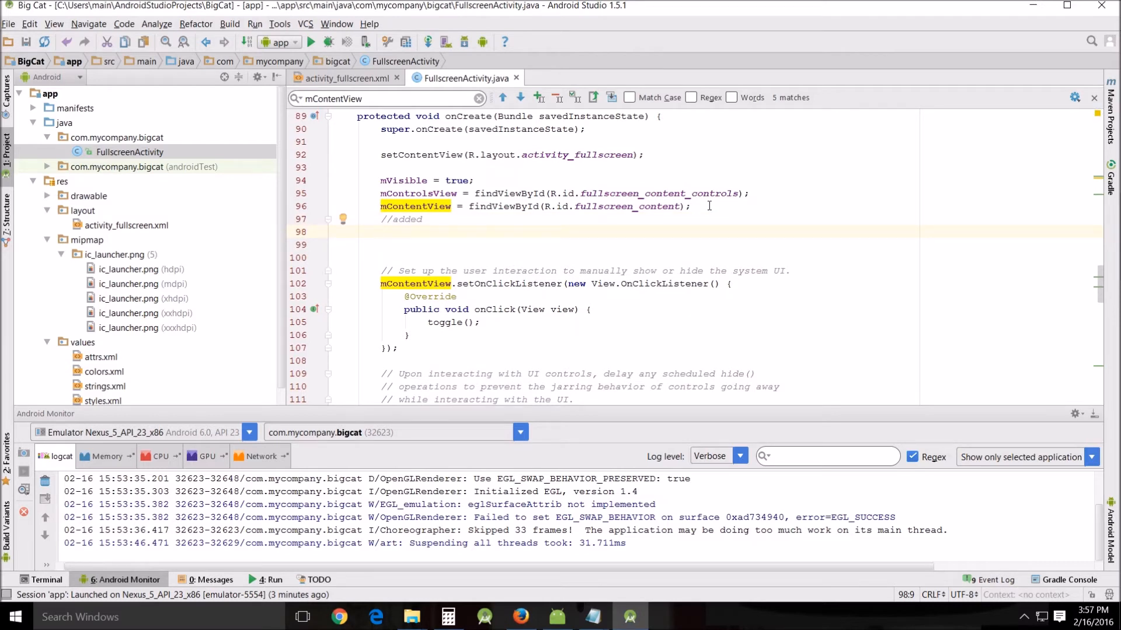
text(cat)
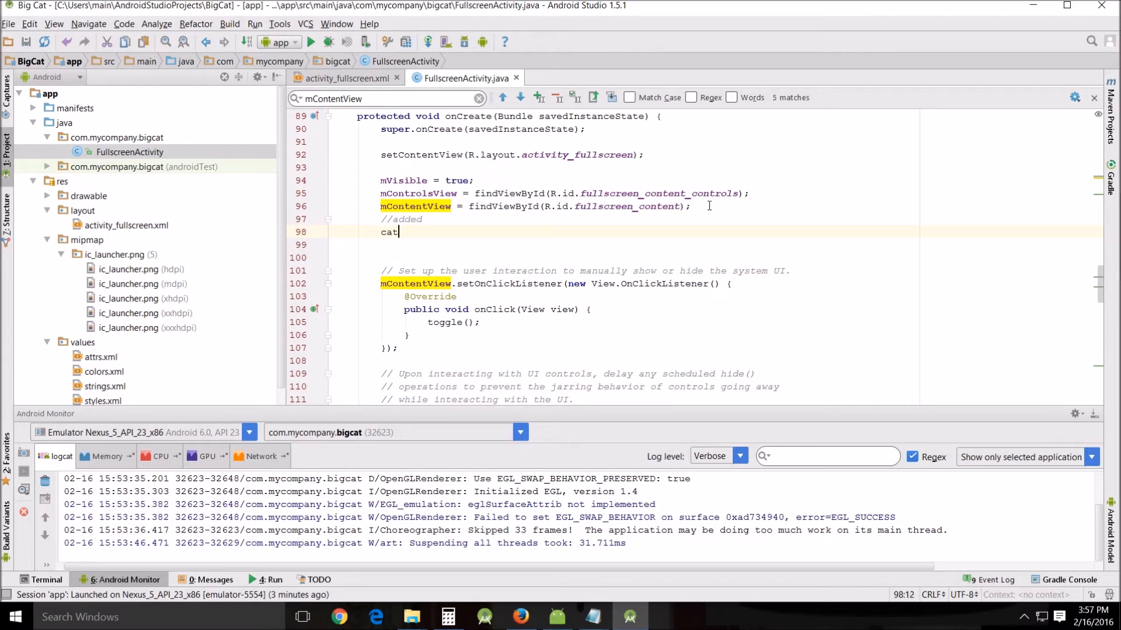
text(Button)
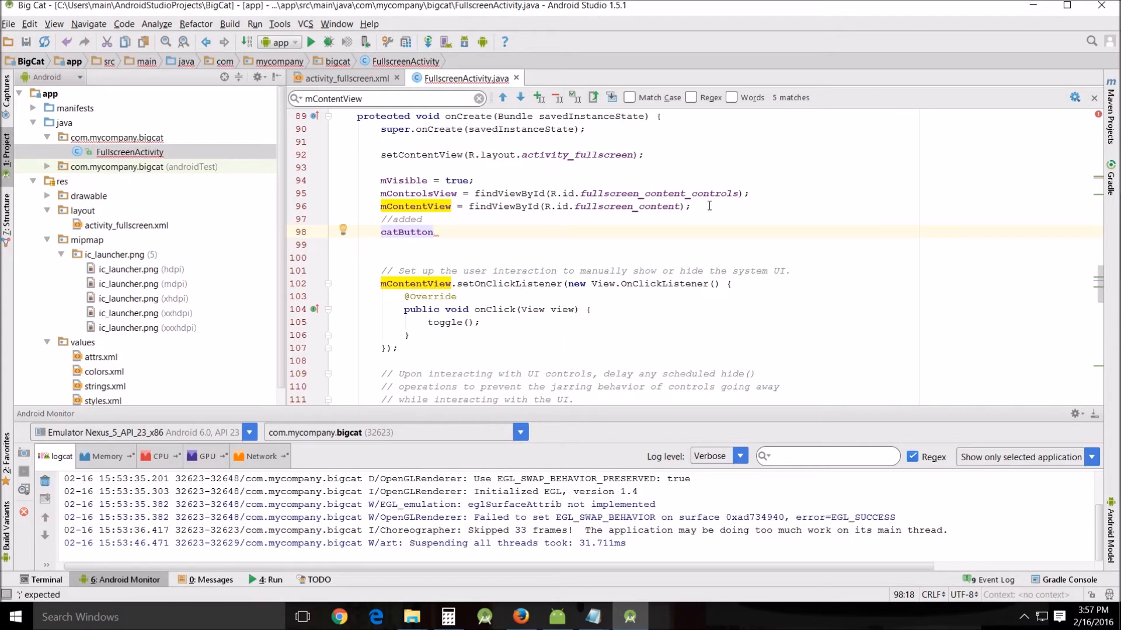
text(=)
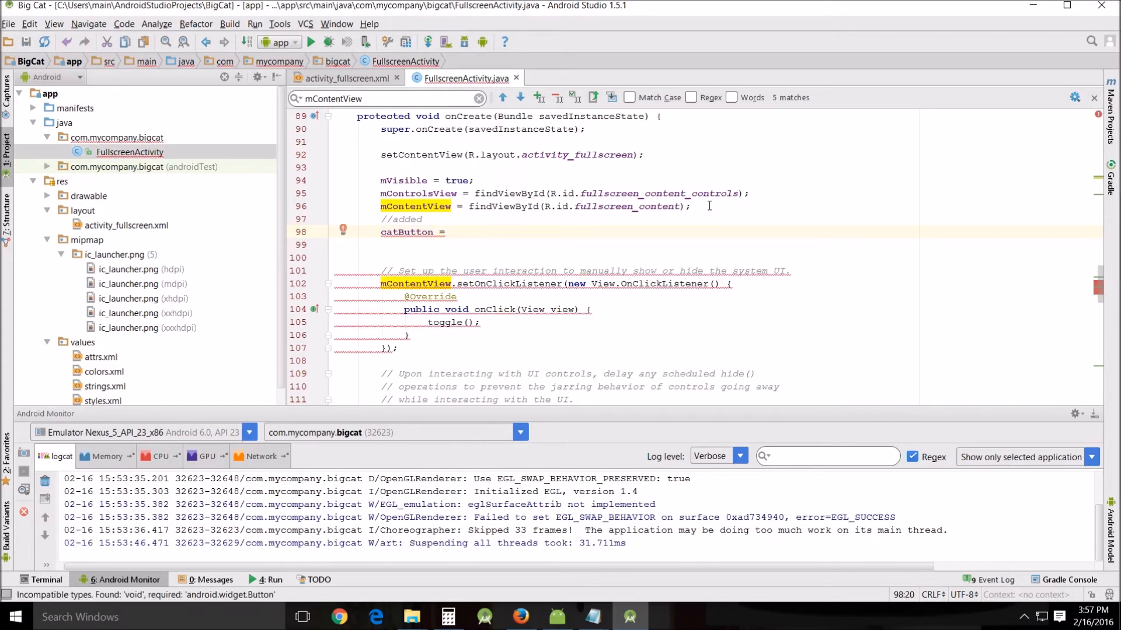
text(findViewById())
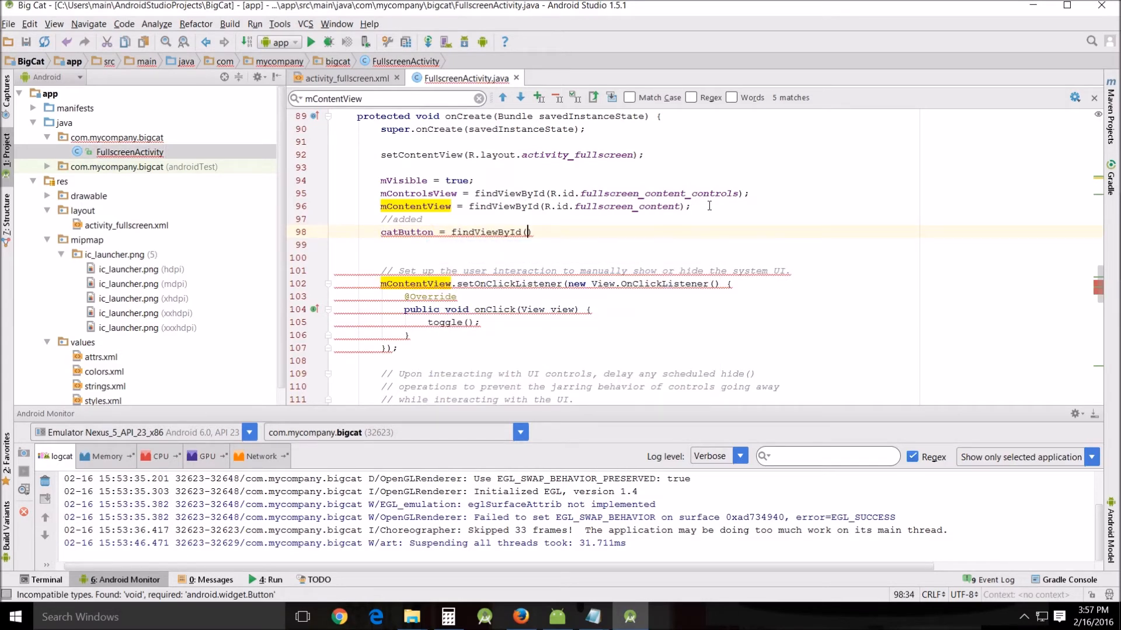
text(R.)
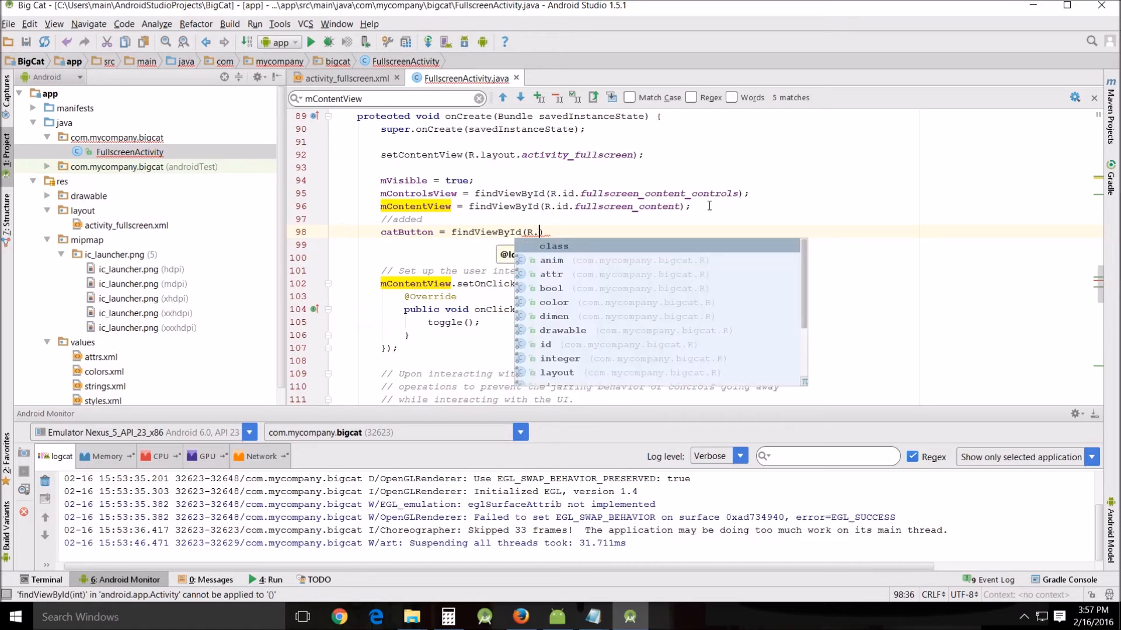
text(id.dummy_button)
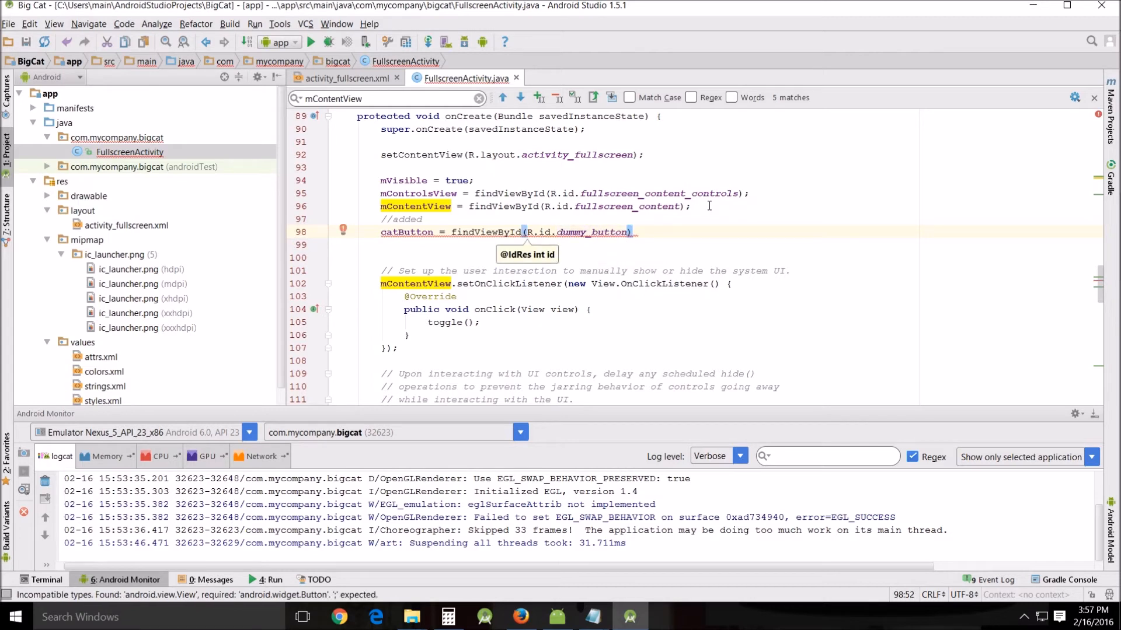
text(;)
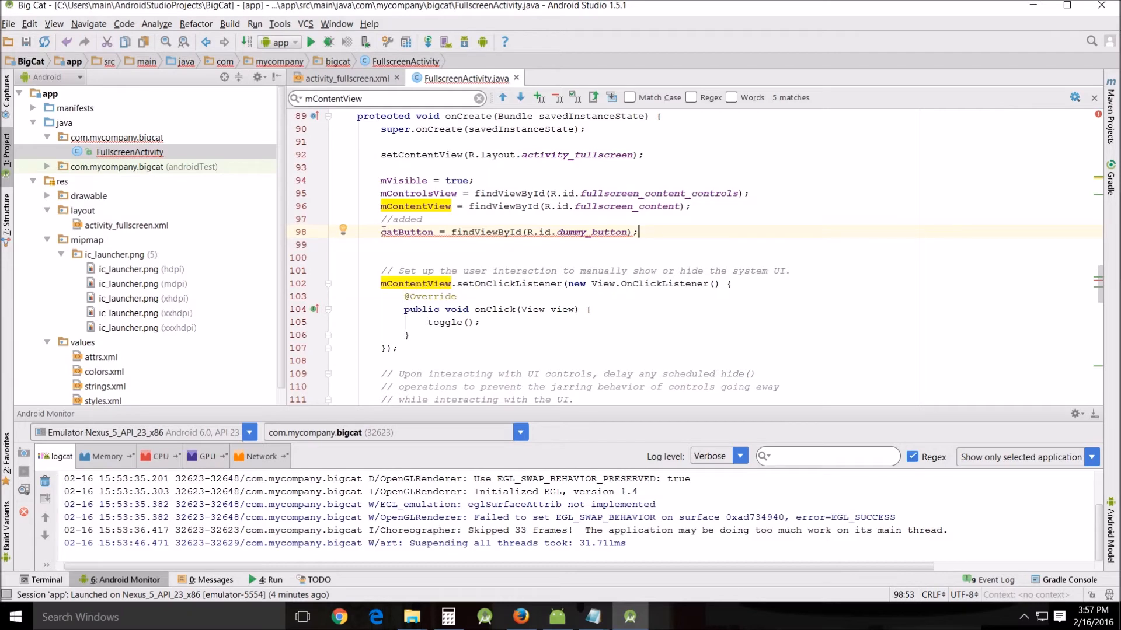
mouse_move(391, 231)
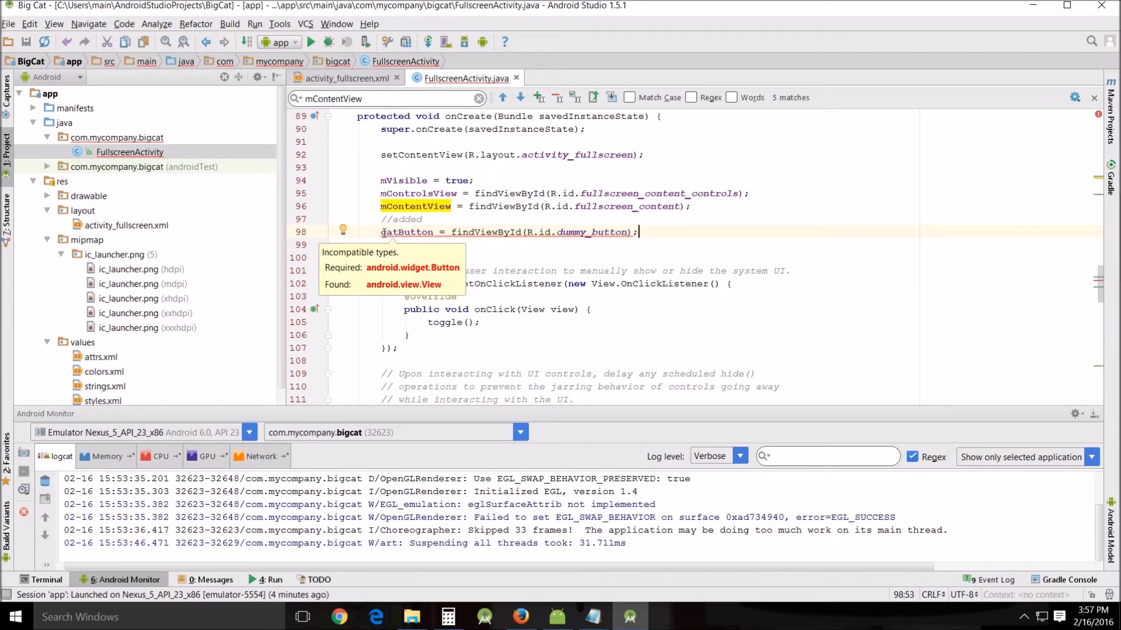
Step: Apply the quick fix 'Cast to android.widget.Button' to resolve the type mismatch
right_click(406, 231)
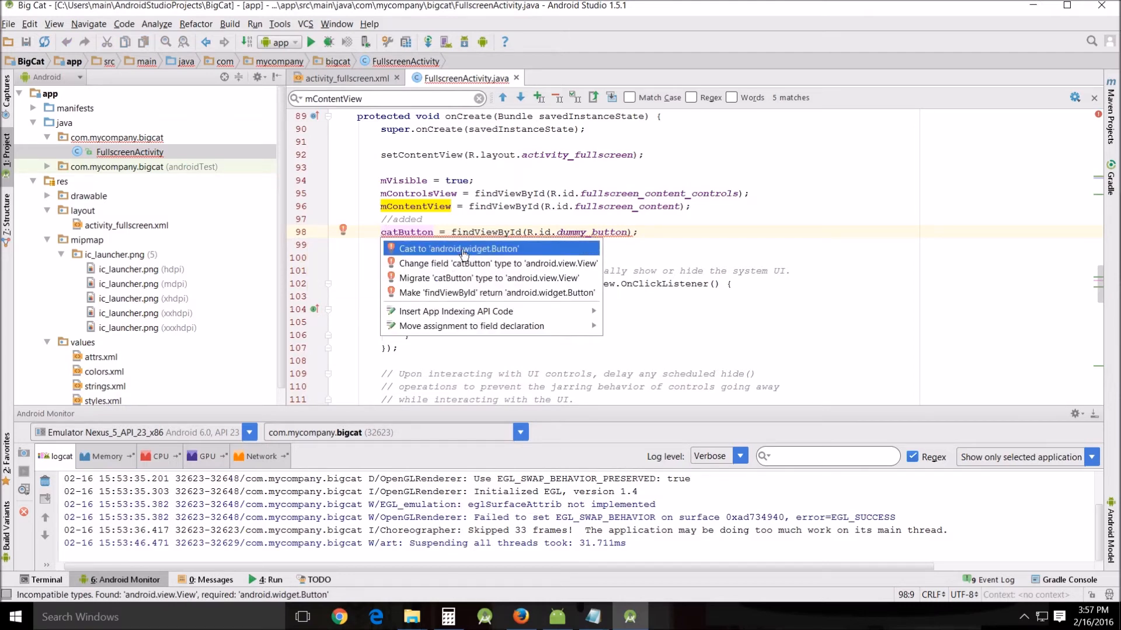
click(457, 248)
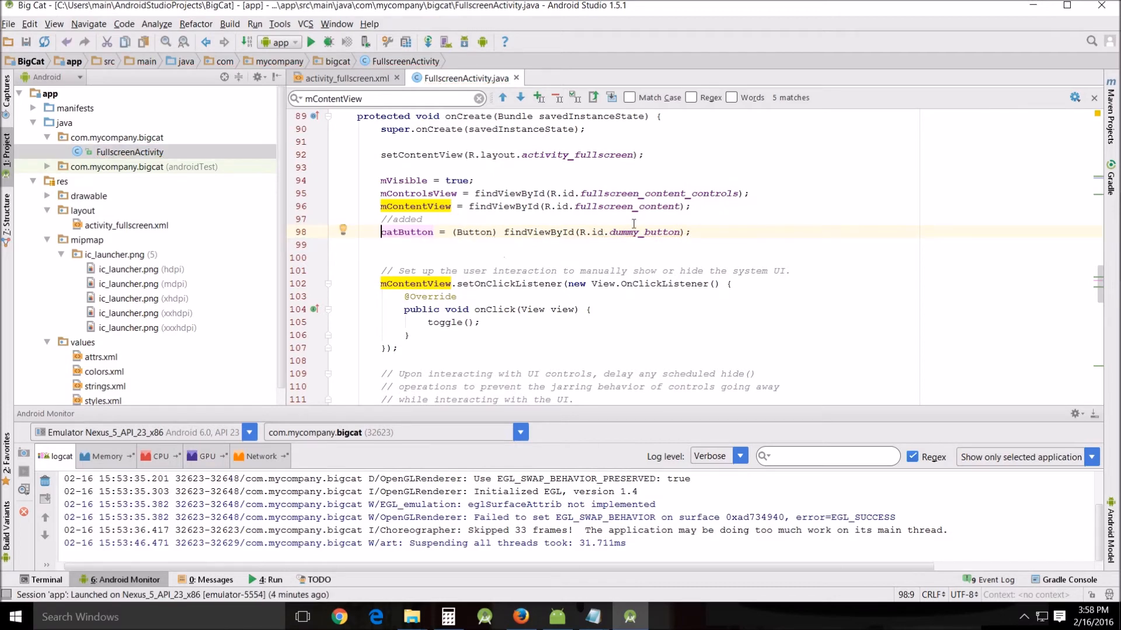
scroll(down, 3)
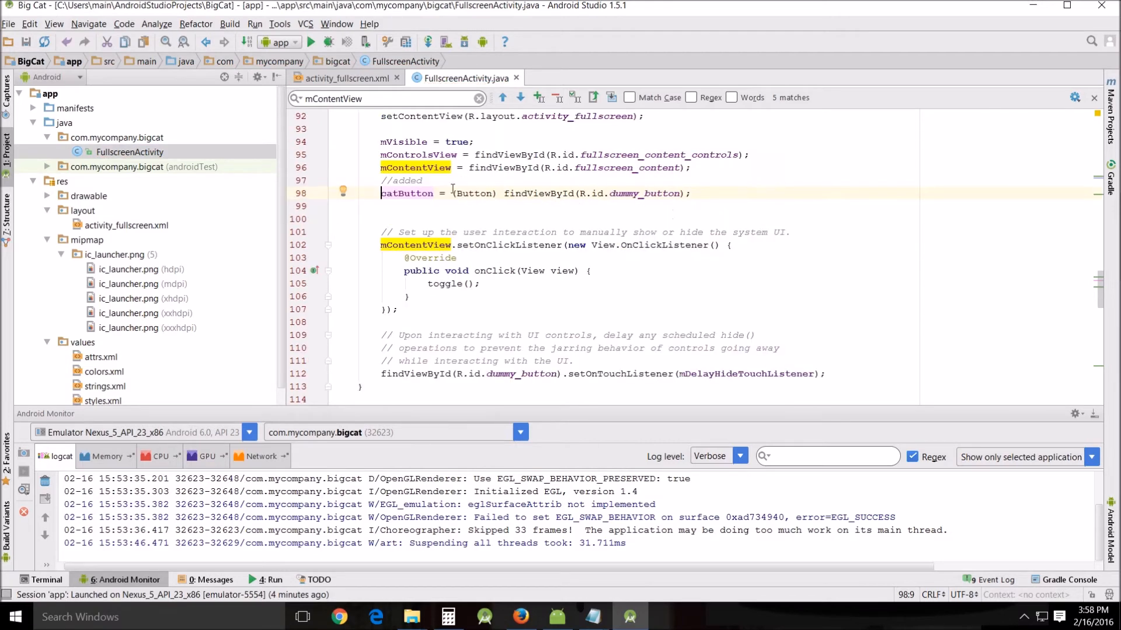
mouse_move(559, 284)
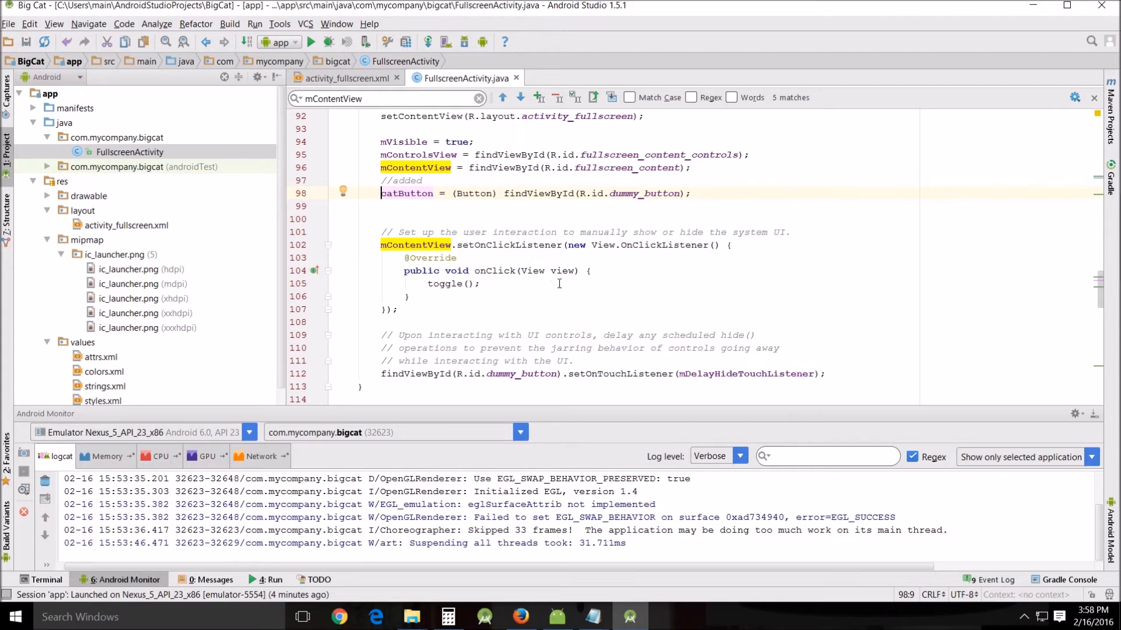
scroll(down, 3)
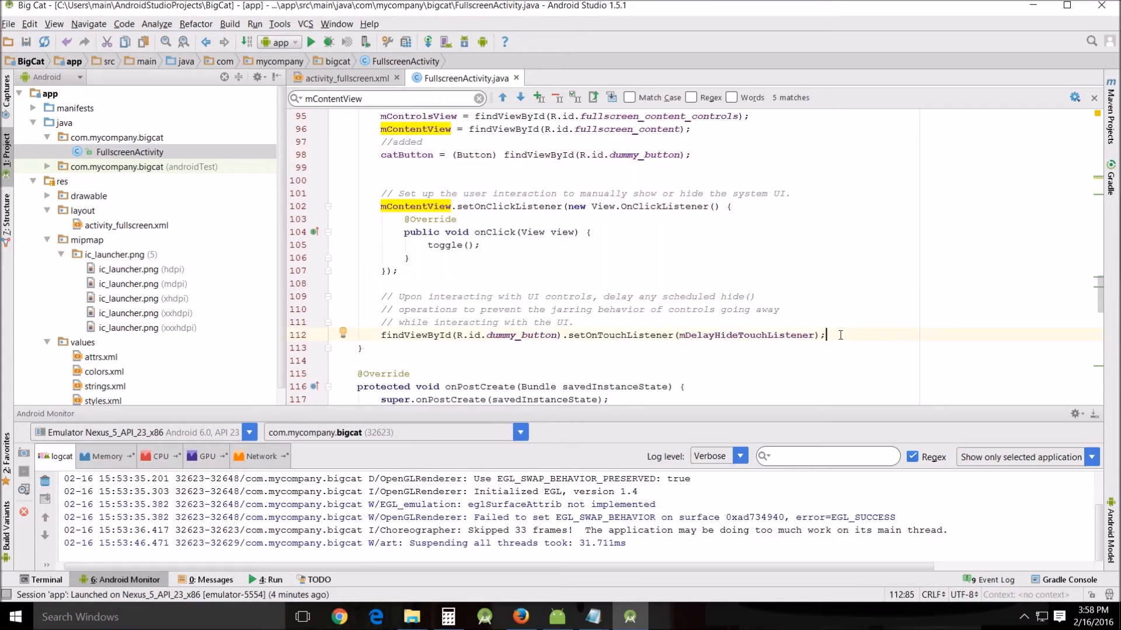
scroll(down, 3)
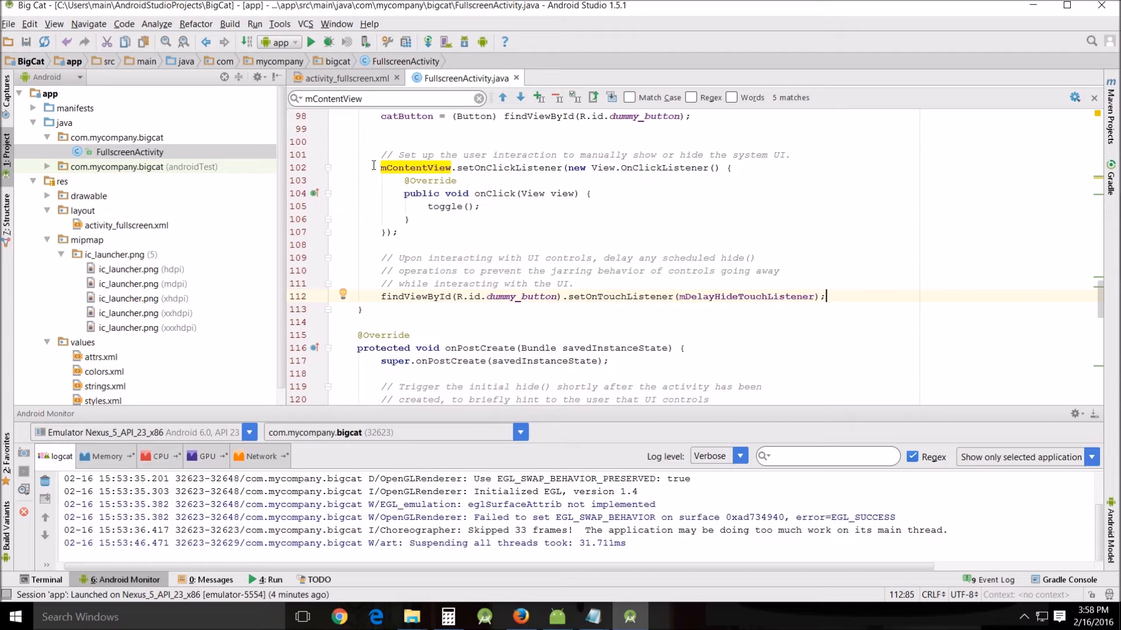
Step: Copy the mContentView click-listener block below the dummy_button line and retarget it to catButton
drag(381, 167, 410, 232)
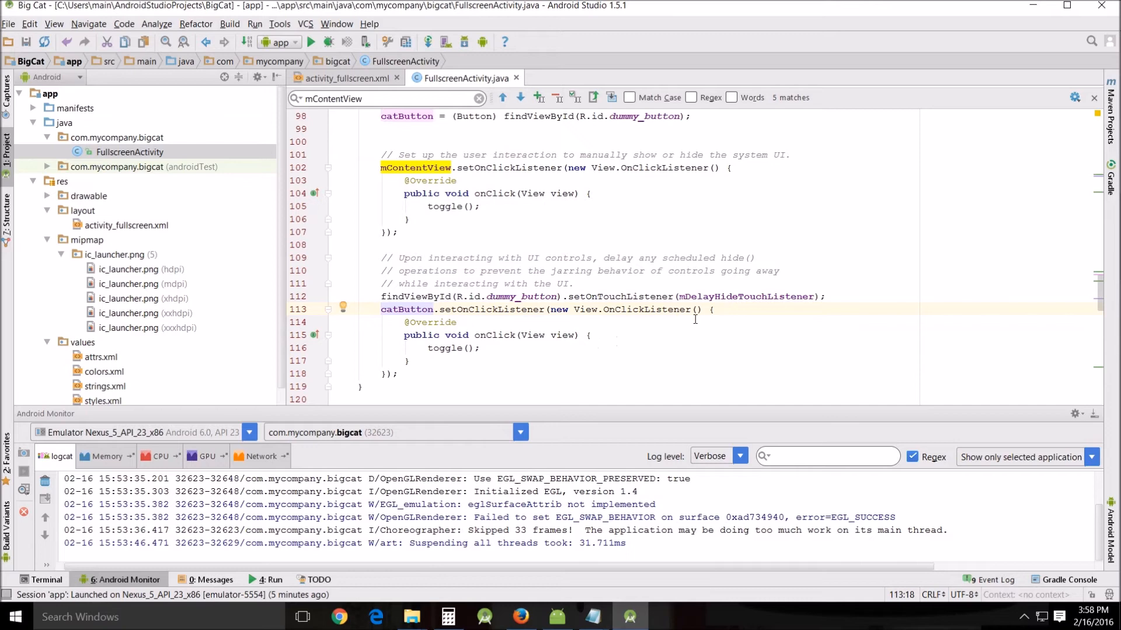
scroll(down, 3)
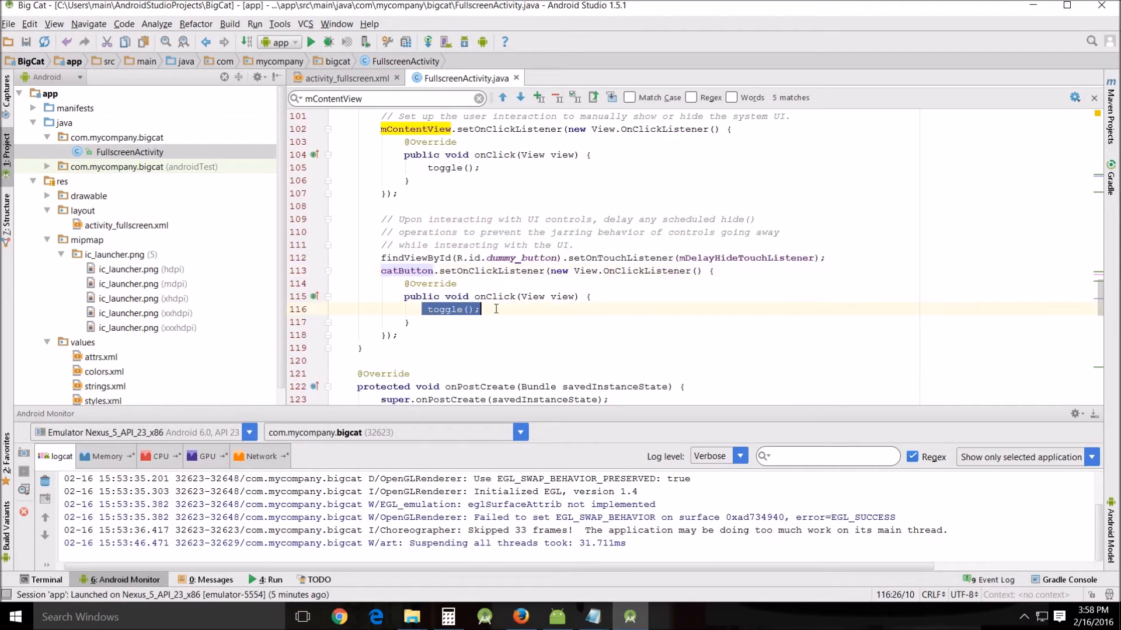
Step: Replace toggle() in catButton's onClick with Toast.makeText(getApplicationContext(),"A Lioness and Her Cub",Toast.LENGTH_SHORT).show();
key(Delete)
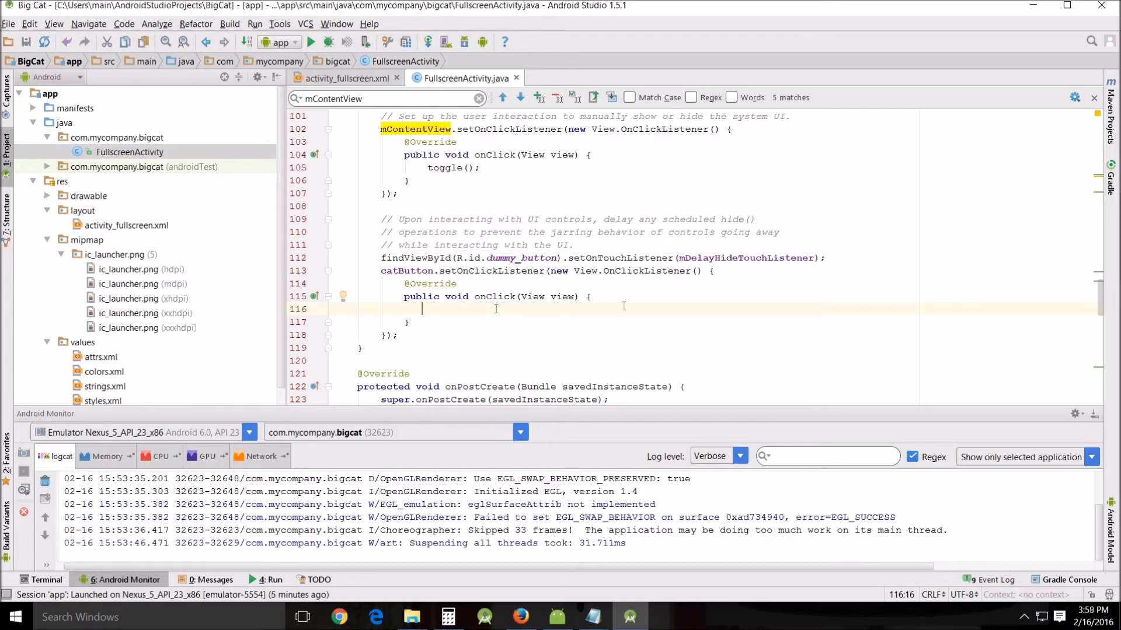
text(Toast.)
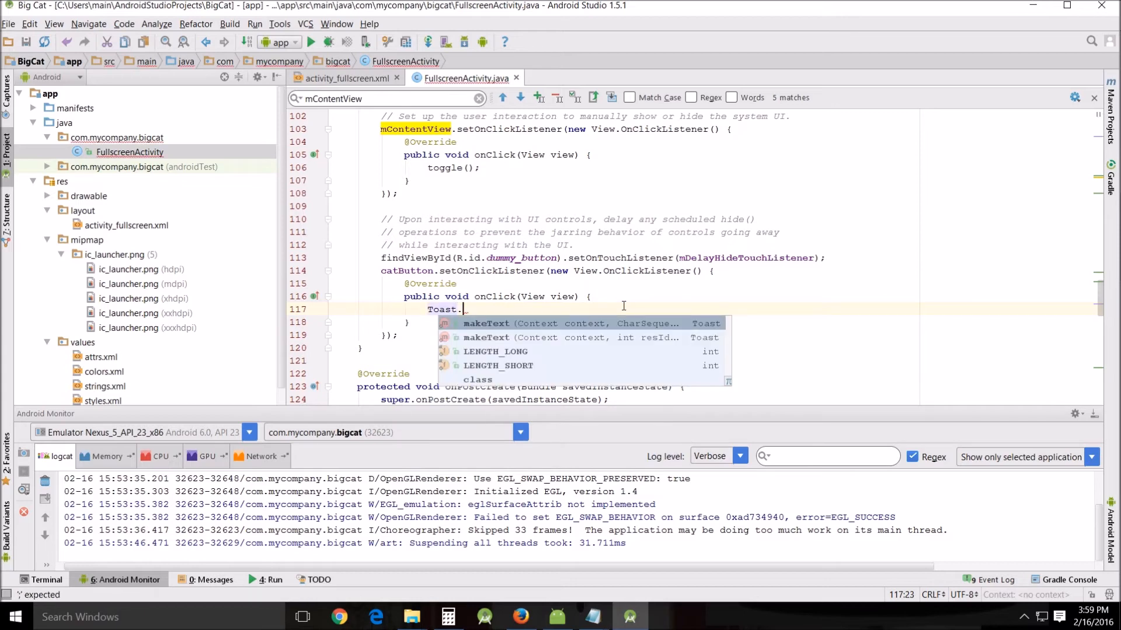
text(makeText()
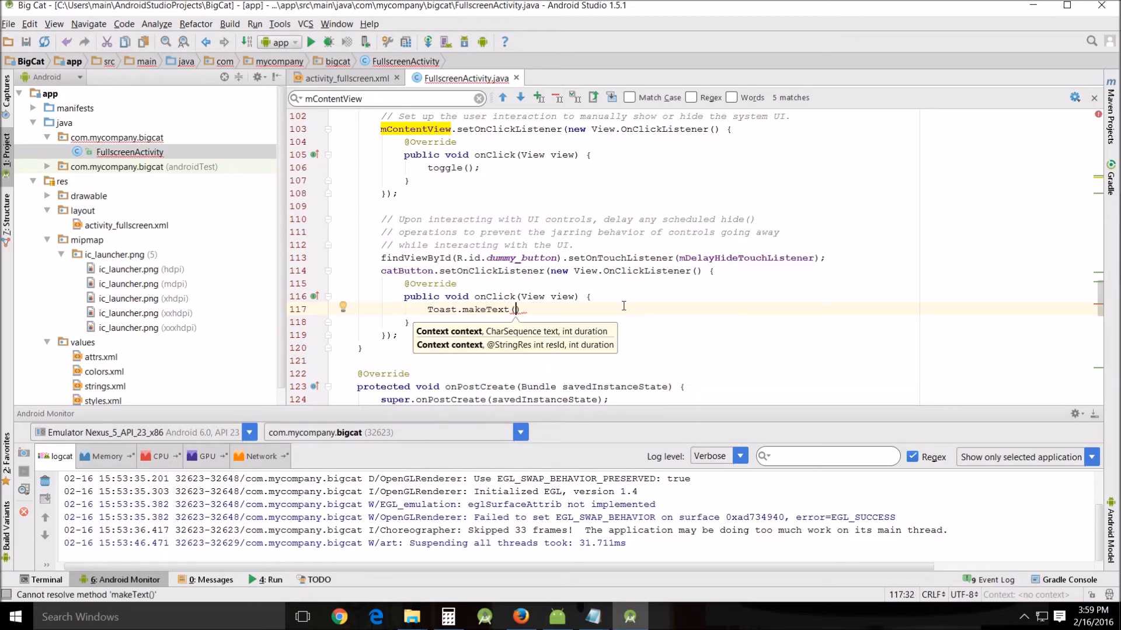
text(getApplicationContext()
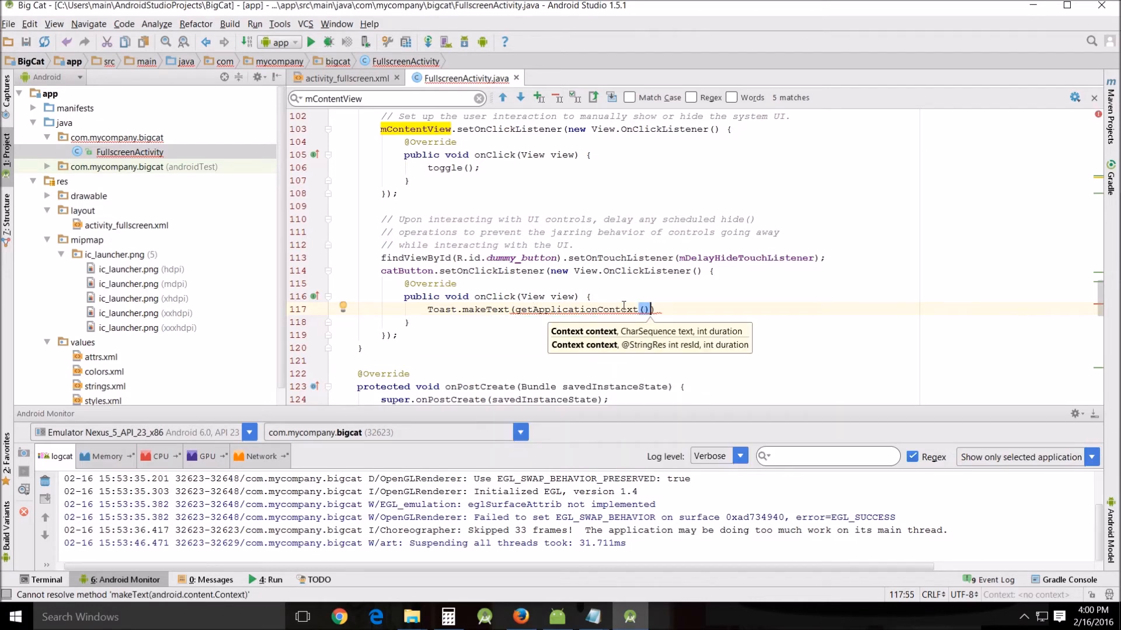
text(,)
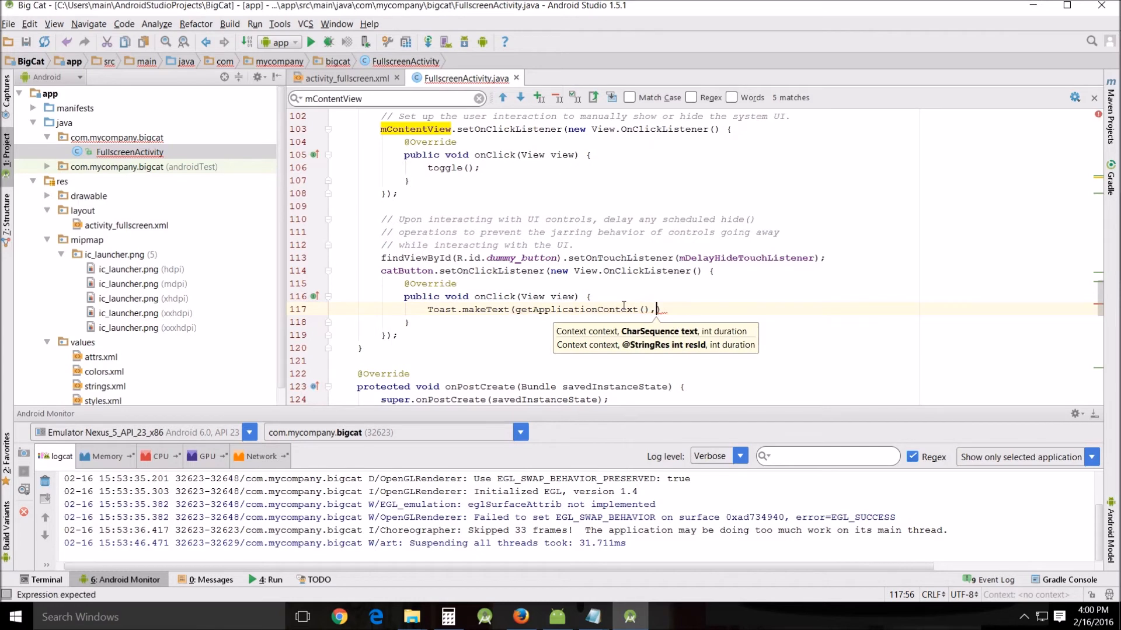
text("A")
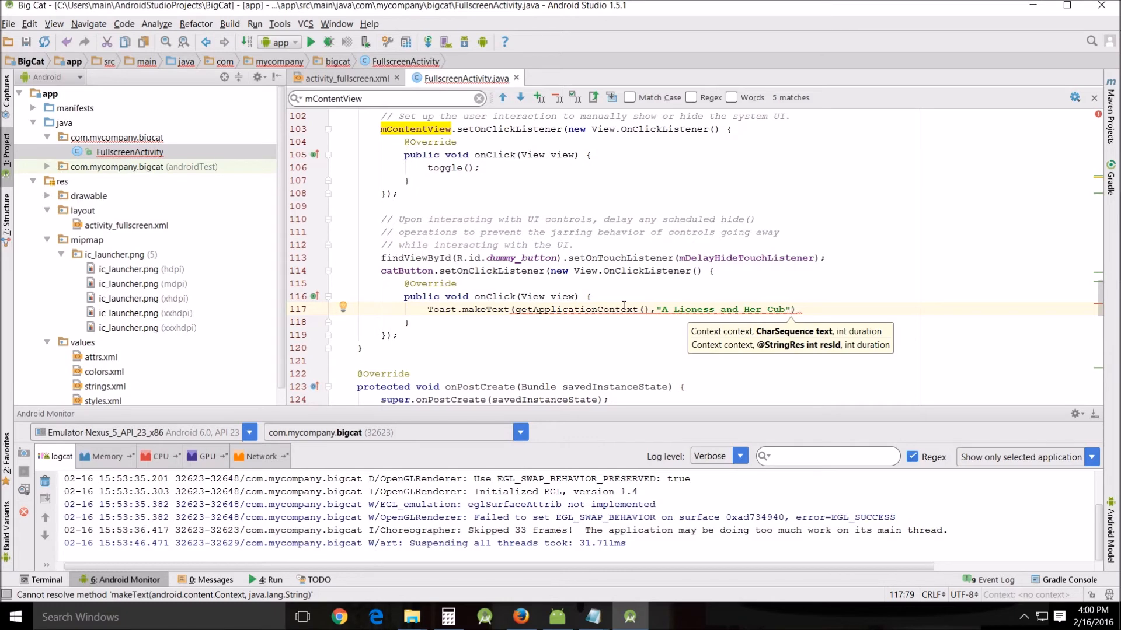
text(,T)
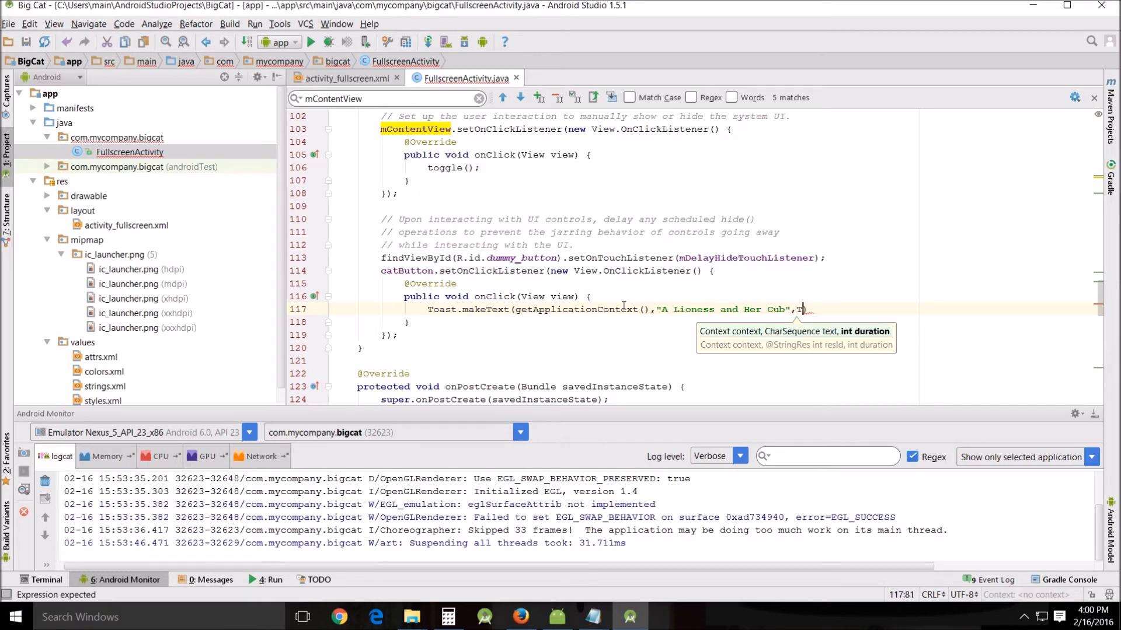
text(oast.)
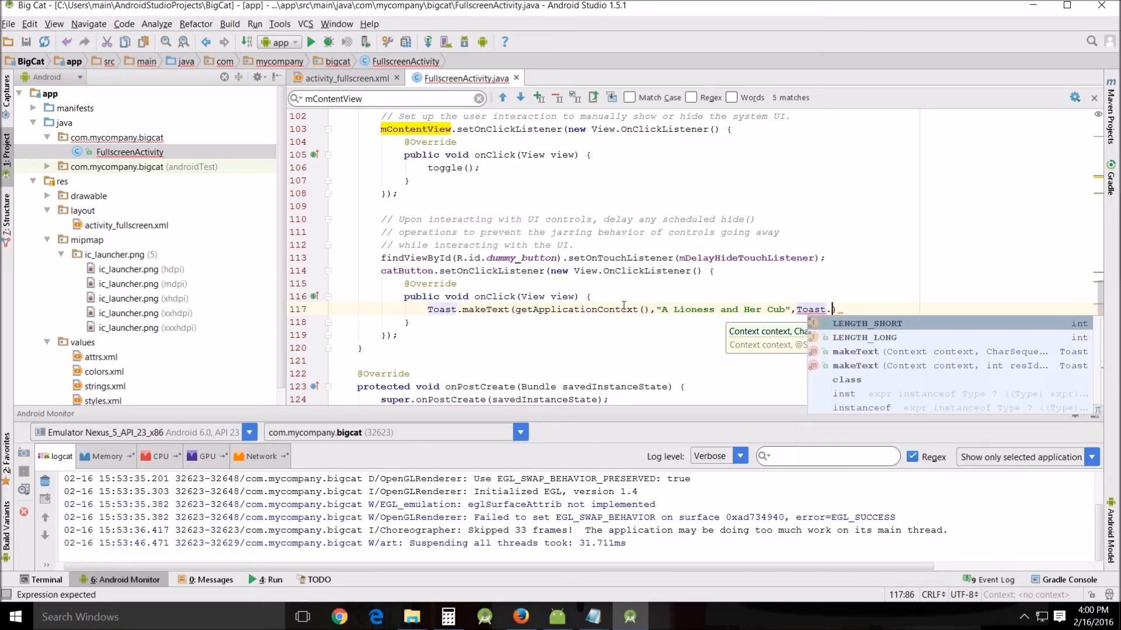
text(LENGTH_SHORT)
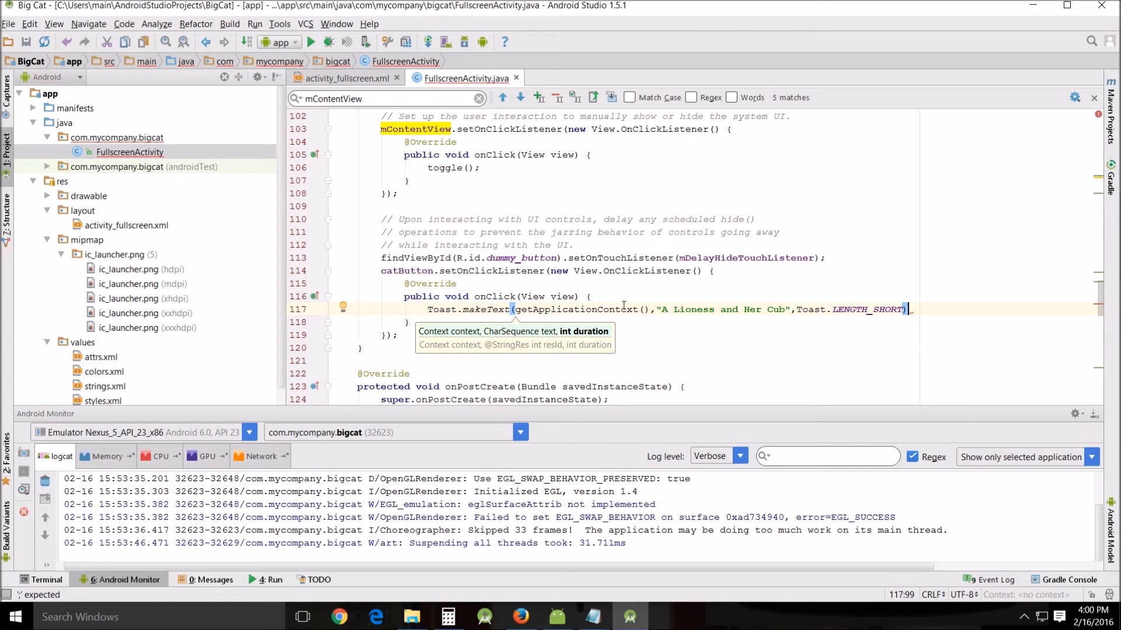
text(.sho)
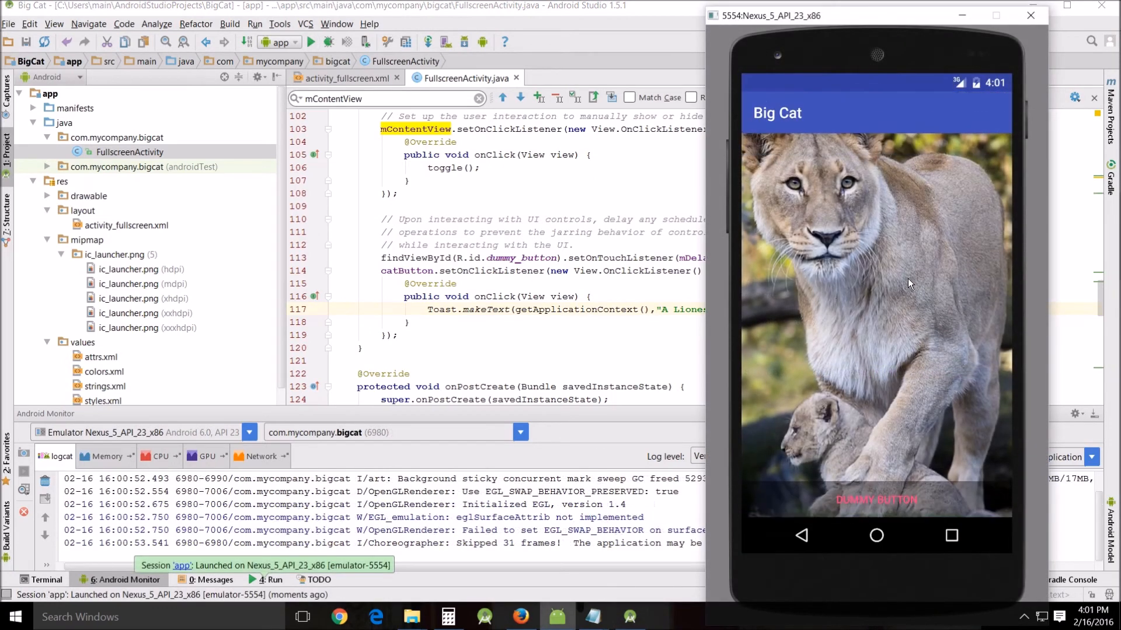
mouse_move(887, 506)
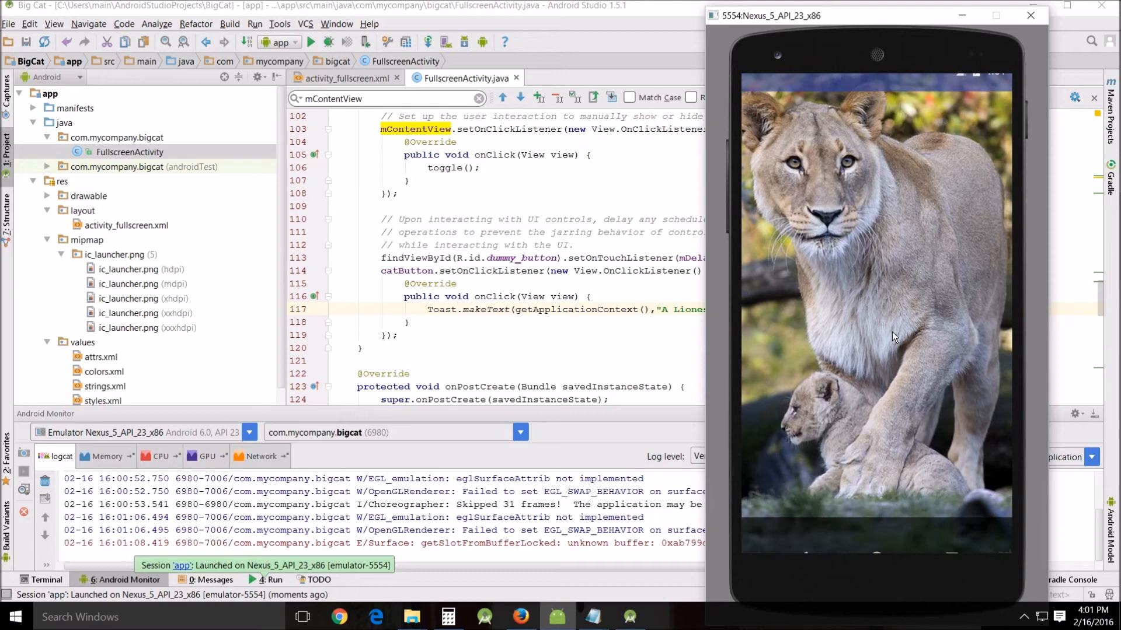
Step: Tap the lioness photo in the running Big Cat app to test the button
click(893, 337)
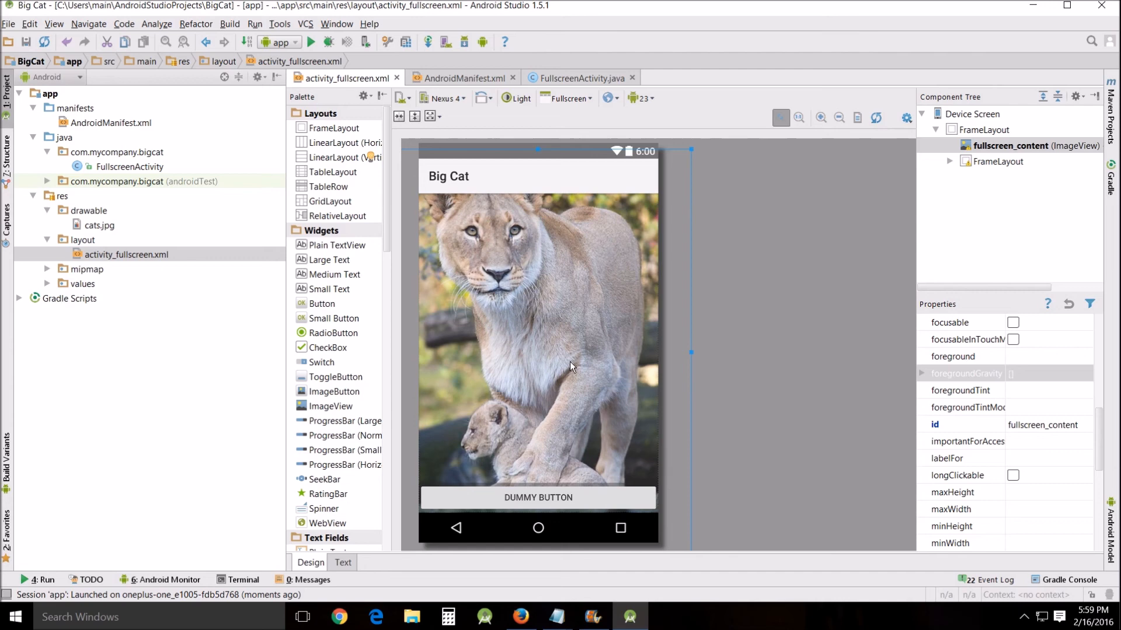
mouse_move(416, 156)
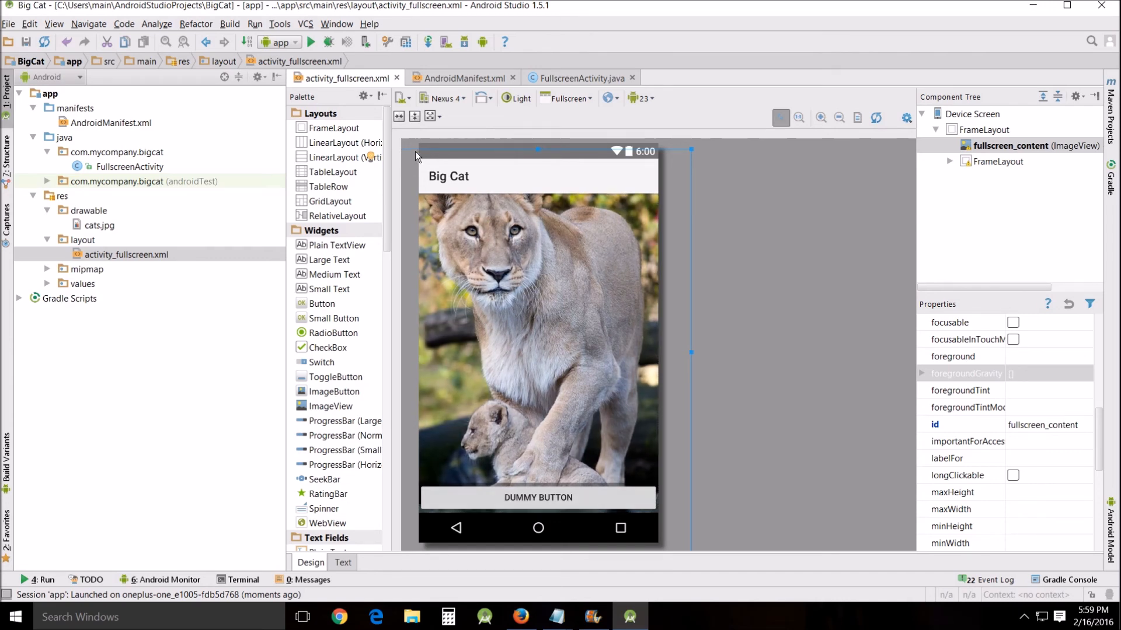
Step: Preview activity_fullscreen in landscape and list the layout variation options
click(481, 98)
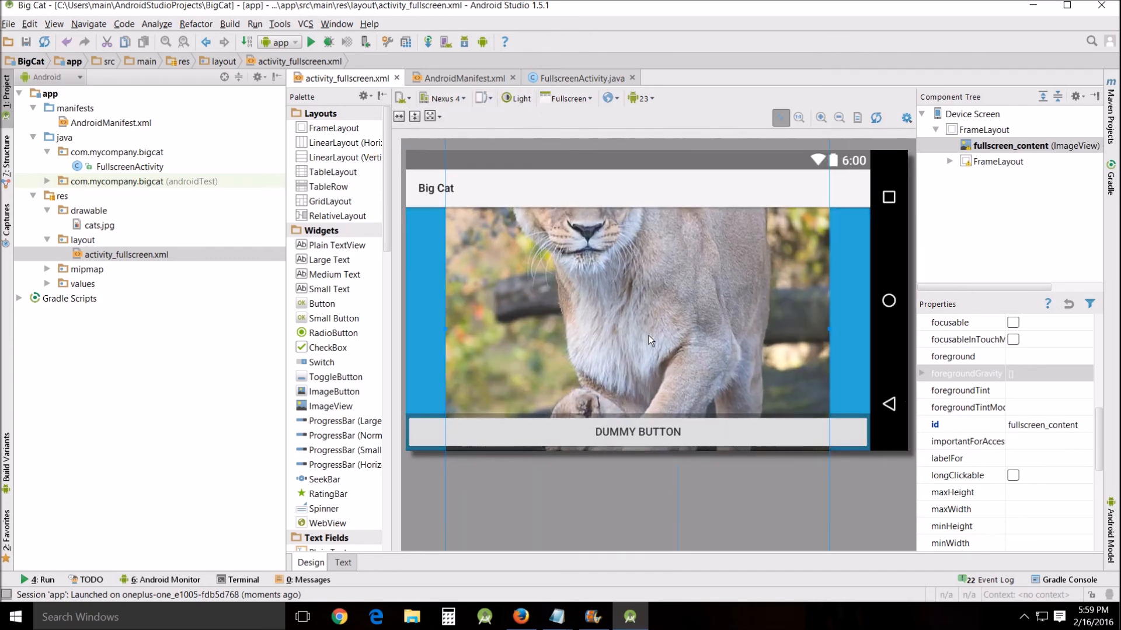
mouse_move(710, 379)
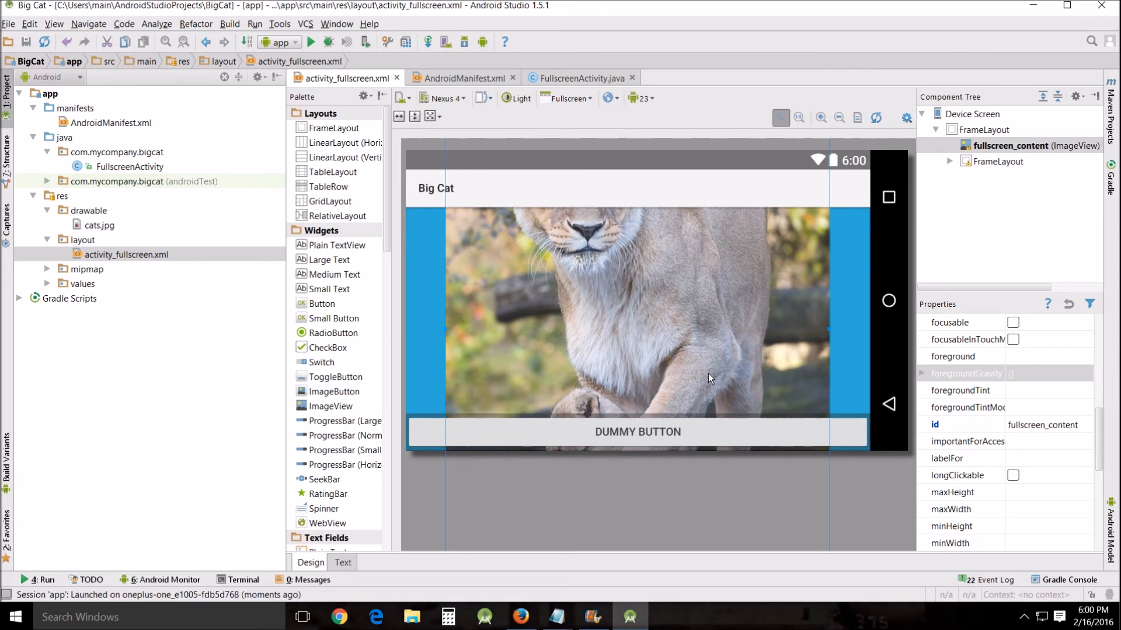
mouse_move(661, 387)
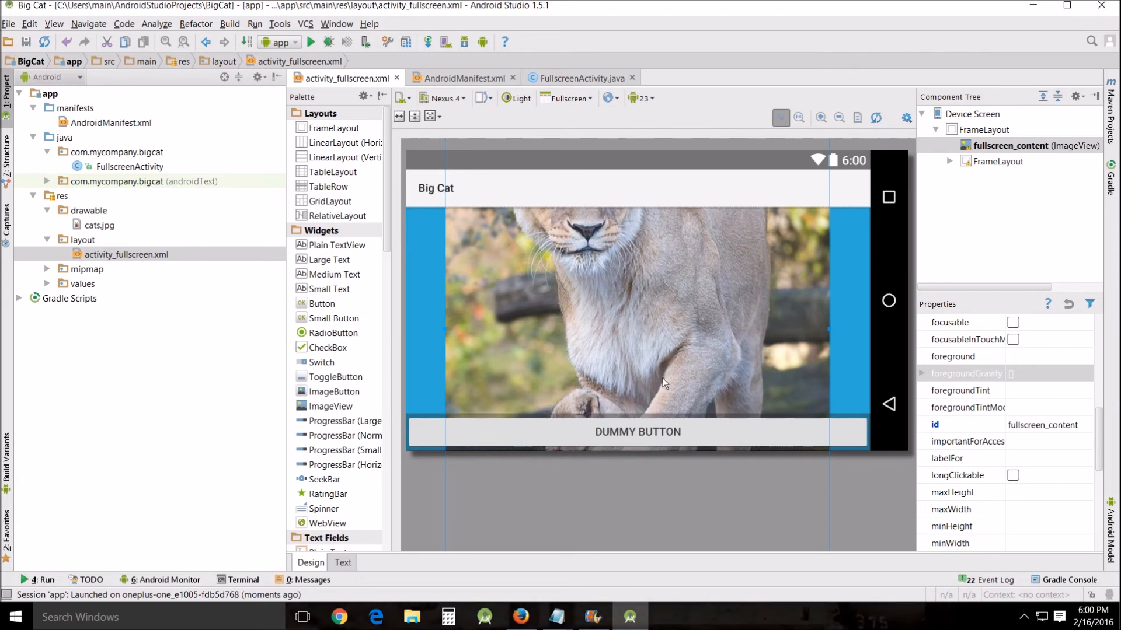
mouse_move(280, 194)
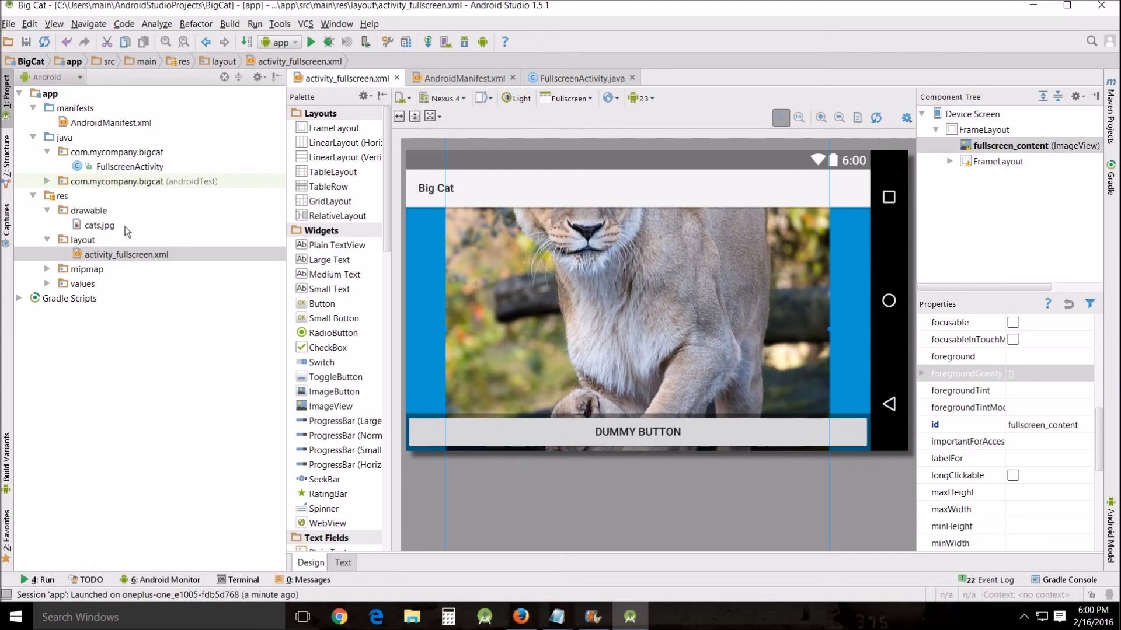
click(400, 98)
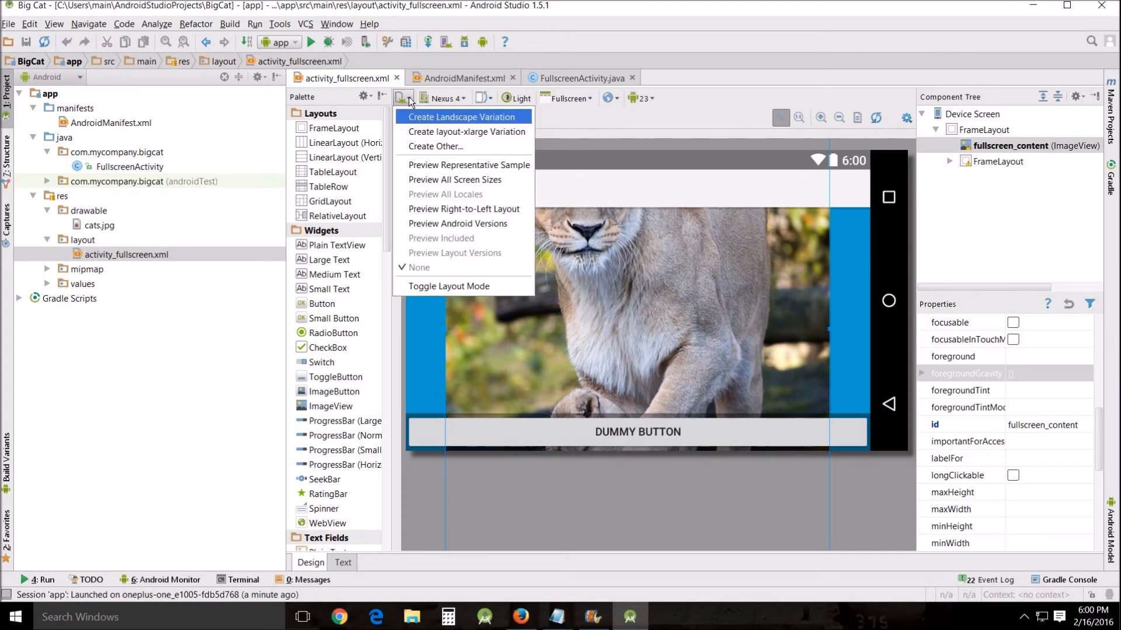
Step: Create a landscape variation, set fullscreen_content ImageView to wrap_content, and rerun the app
click(463, 117)
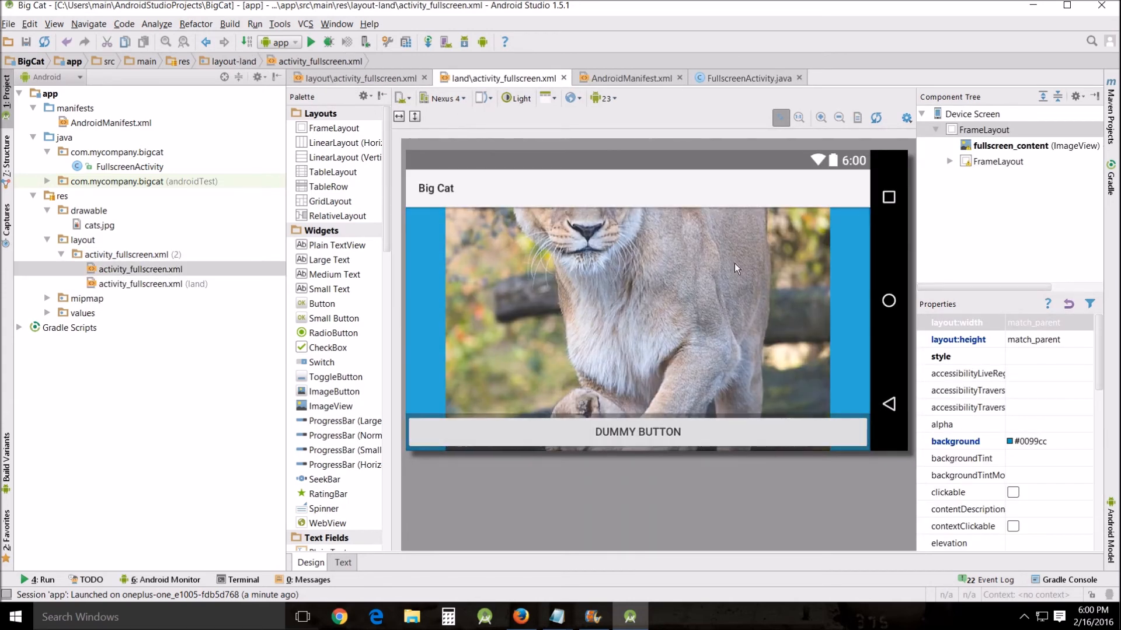
click(1010, 145)
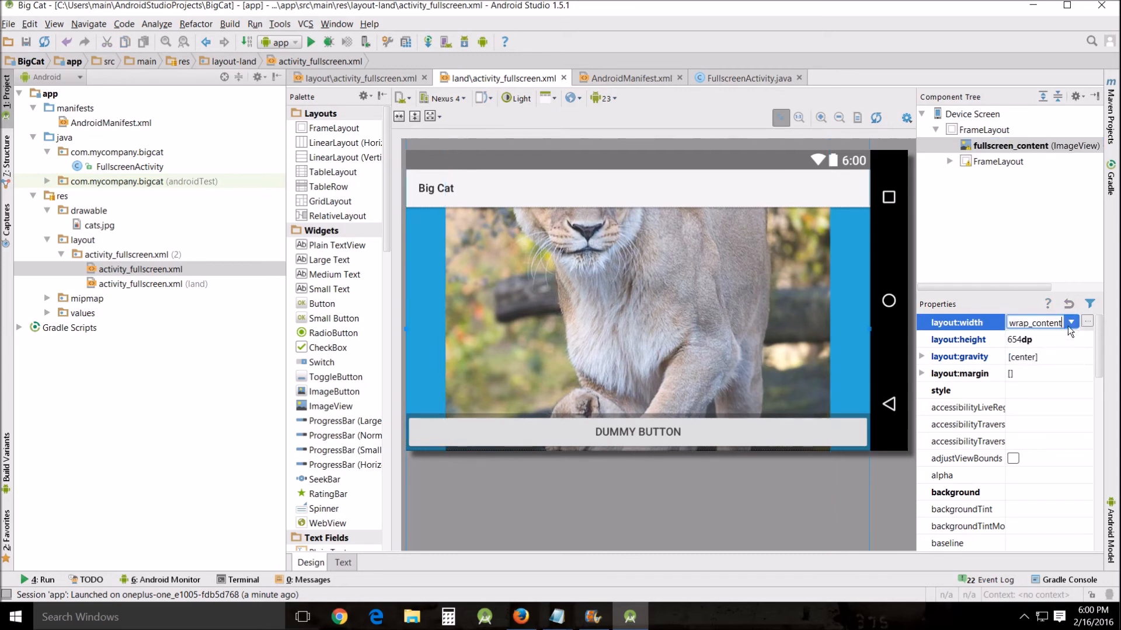
click(1070, 339)
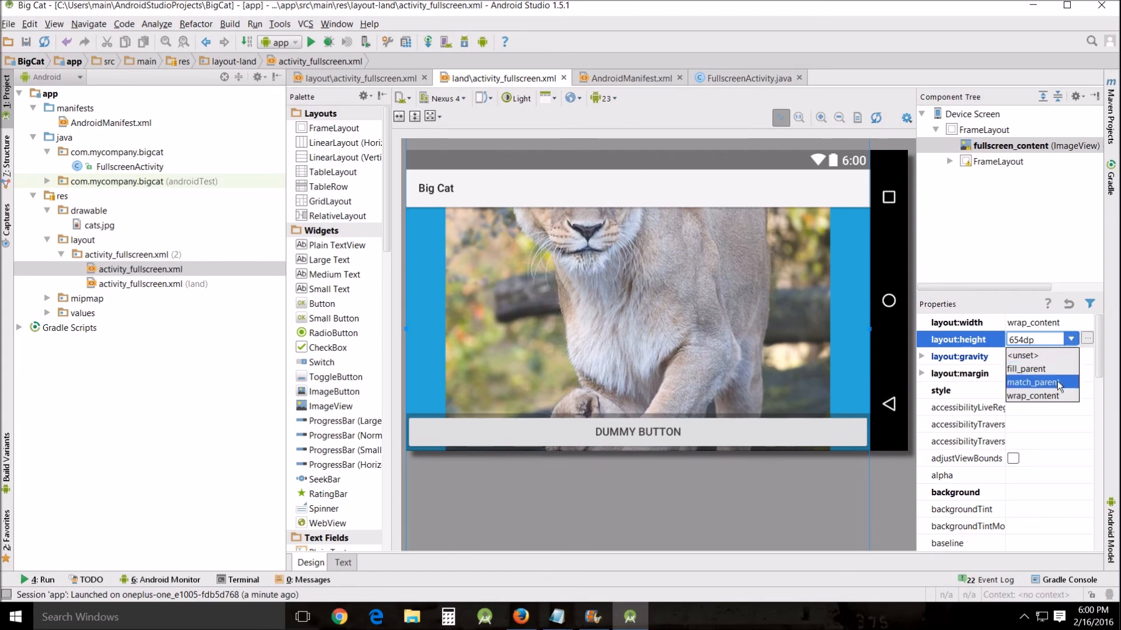
click(1032, 396)
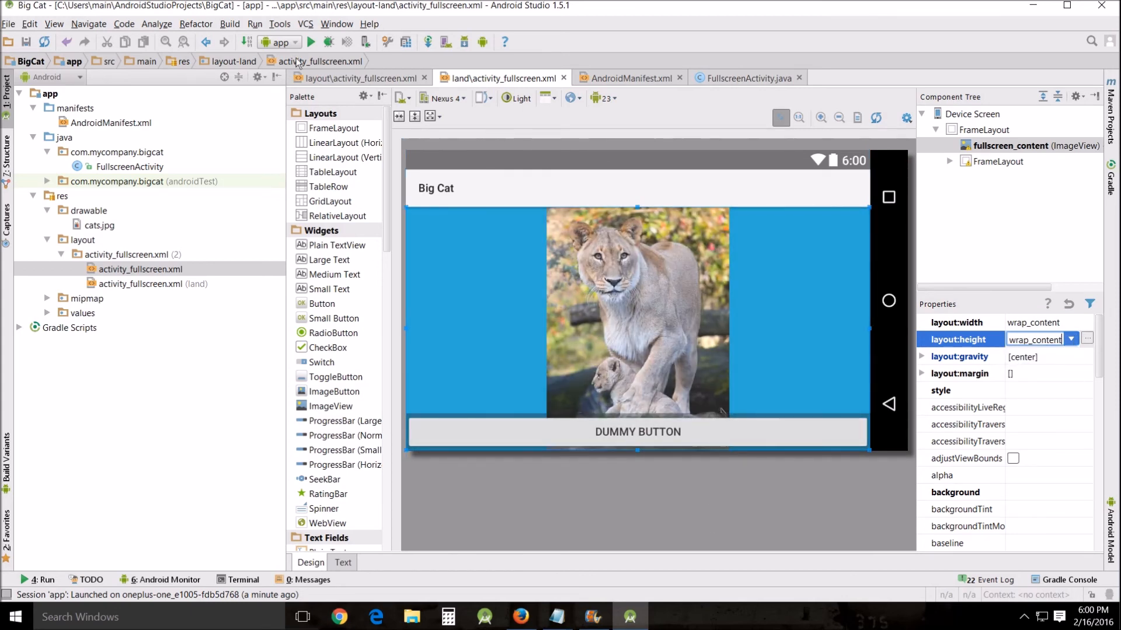
click(310, 42)
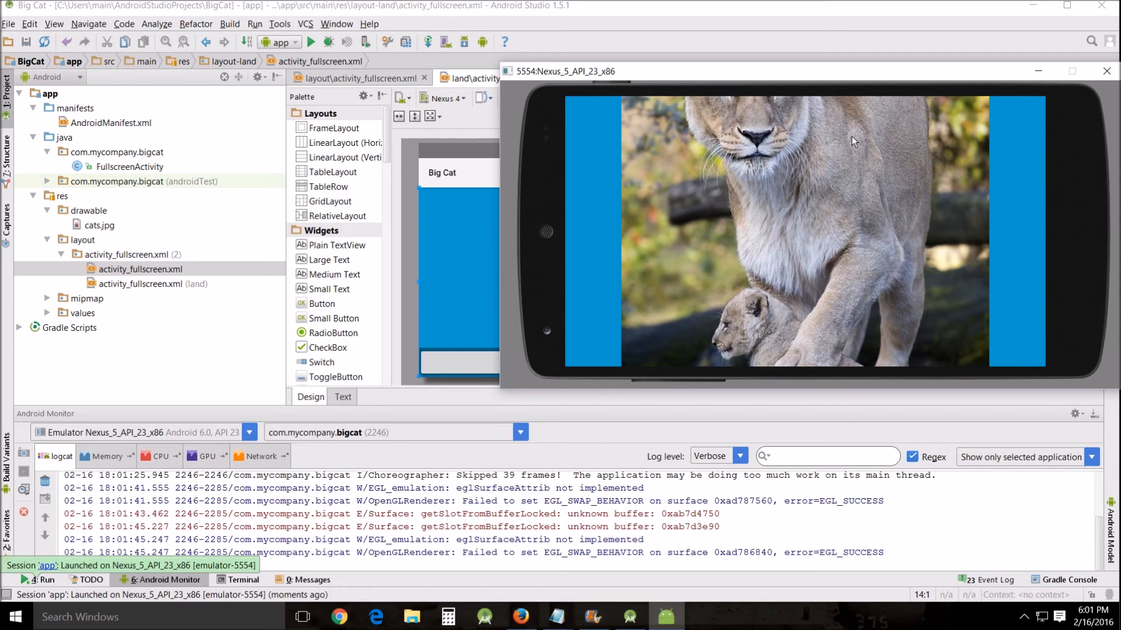
mouse_move(863, 102)
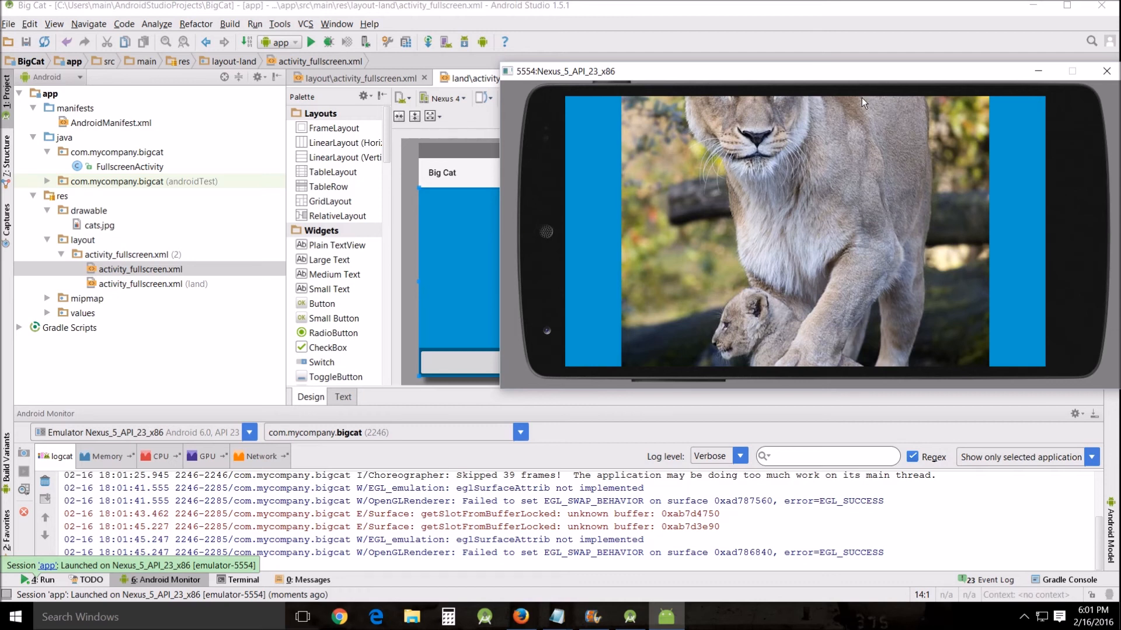
mouse_move(232, 108)
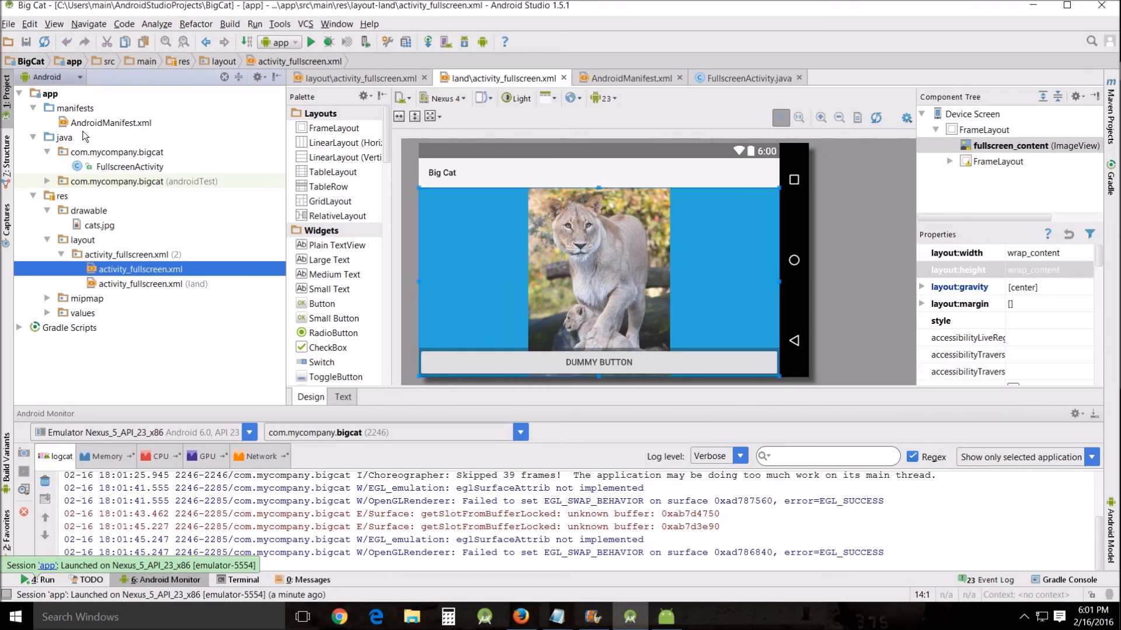
Step: Delete the android:configChanges line from FullscreenActivity in AndroidManifest.xml and rerun the app
click(629, 78)
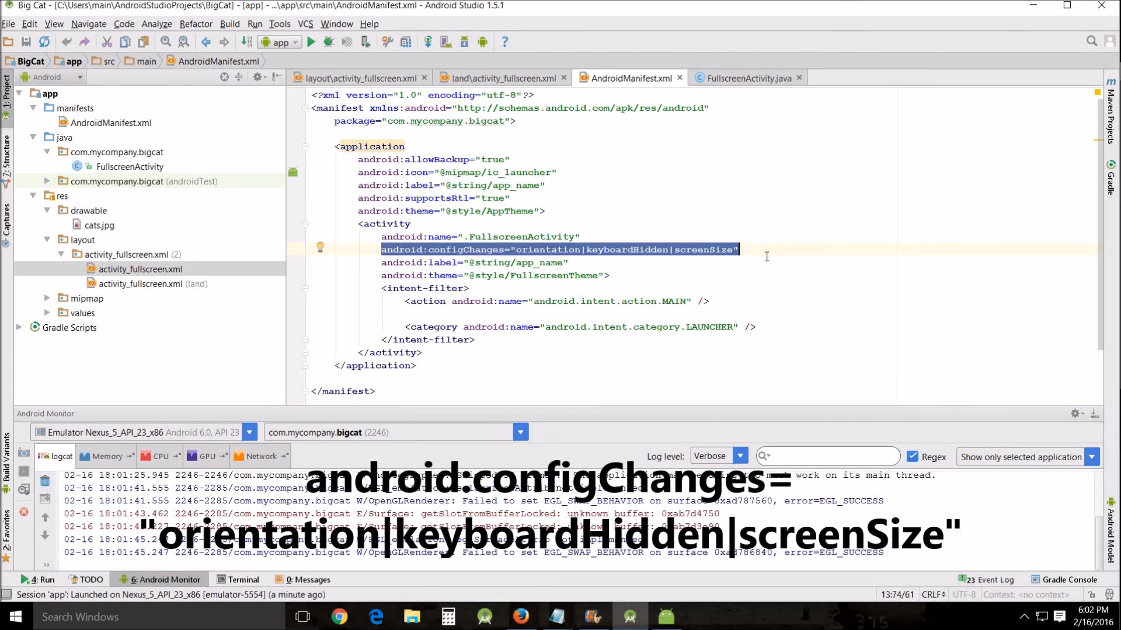
key(Delete)
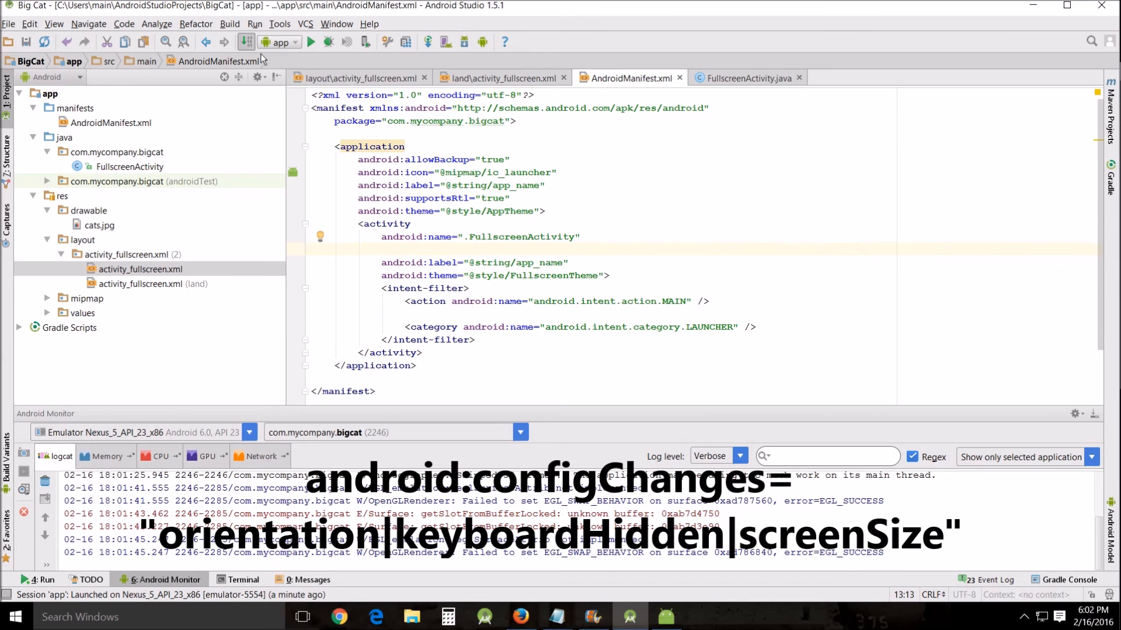
click(310, 43)
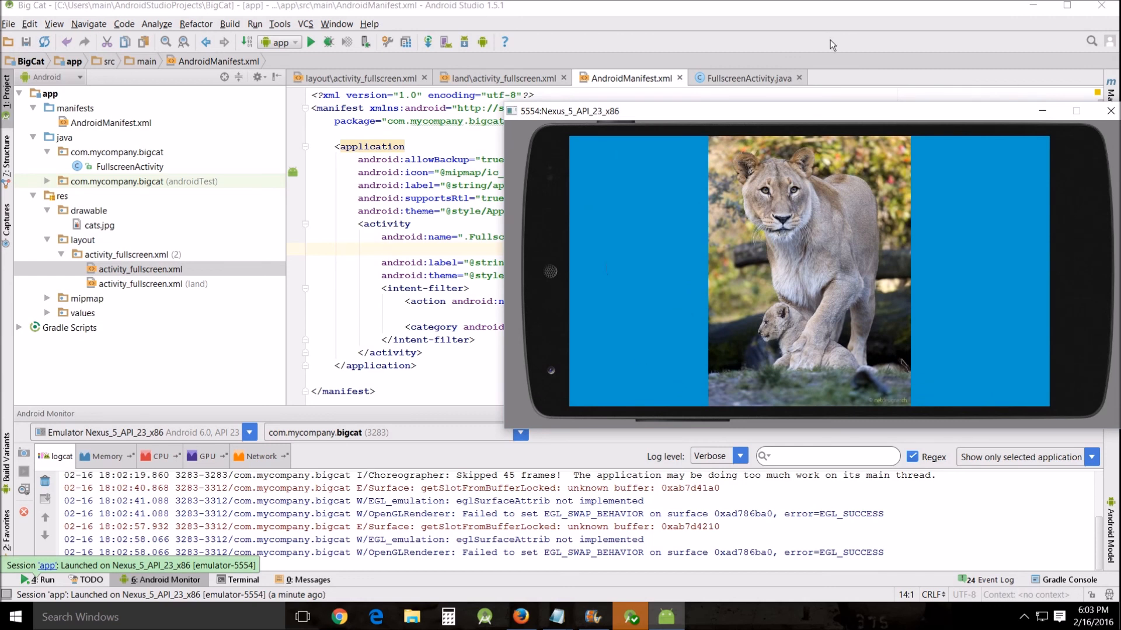
mouse_move(717, 296)
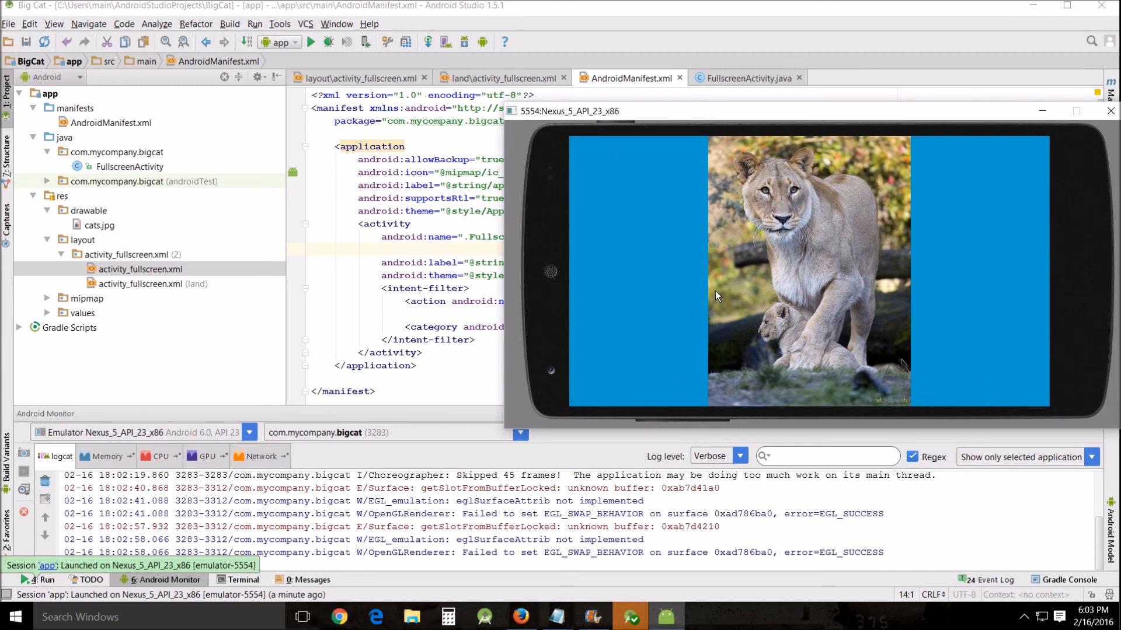
mouse_move(792, 393)
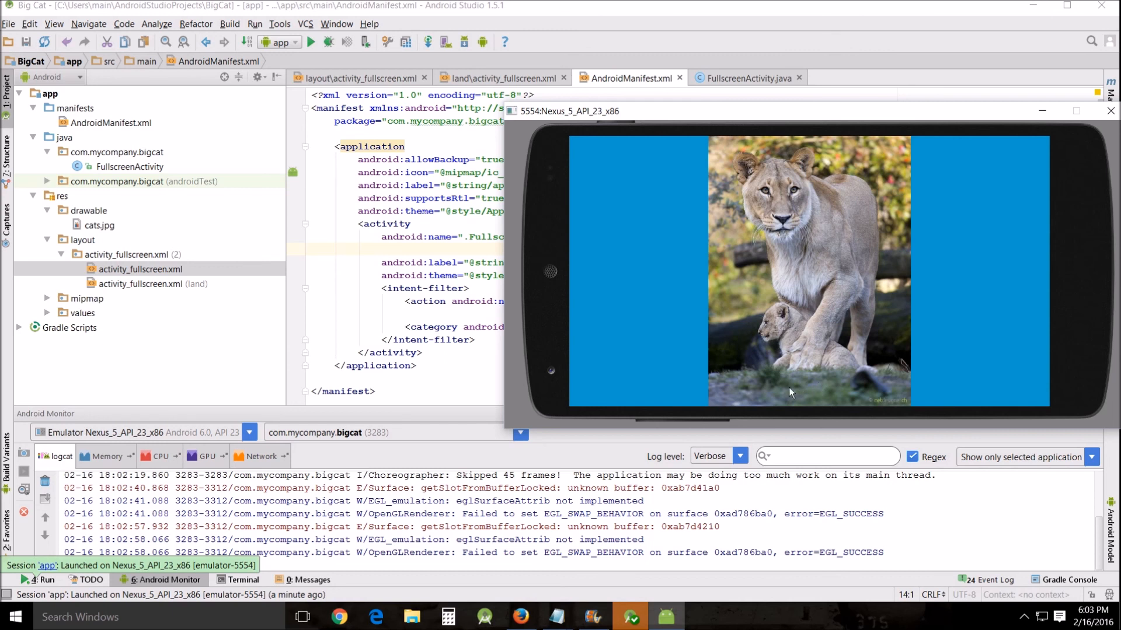
mouse_move(871, 338)
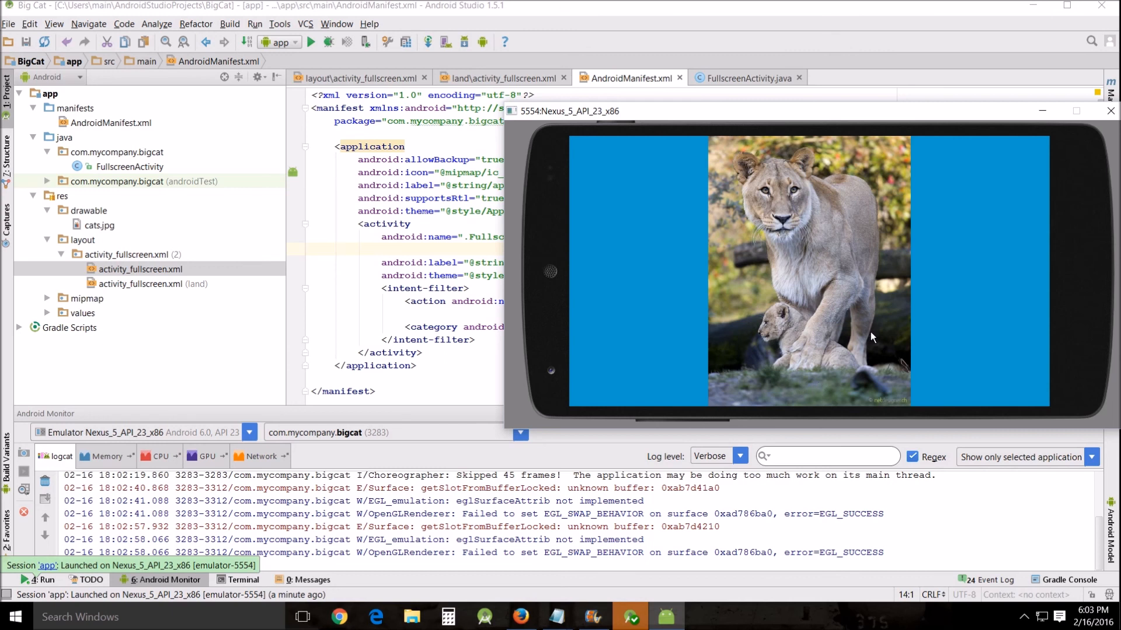
mouse_move(822, 356)
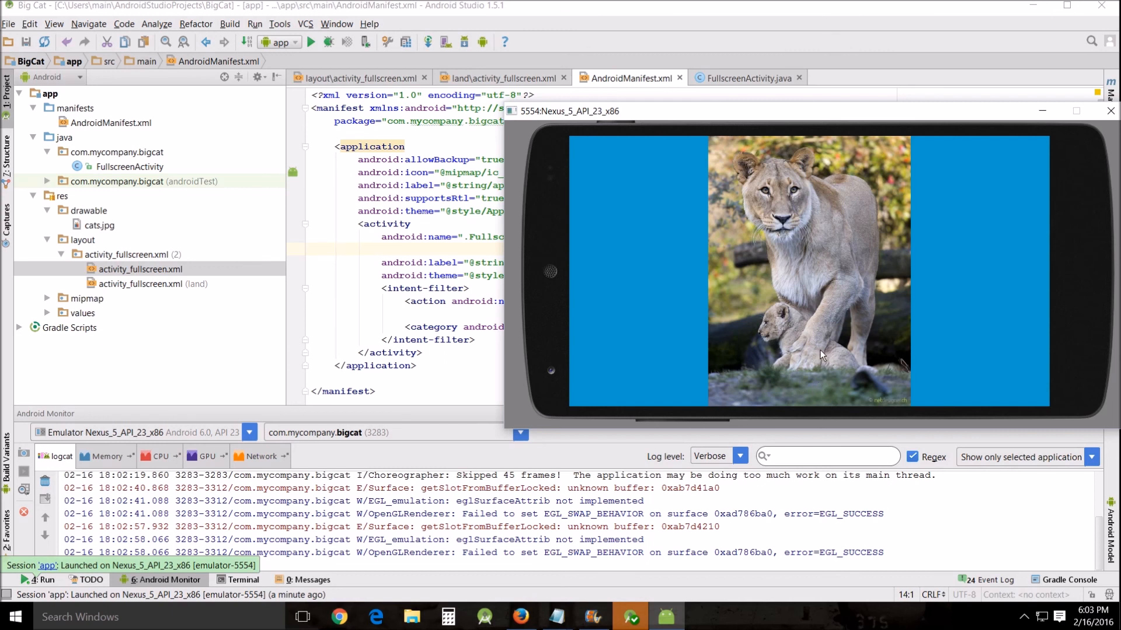
mouse_move(873, 313)
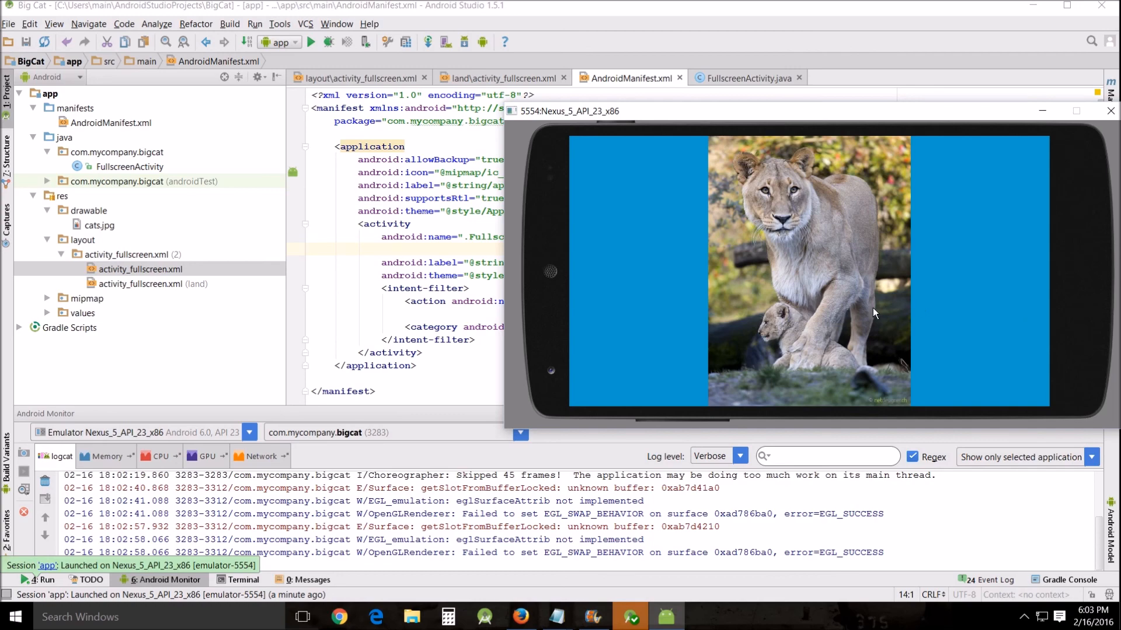